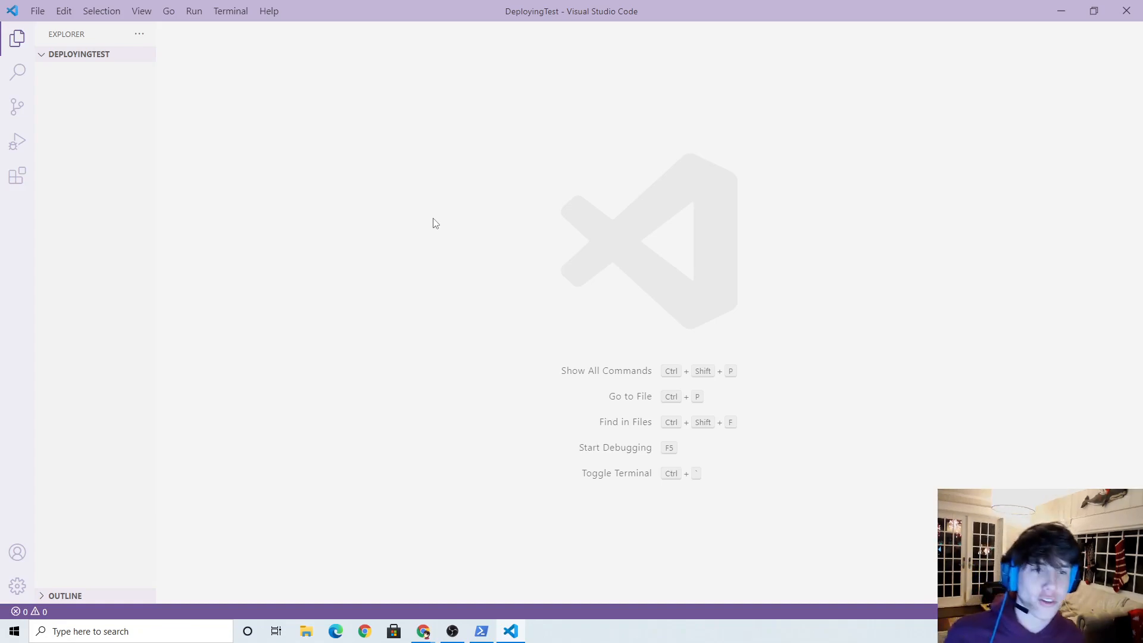
mouse_move(461, 390)
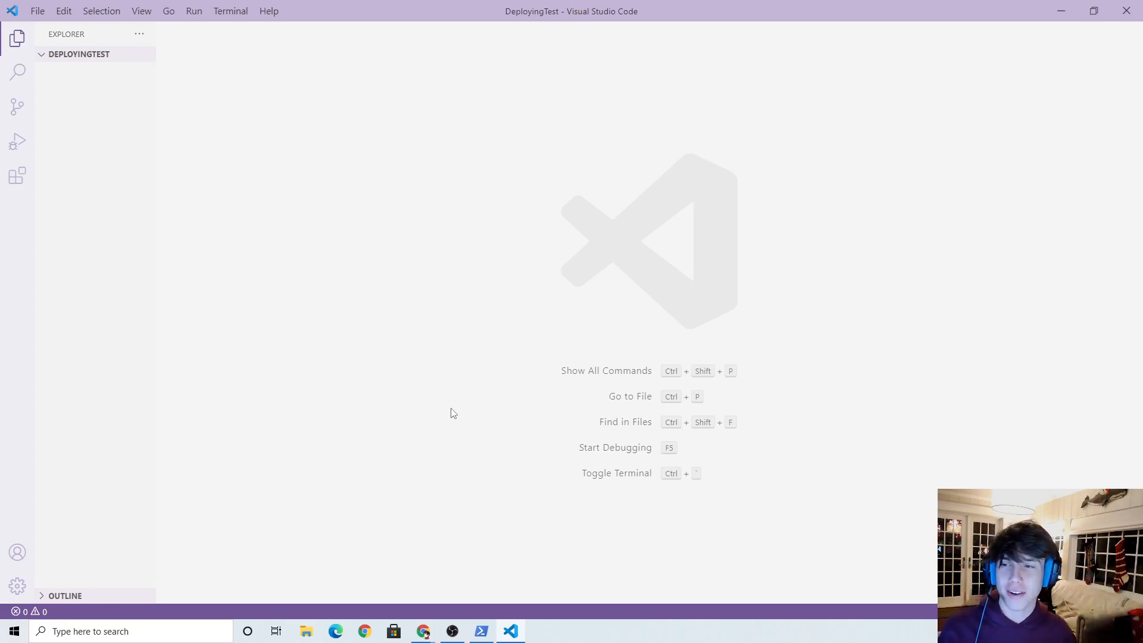
mouse_move(465, 405)
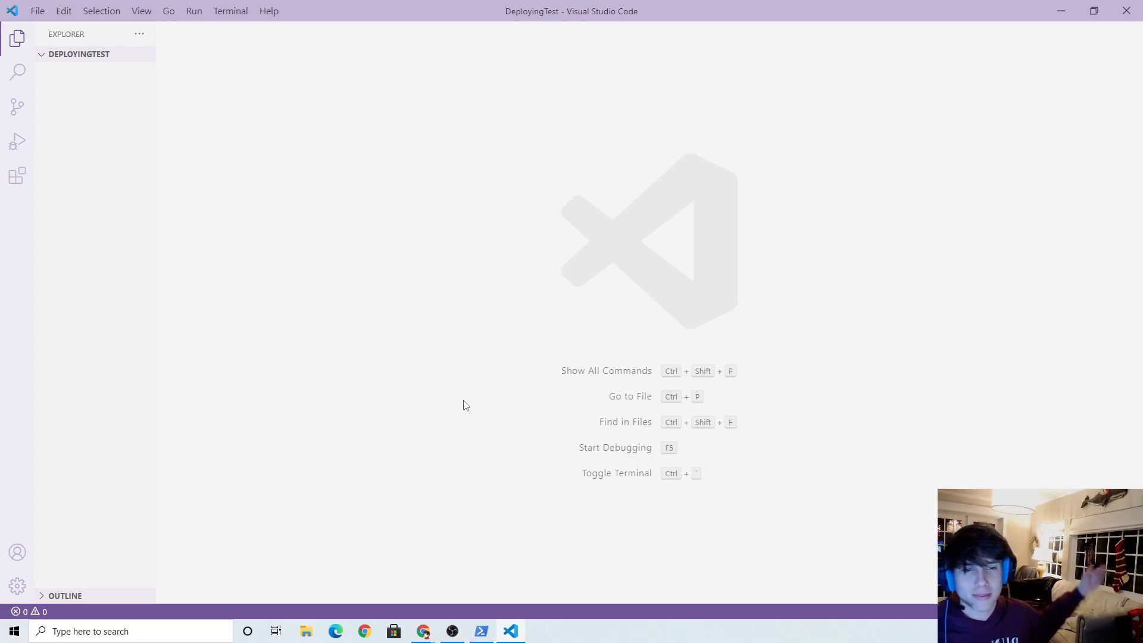
mouse_move(474, 406)
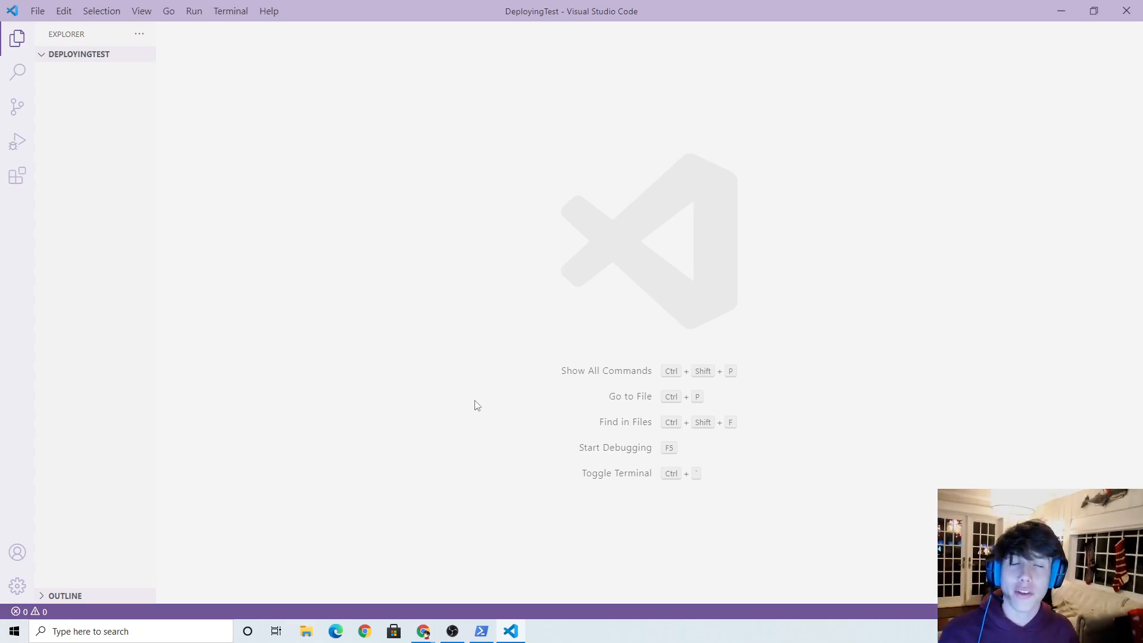
mouse_move(434, 429)
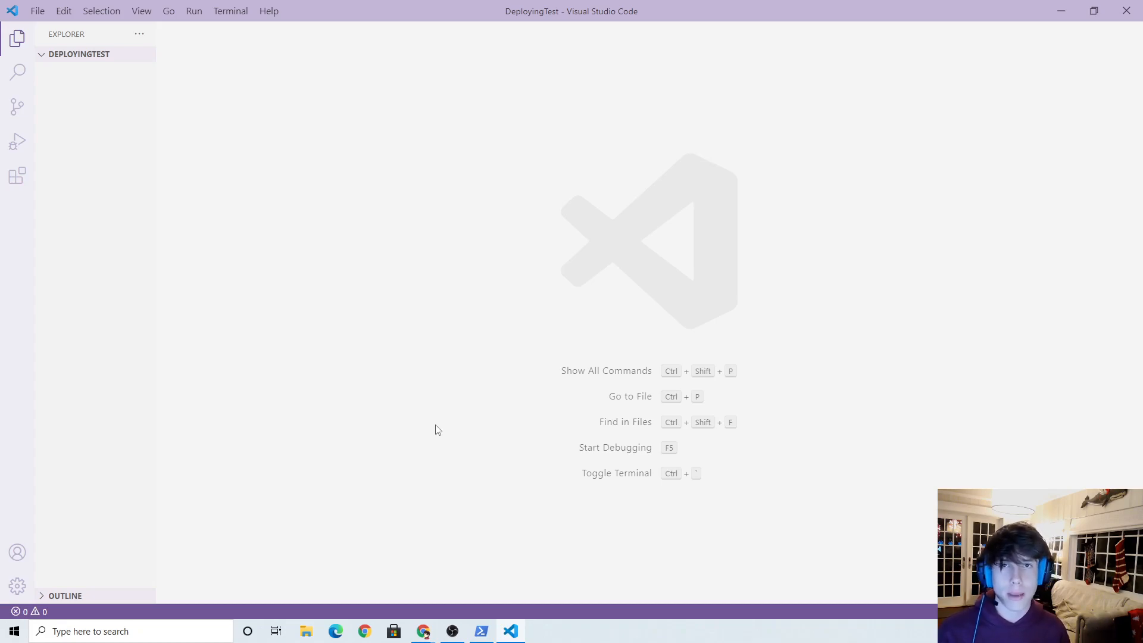
mouse_move(413, 429)
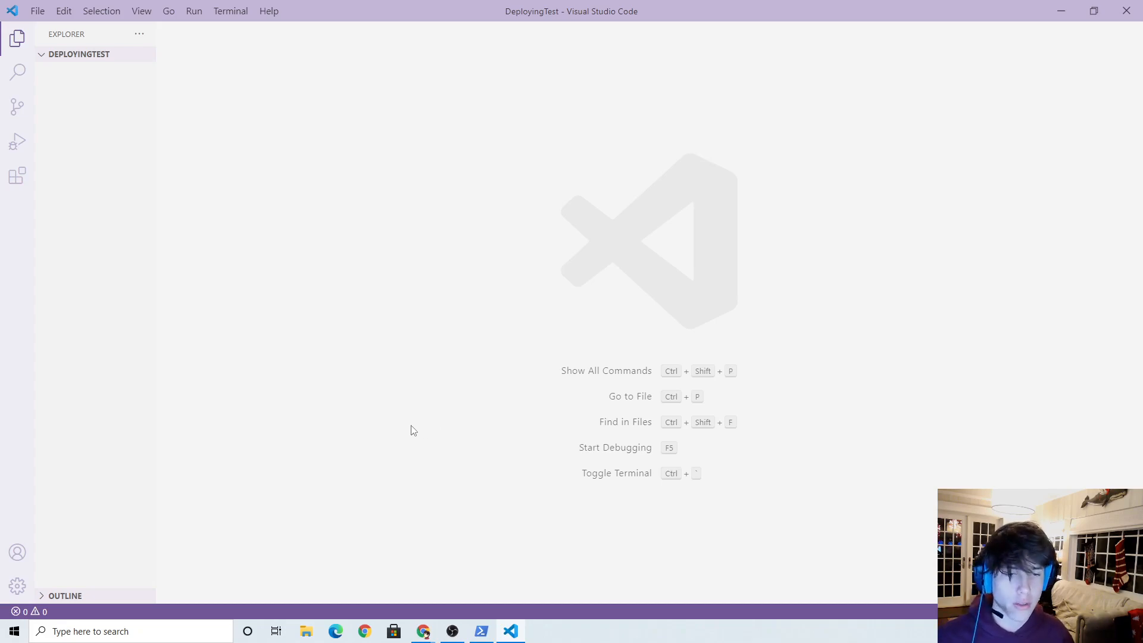
mouse_move(425, 416)
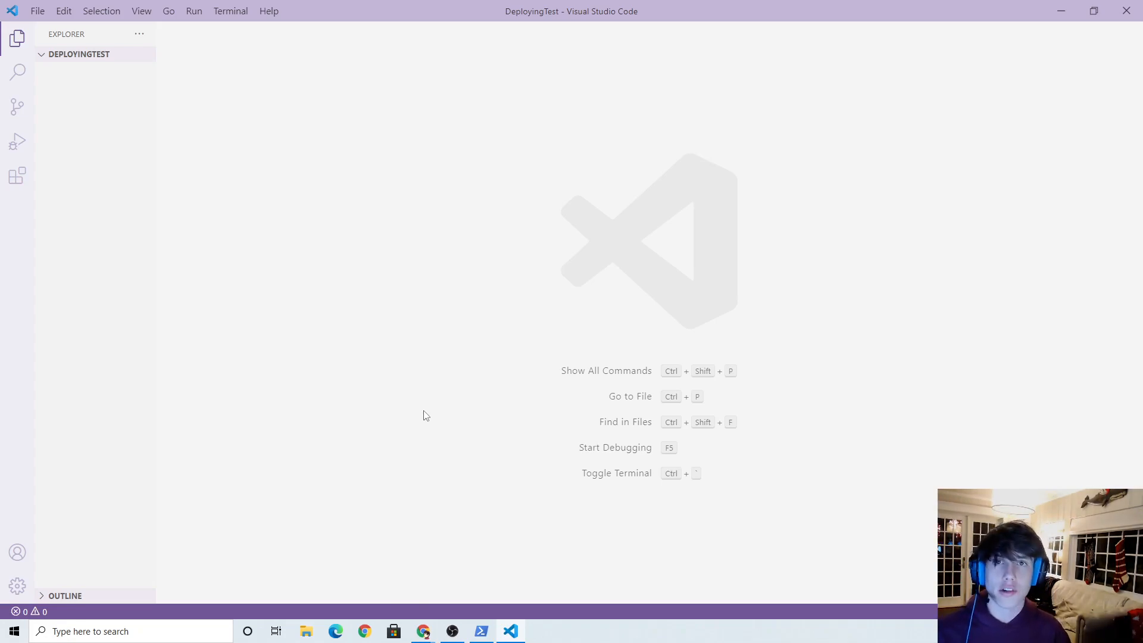
mouse_move(413, 347)
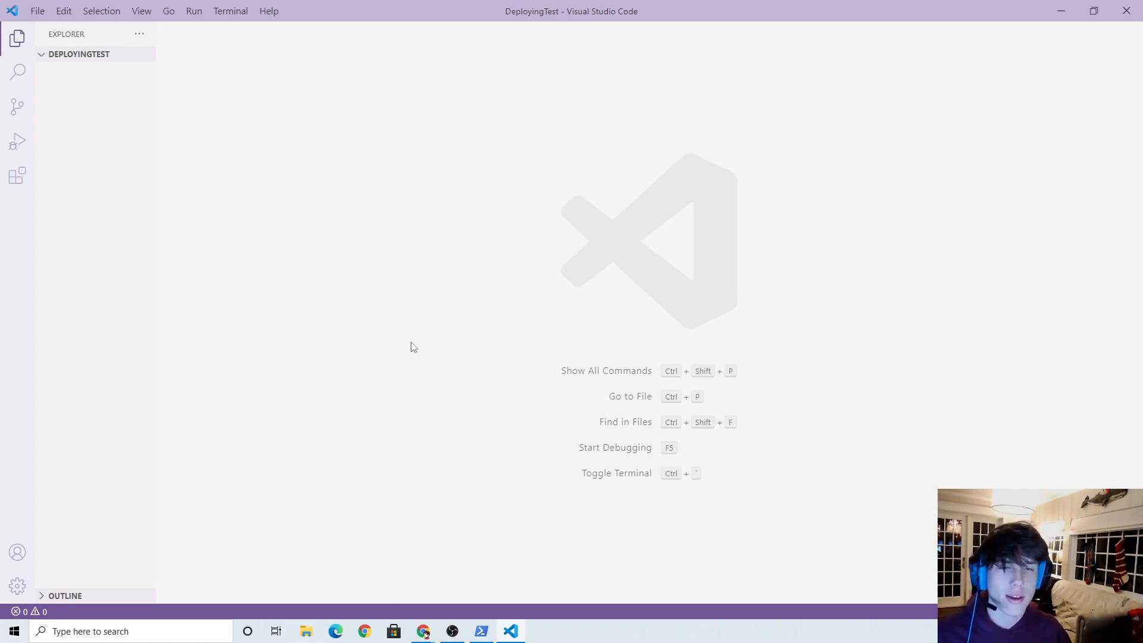
mouse_move(396, 345)
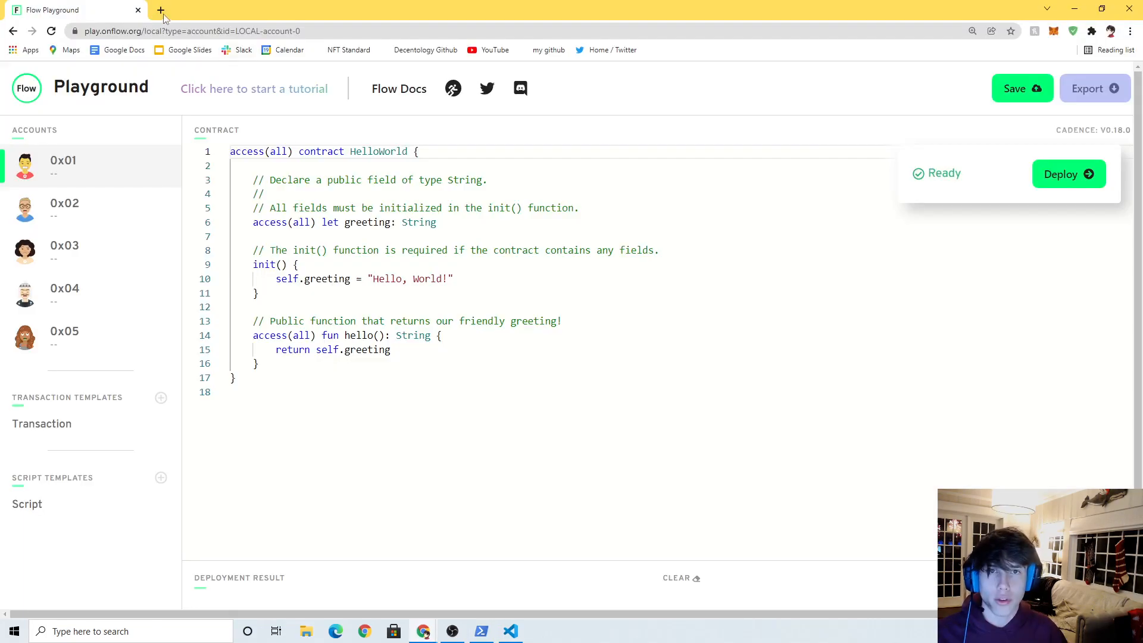
- In a new tab, reach the Flow Docs Install the Flow CLI page and select the Windows iex command
left_click(160, 9)
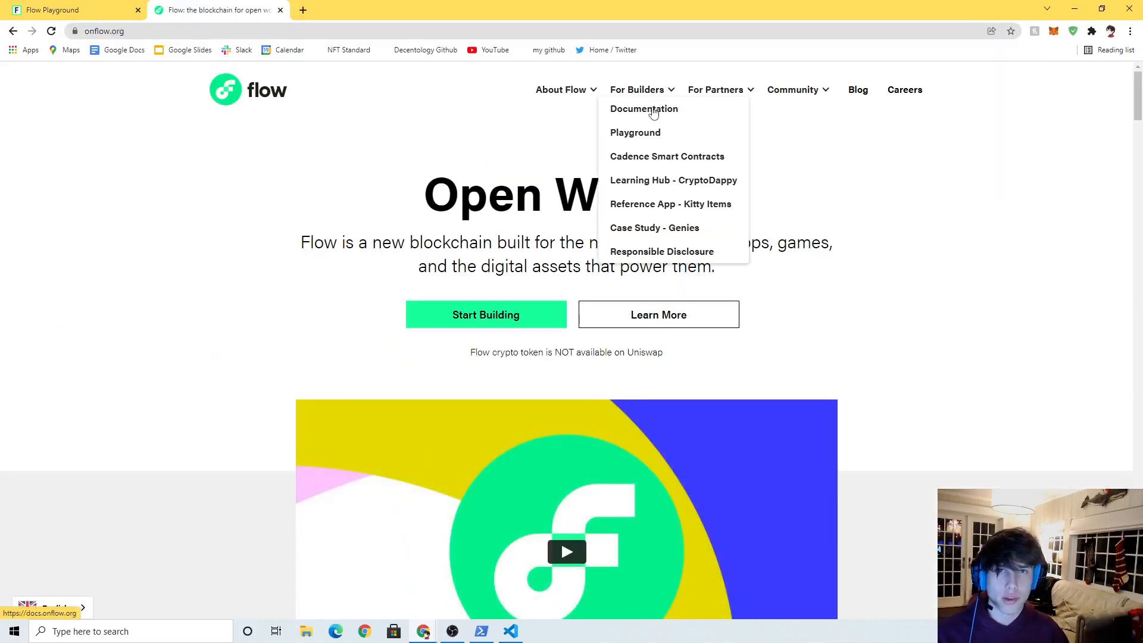
left_click(643, 108)
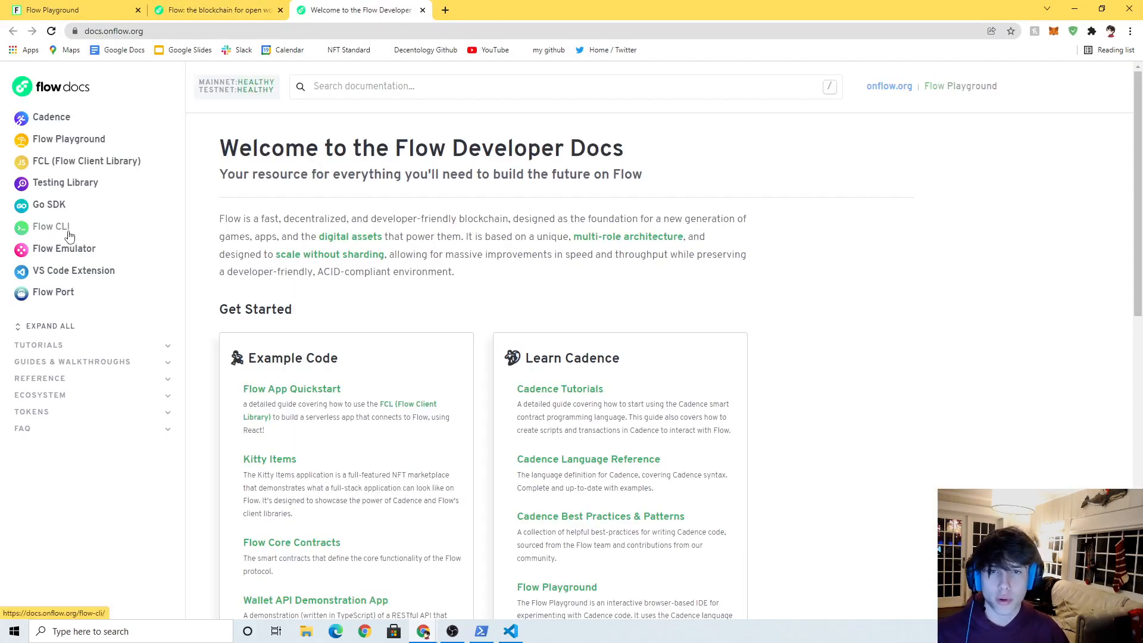
left_click(51, 227)
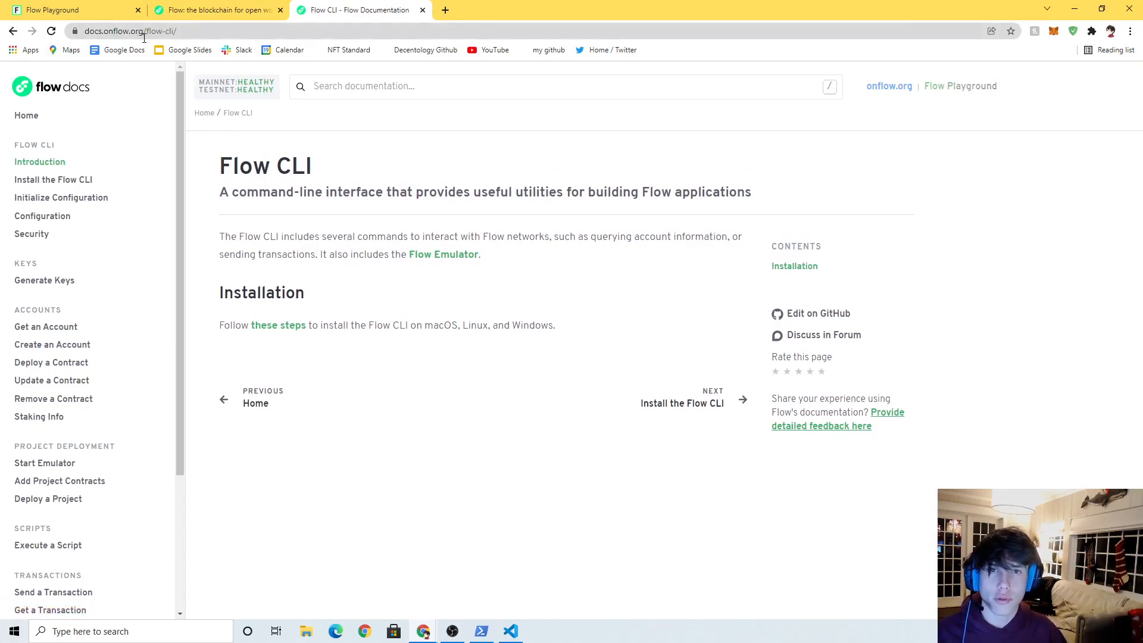
mouse_move(277, 325)
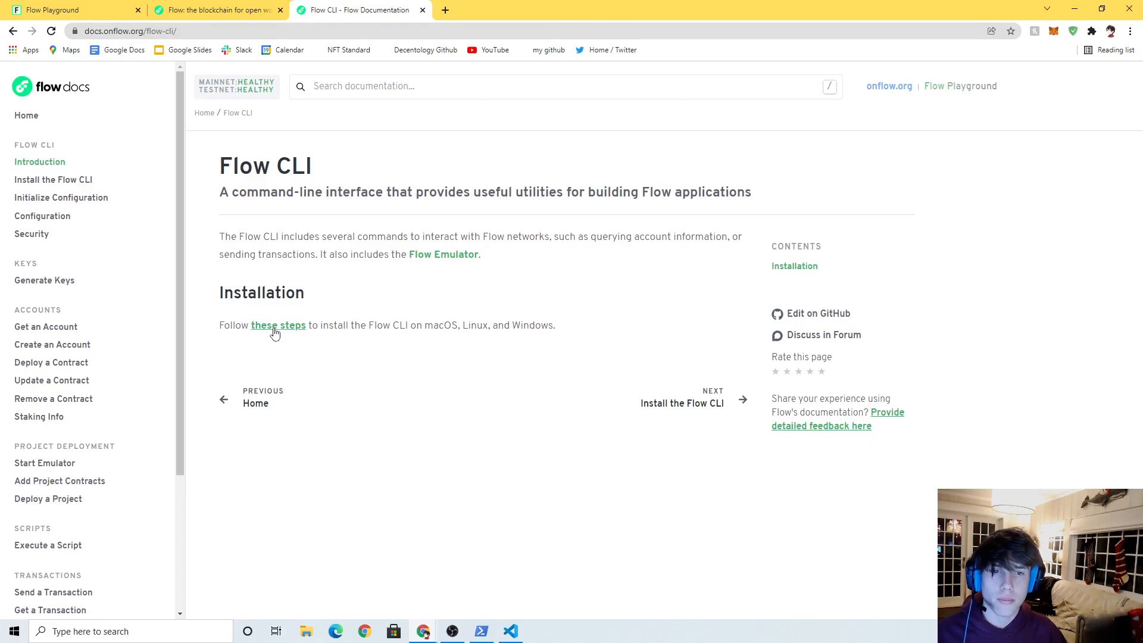
left_click(276, 324)
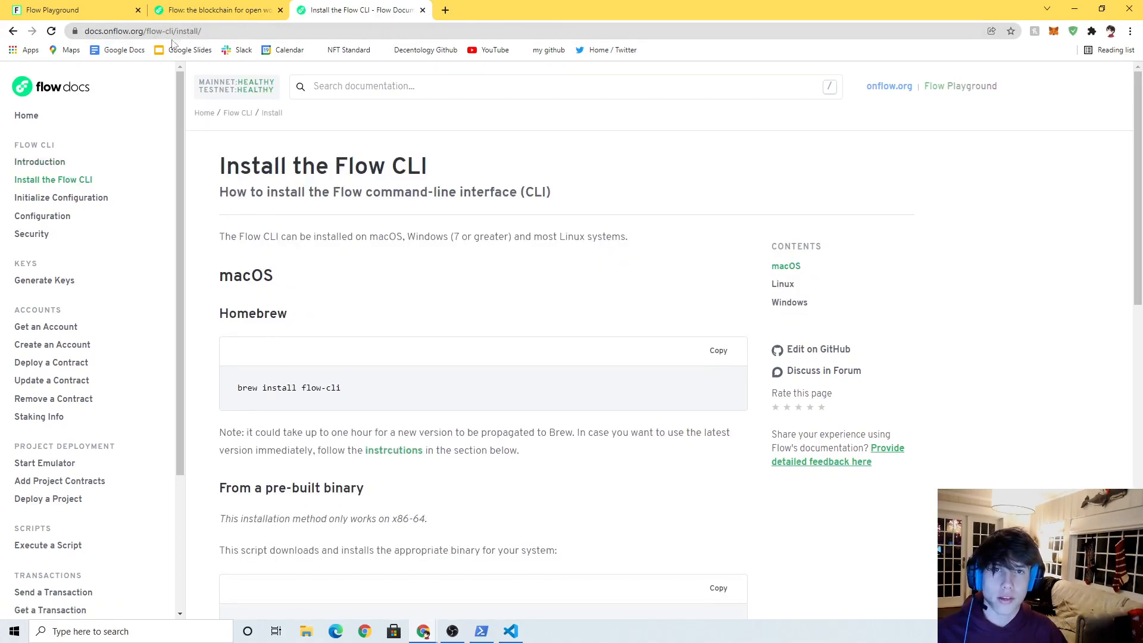
scroll("down", 3)
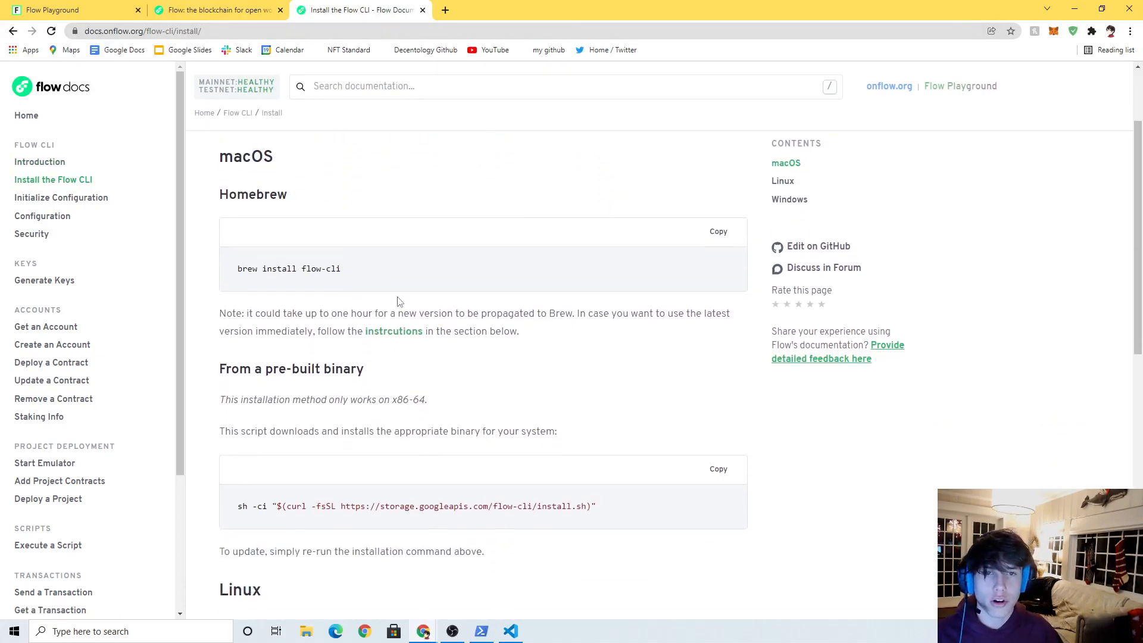
scroll("down", 3)
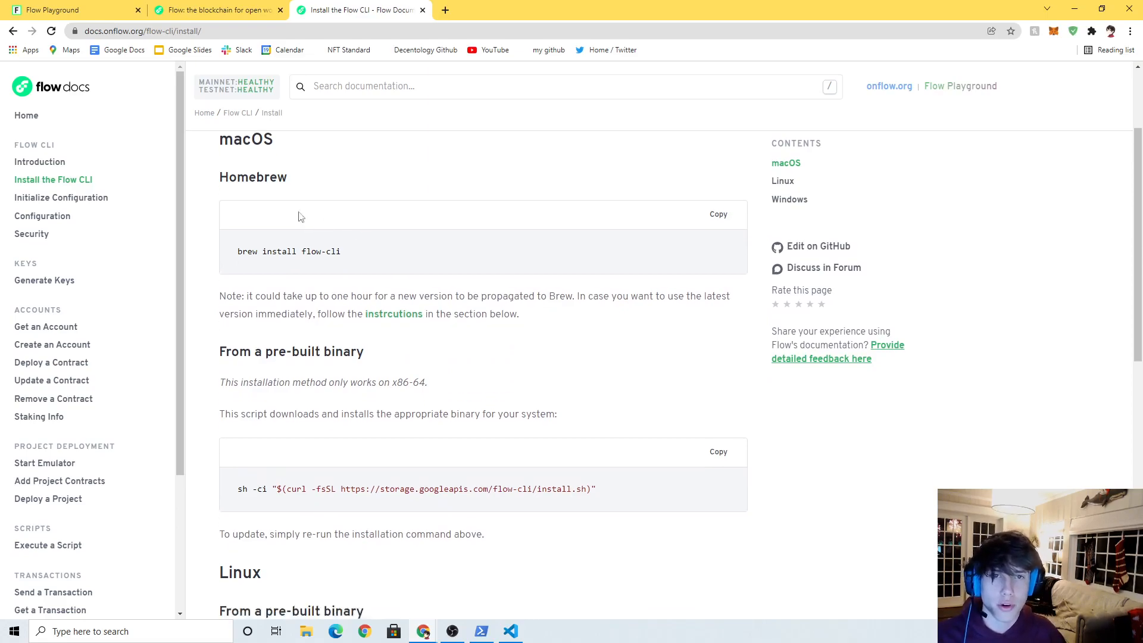
scroll("down", 3)
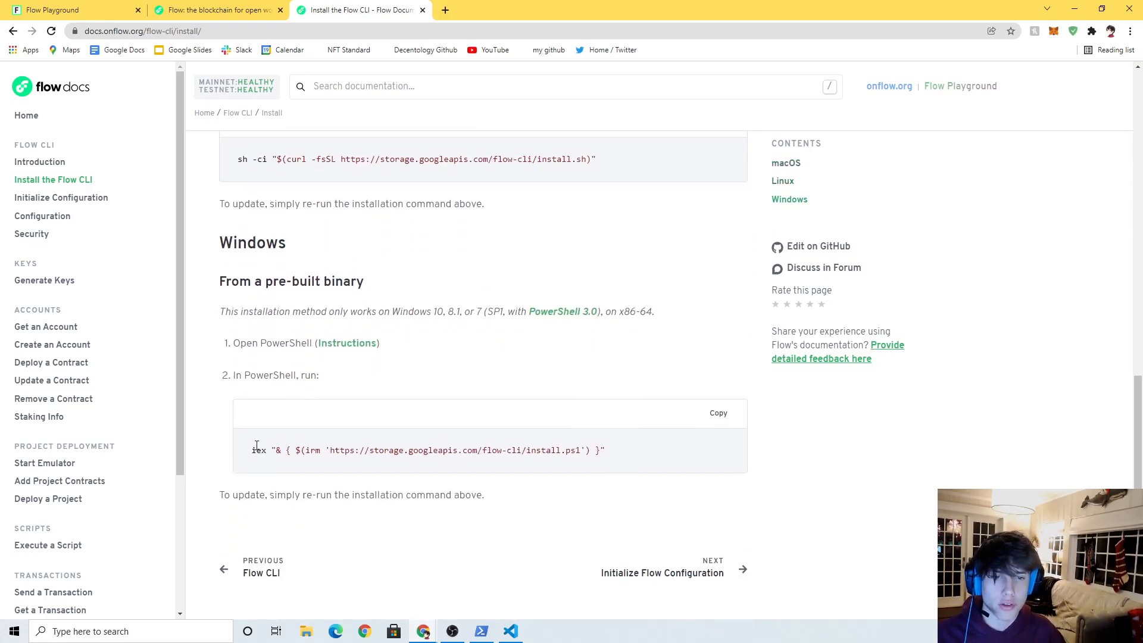
triple_click(426, 450)
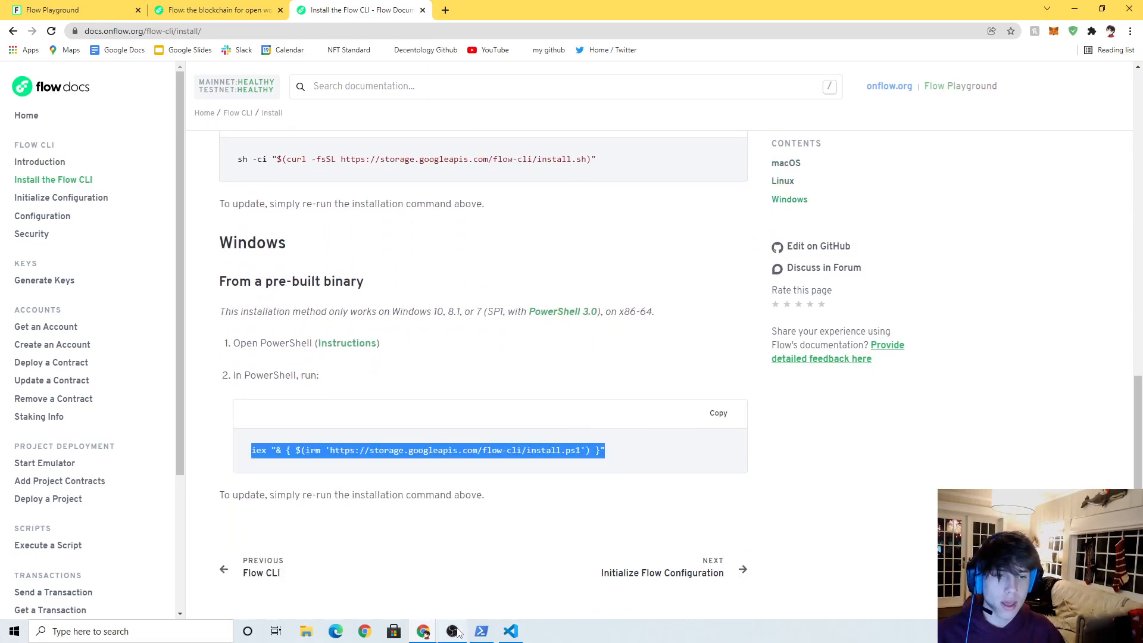
- Install the Flow CLI in PowerShell and confirm 'flow version' reports v0.30.1
left_click(480, 630)
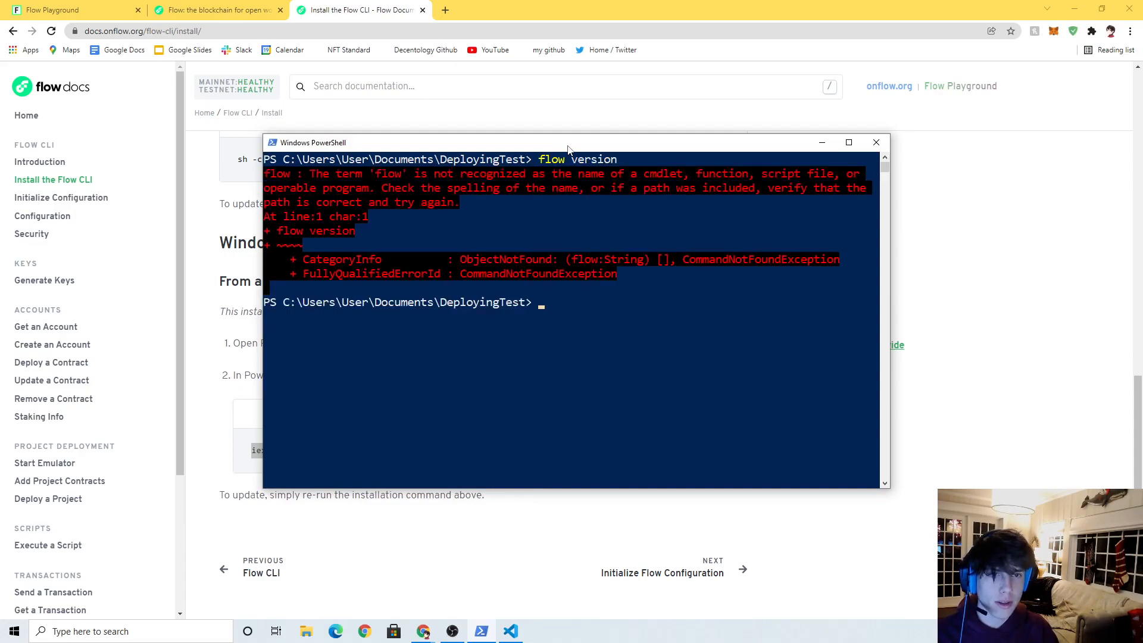
type("flow --versi")
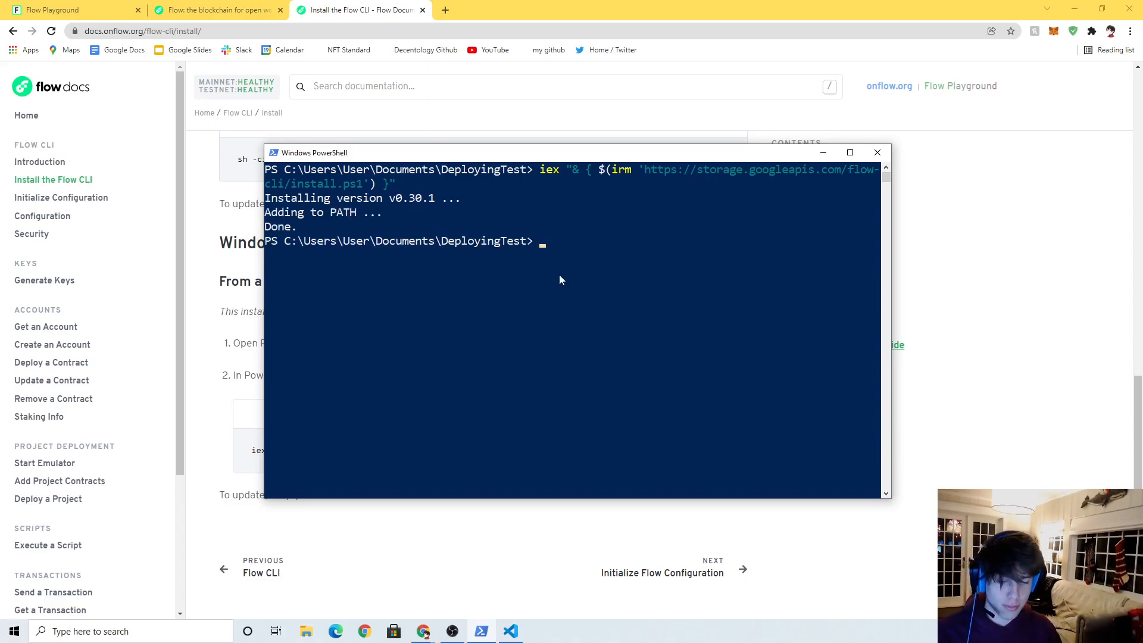
type("flow version")
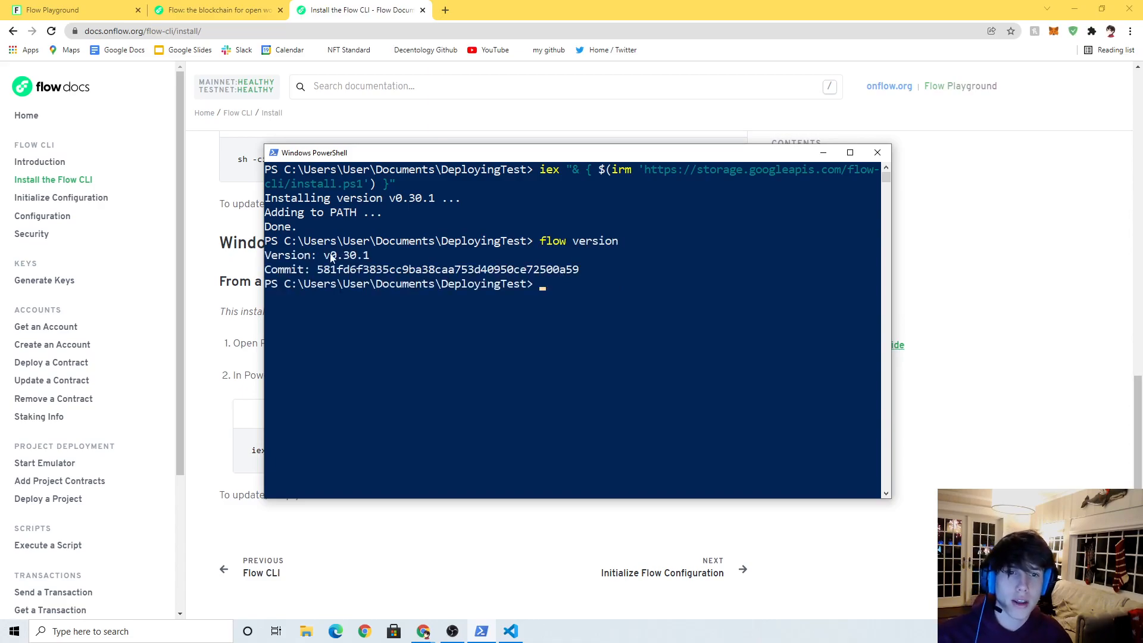
mouse_move(591, 322)
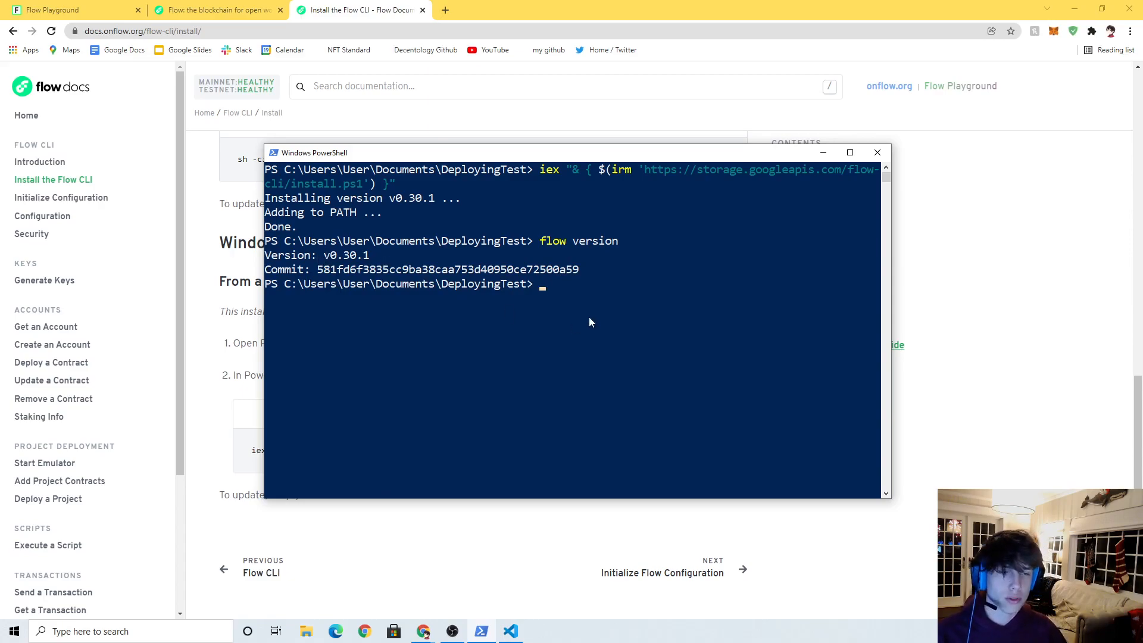
- Run flow init in DeployingTest and view the generated flow.json in VS Code
left_click(509, 631)
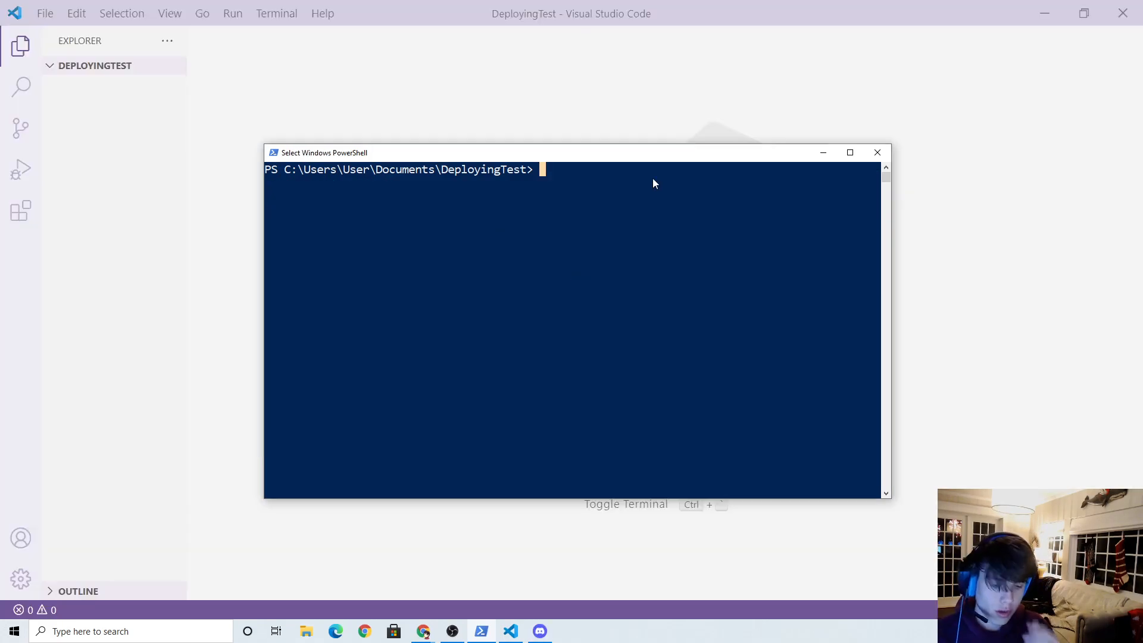
type("flo")
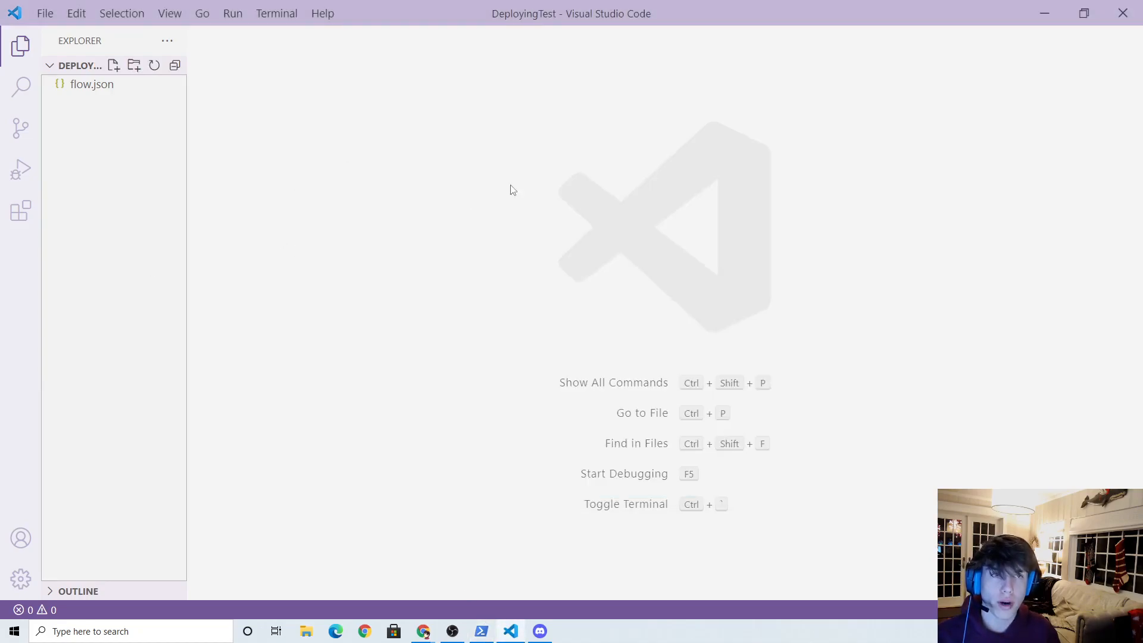
left_click(92, 84)
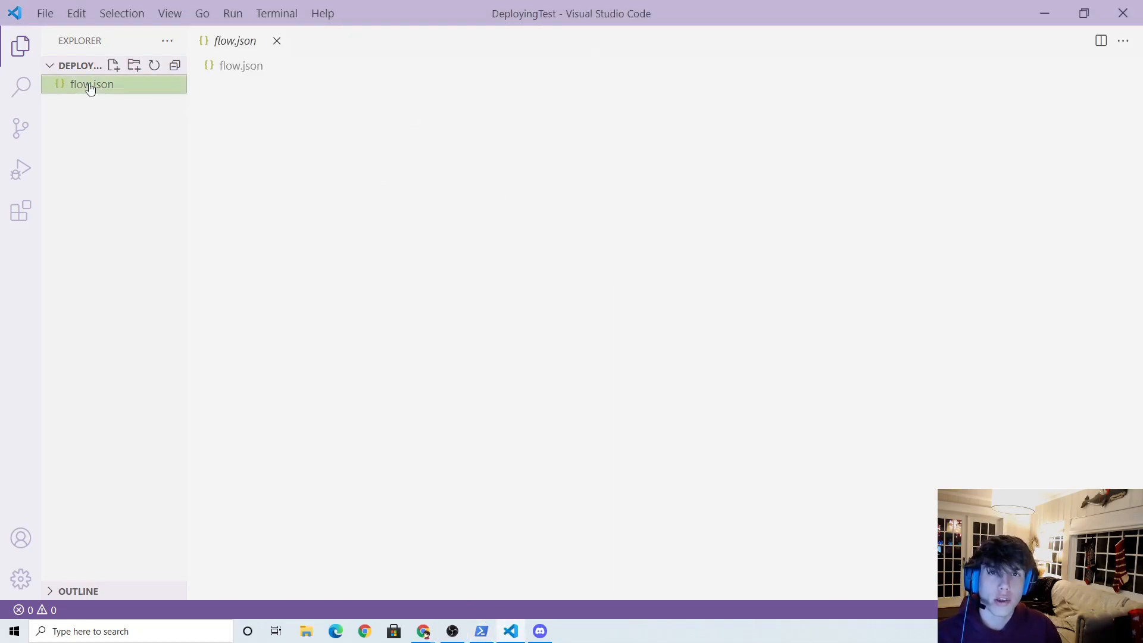
left_click(92, 84)
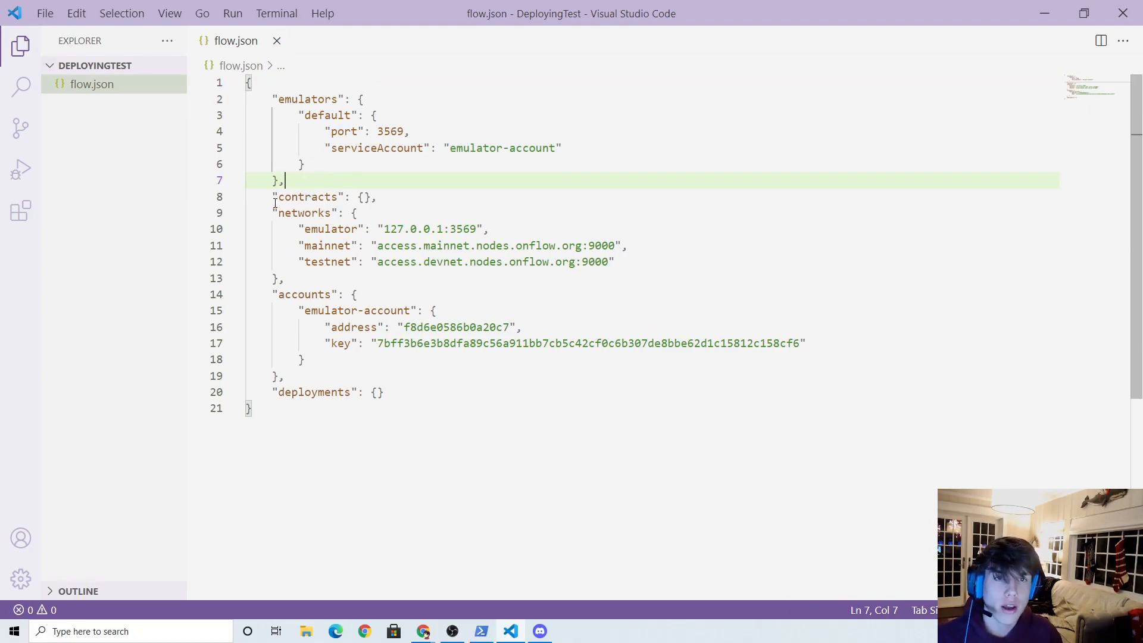
left_click(377, 197)
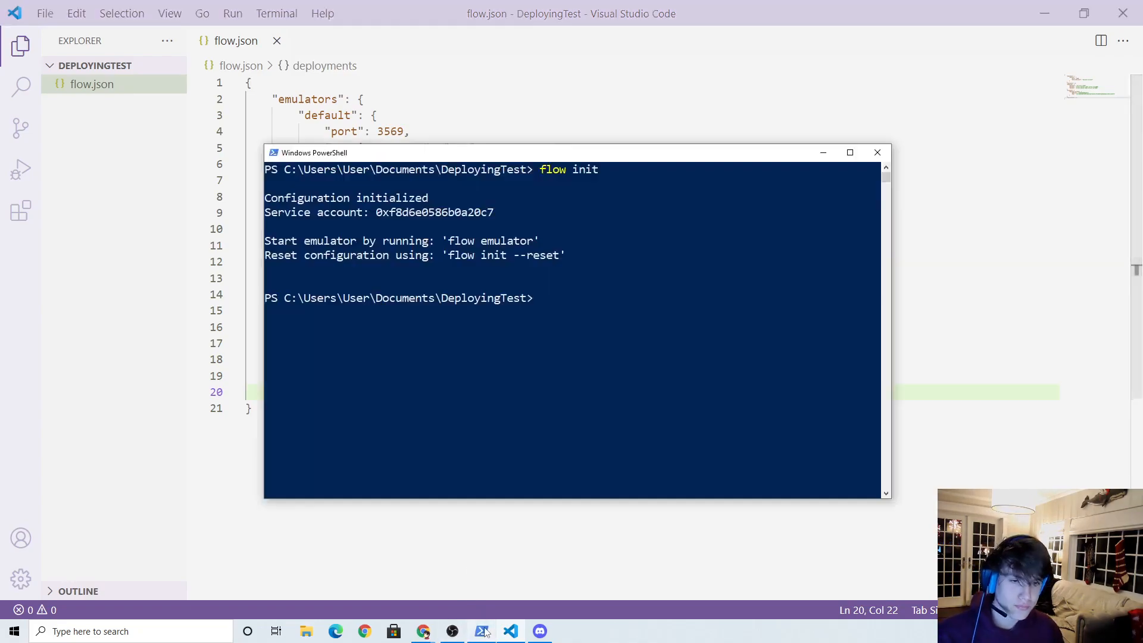
- Clear PowerShell and enter flow keys generate --sig-algo "ECDSA_secp256k1"
type("clea")
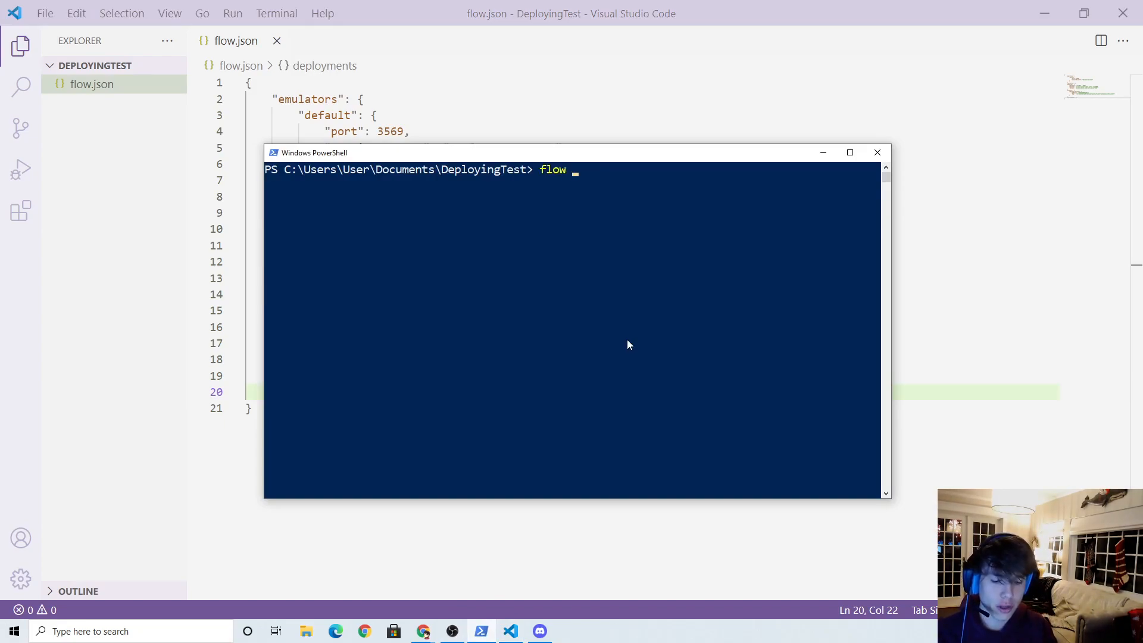
type("keys generate")
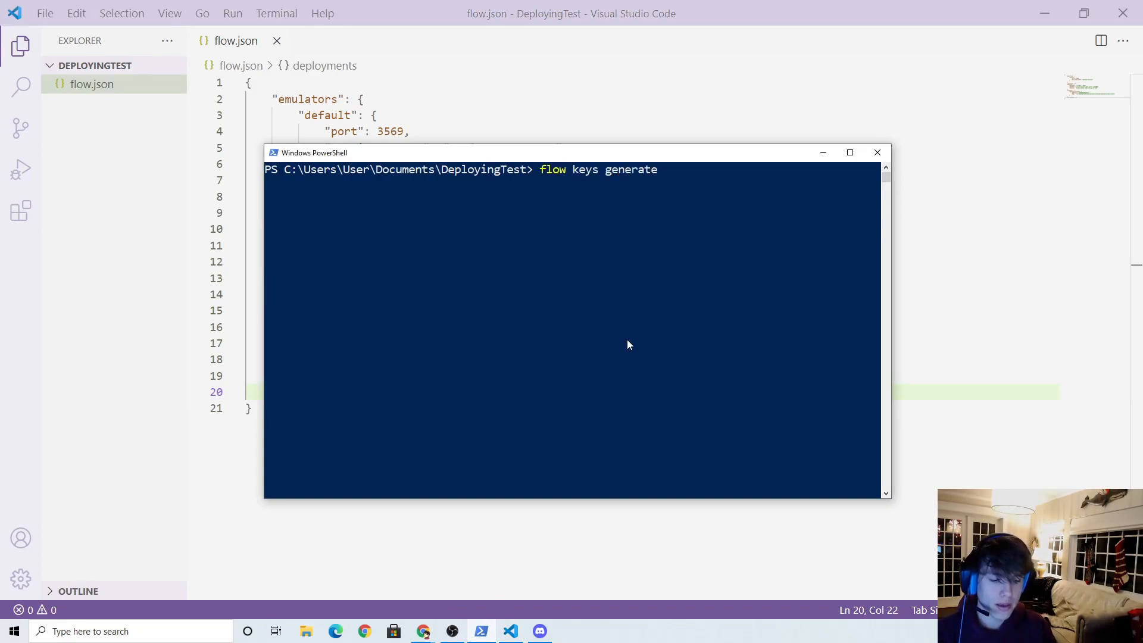
type("--sig-algo")
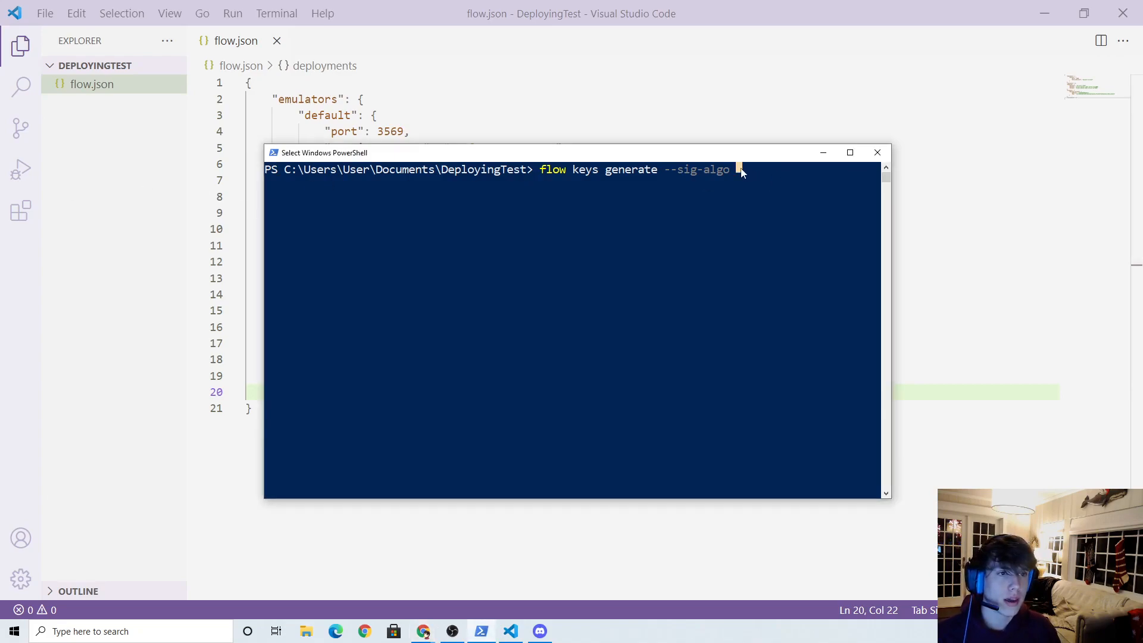
type("\"ECDSA_secp256k1\"")
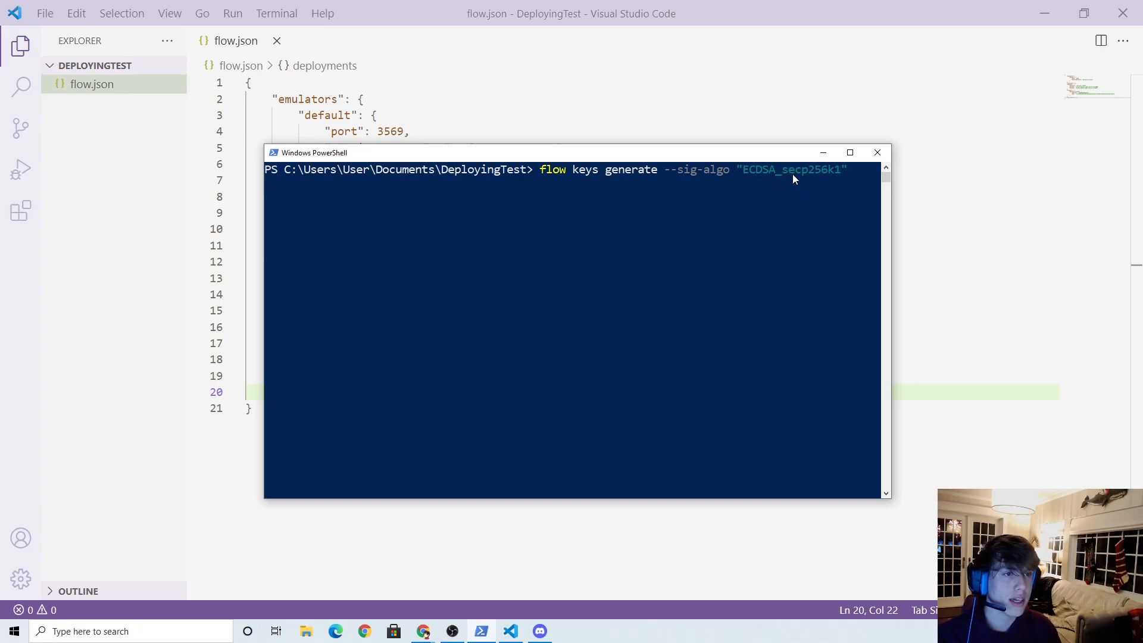
mouse_move(827, 180)
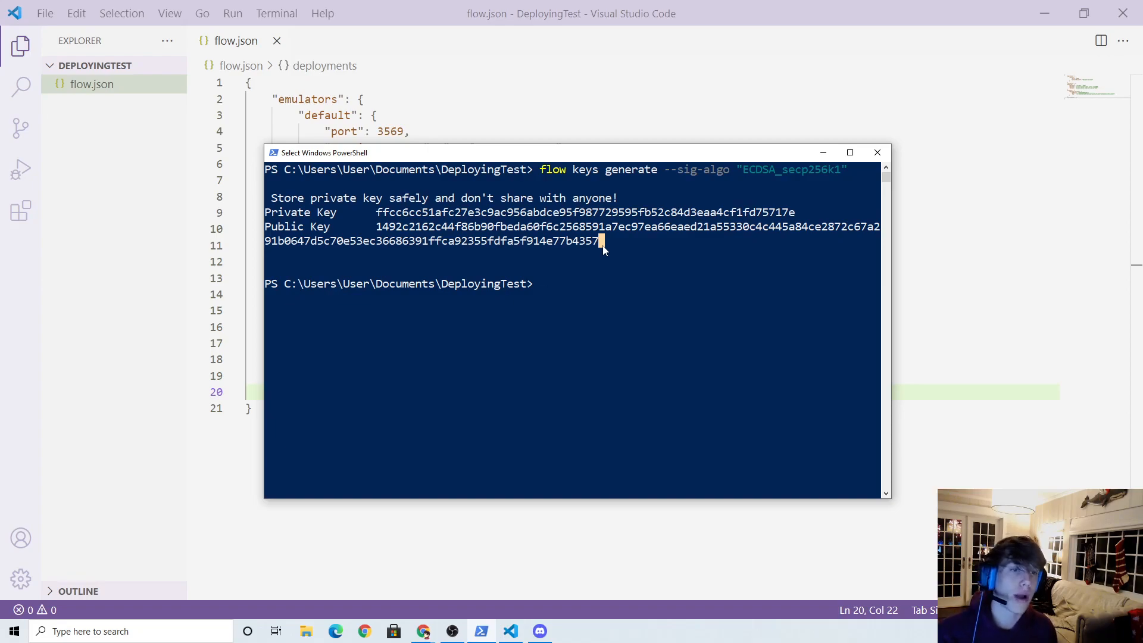
mouse_move(571, 267)
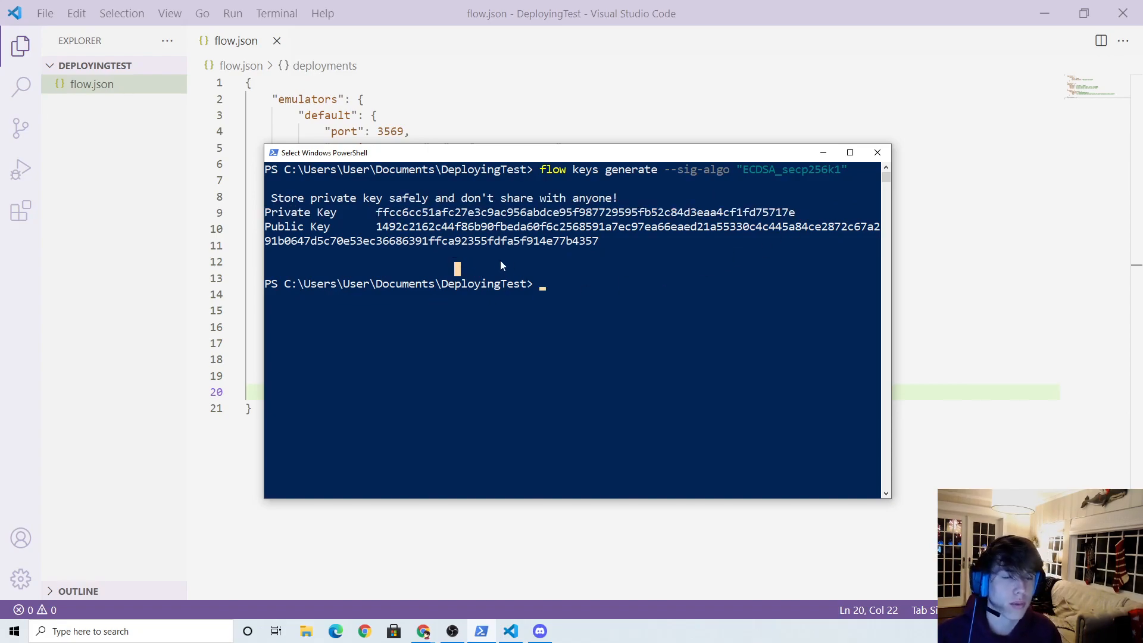
mouse_move(480, 298)
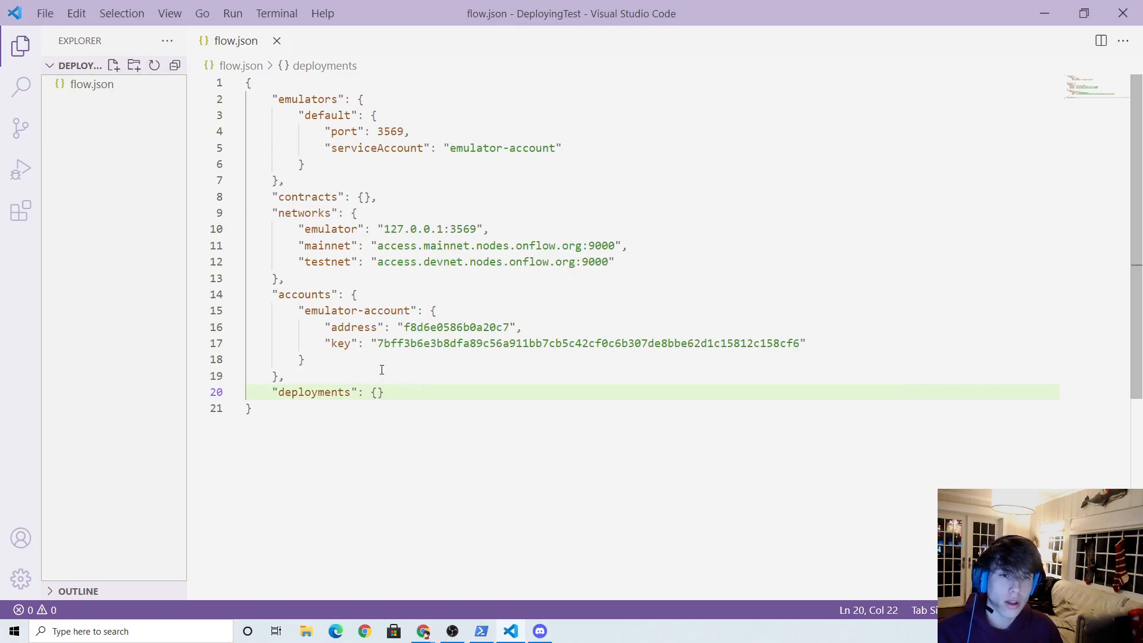
- Add a "testnet-account" entry under accounts in flow.json
type("\"")
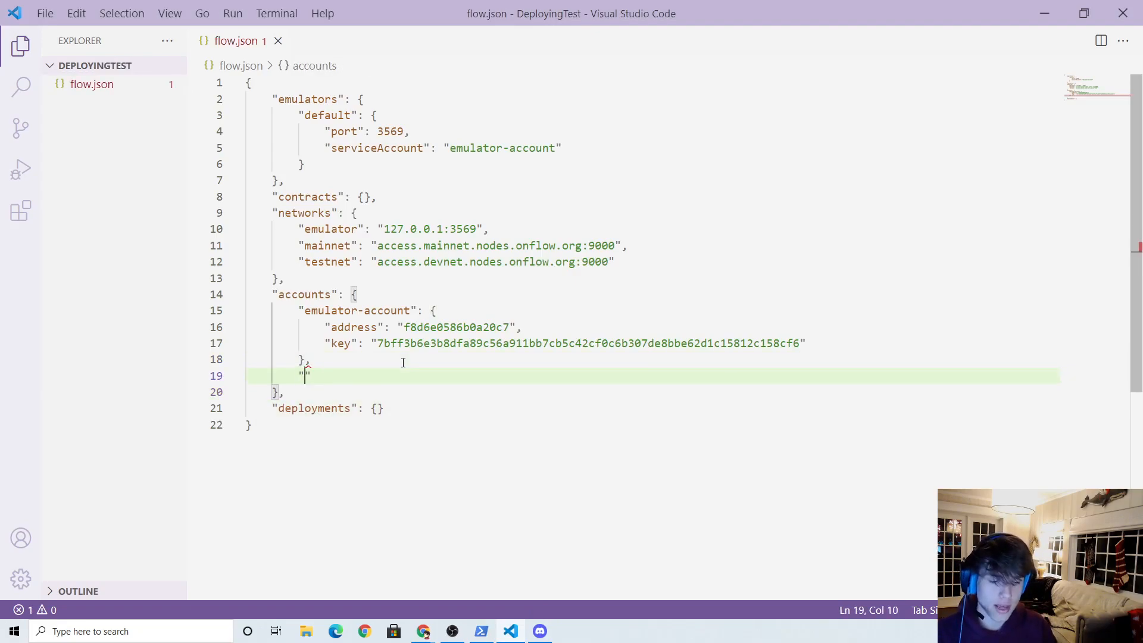
type("testnet-acc")
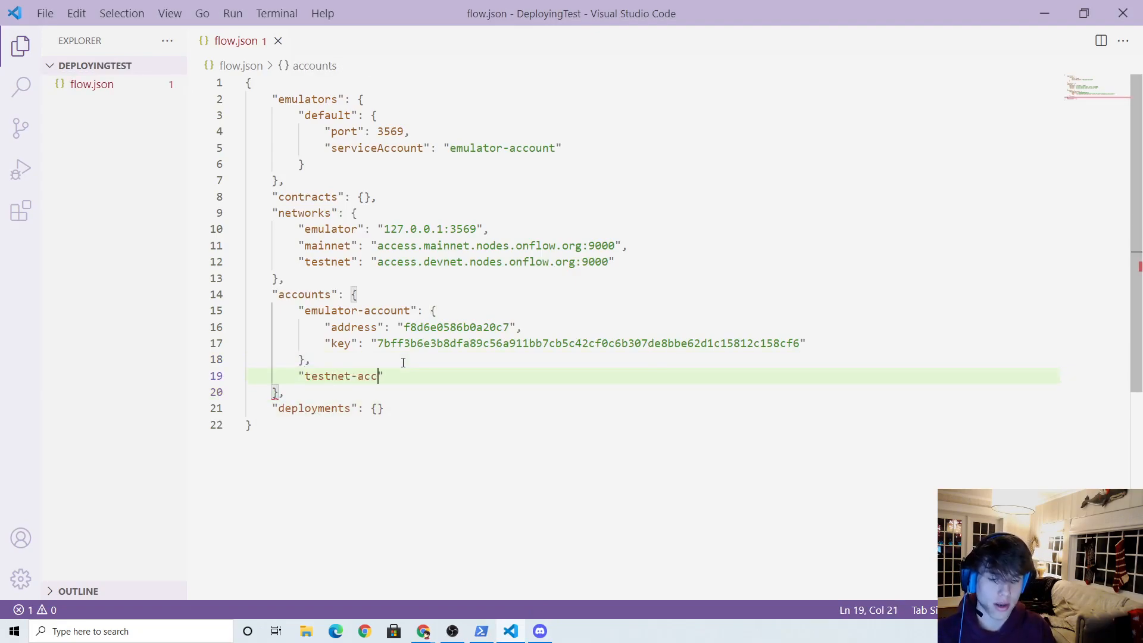
type("ount\": {}")
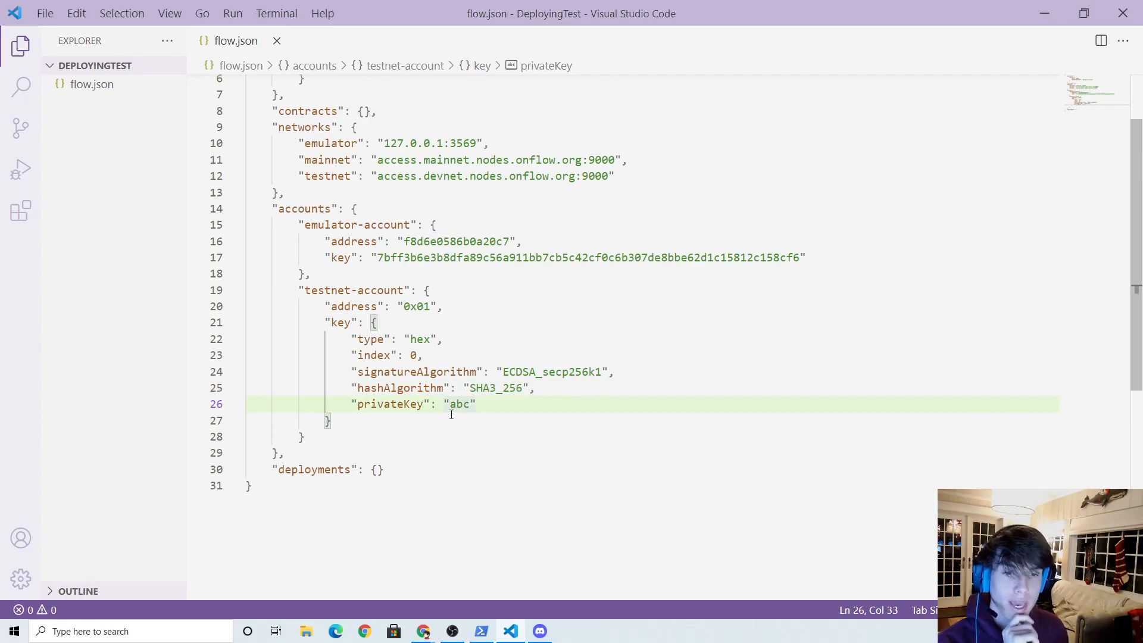
double_click(459, 403)
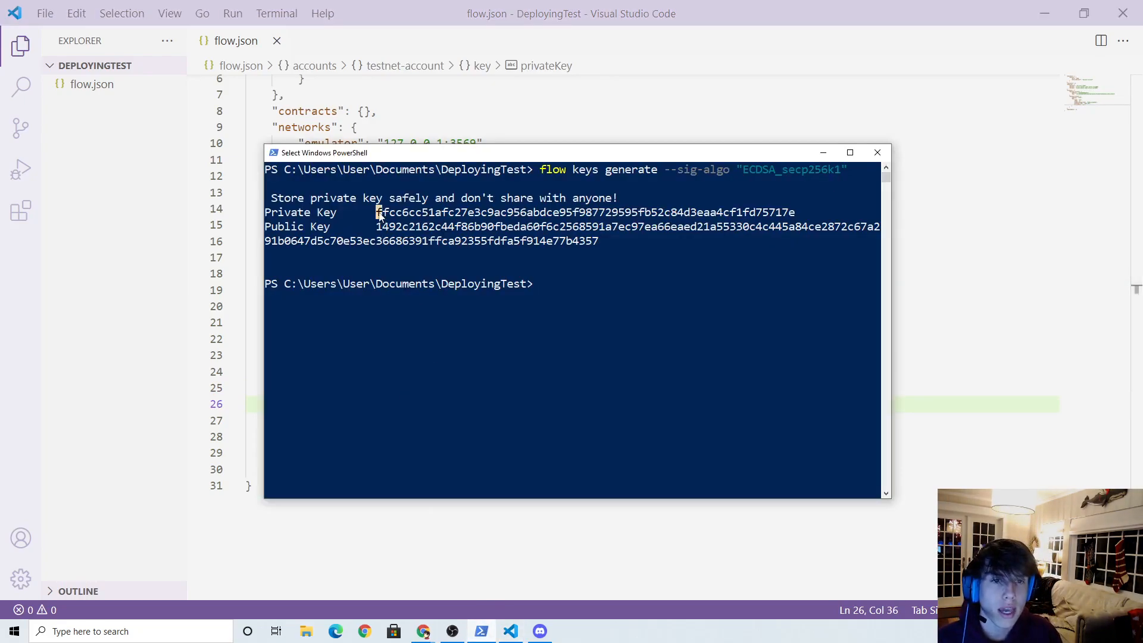
left_click_drag(376, 212, 796, 211)
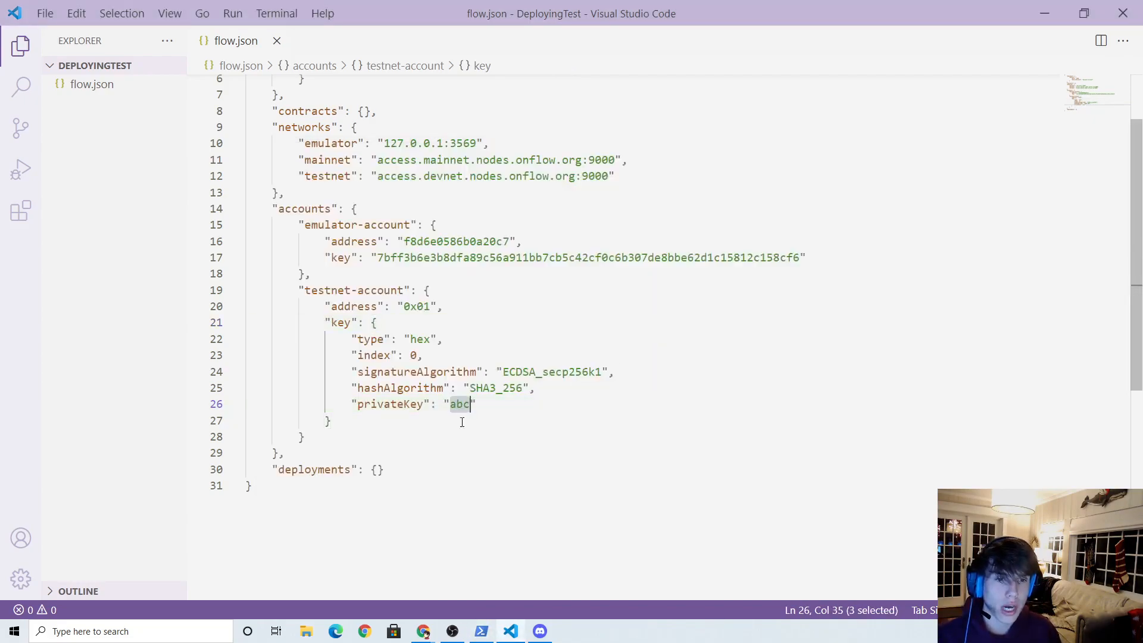
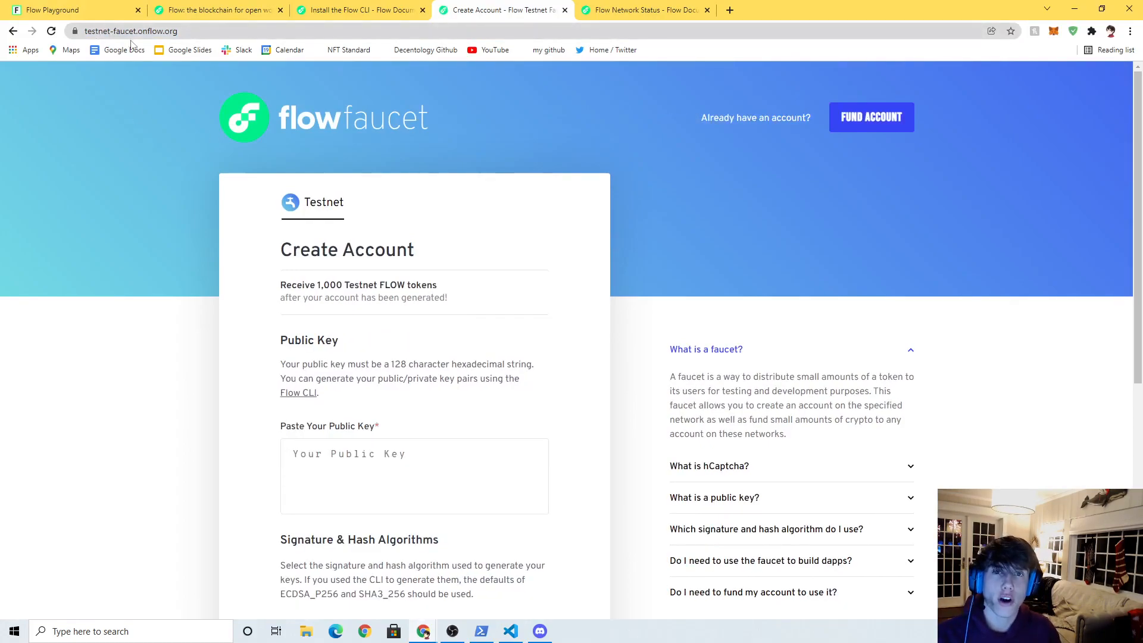
mouse_move(195, 125)
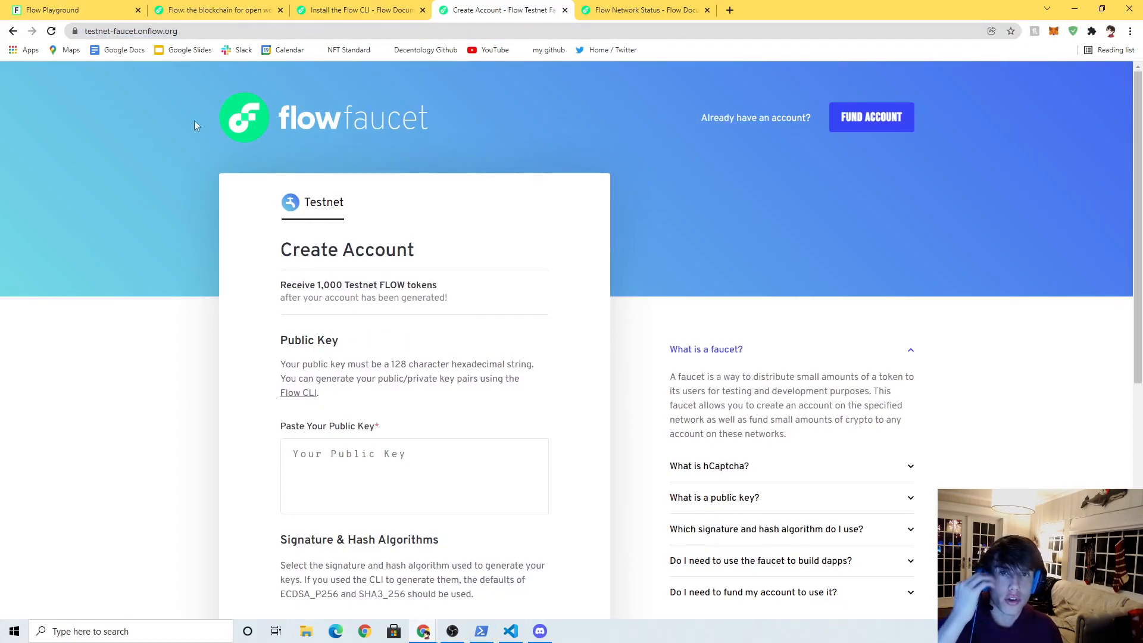
mouse_move(174, 458)
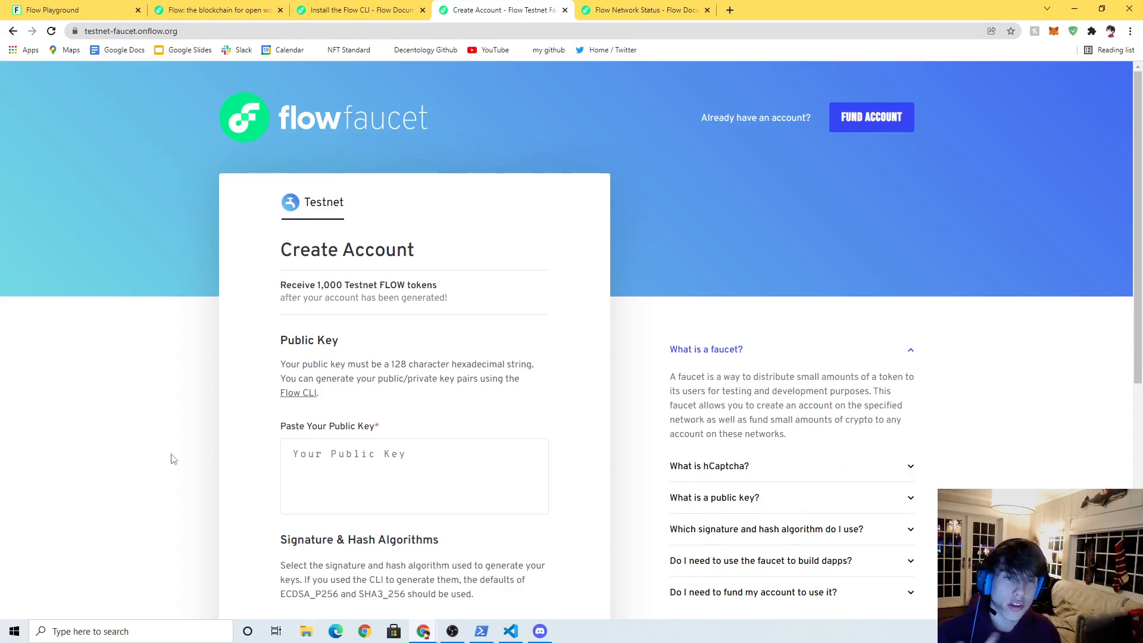
- Copy the generated public key from PowerShell into the faucet's public key field
scroll("down", 3)
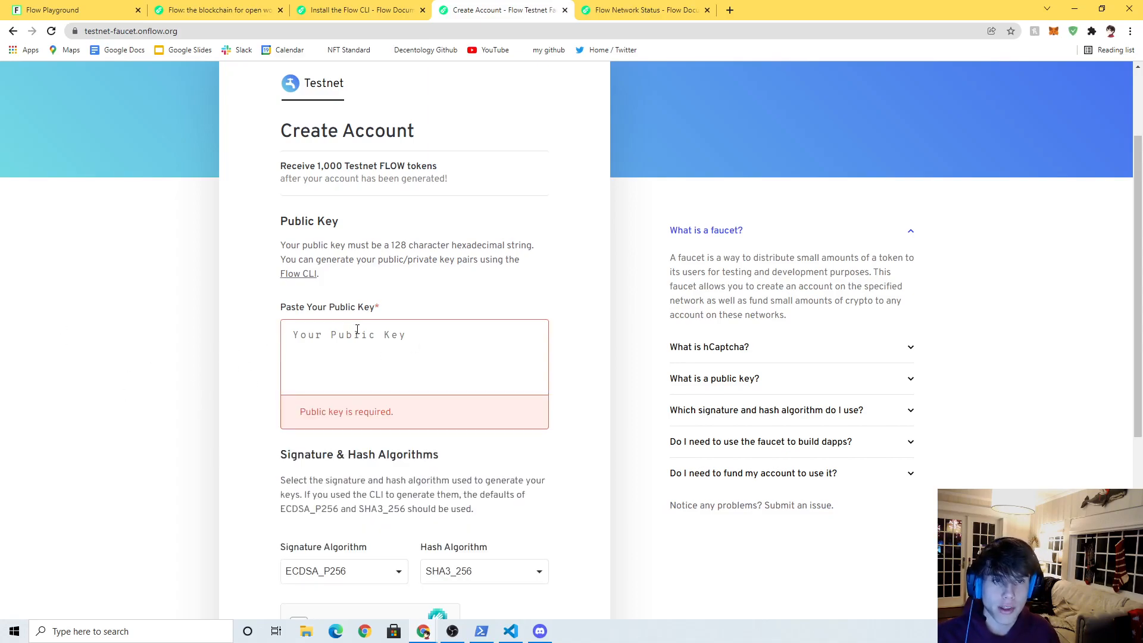
left_click(480, 631)
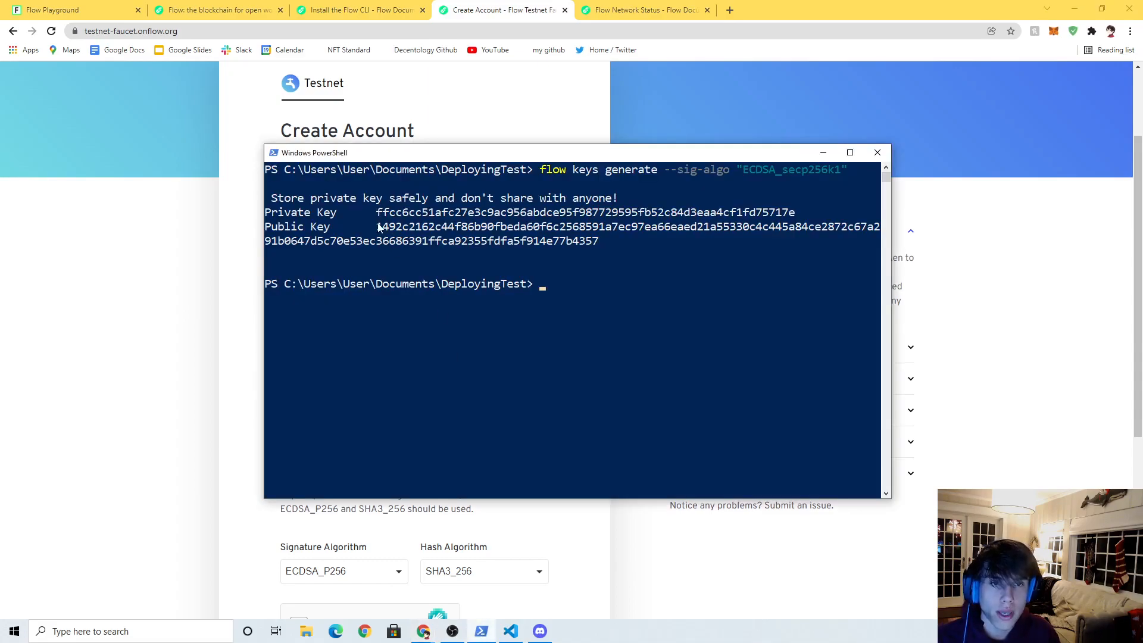
left_click_drag(376, 227, 597, 241)
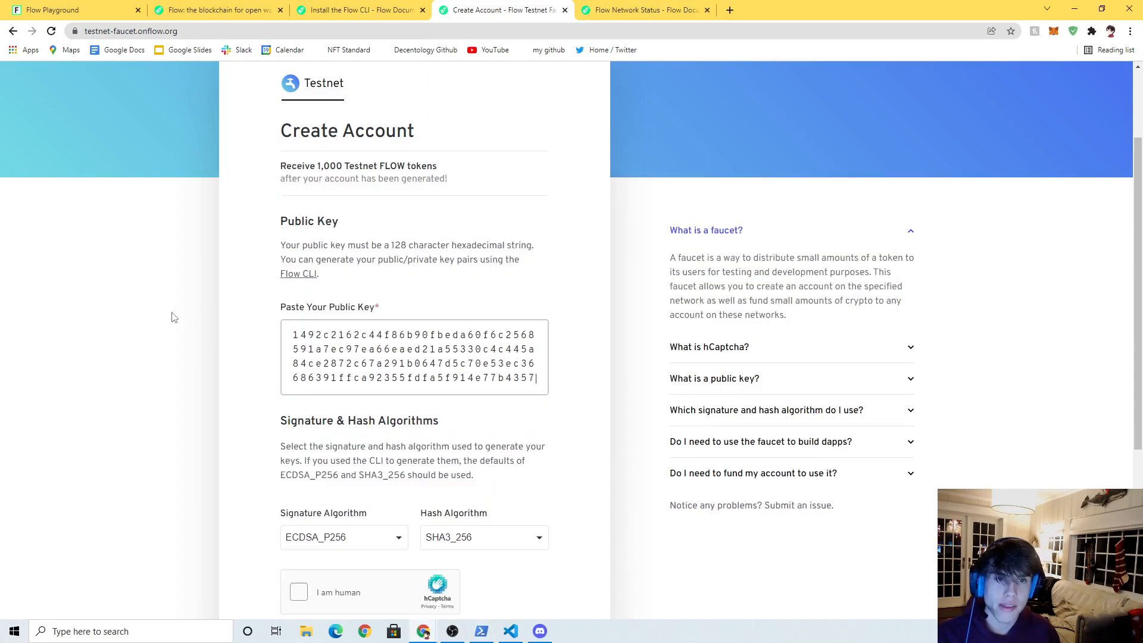
- Set the faucet's signature algorithm to ECDSA_secp256k1
scroll("down", 3)
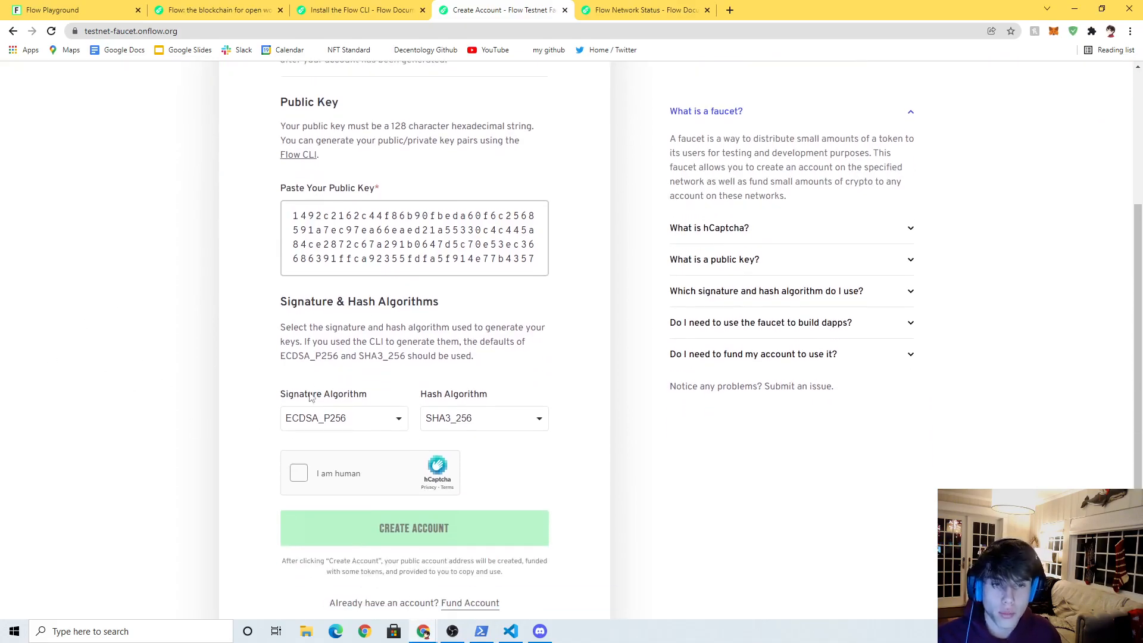
left_click(343, 418)
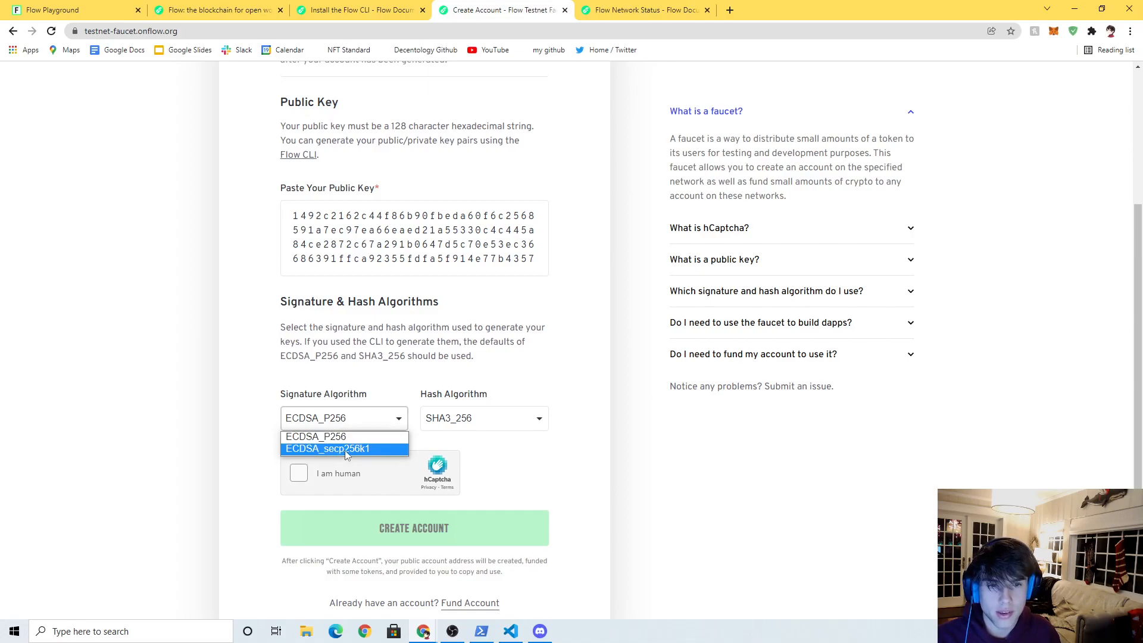
left_click(344, 449)
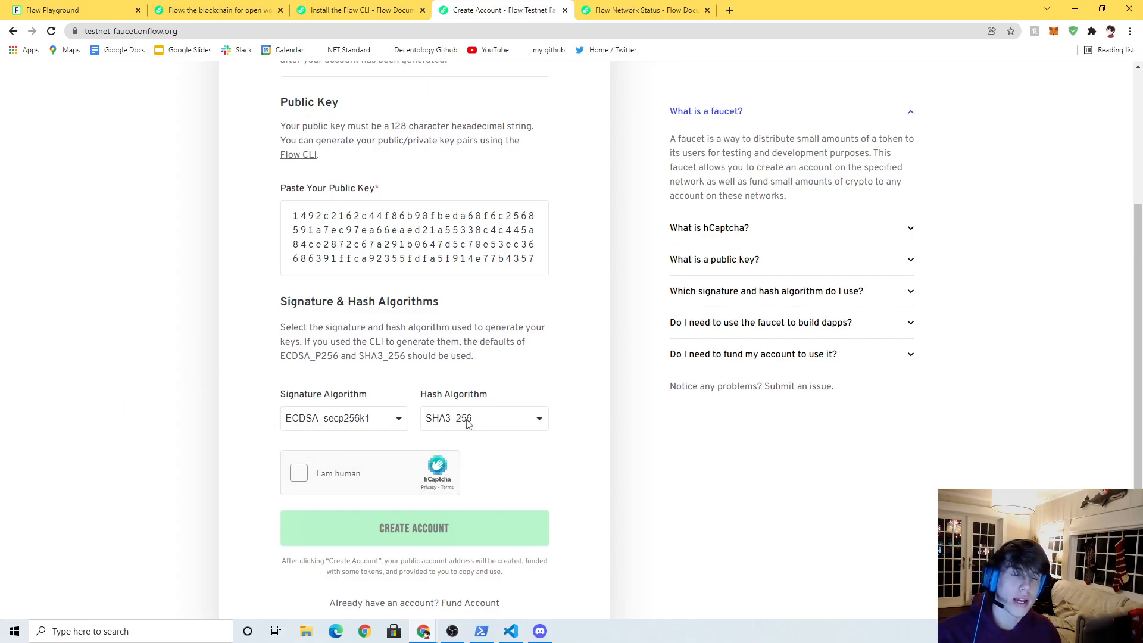
- Pass the hCaptcha motorbus challenge and submit Create Account
scroll("down", 3)
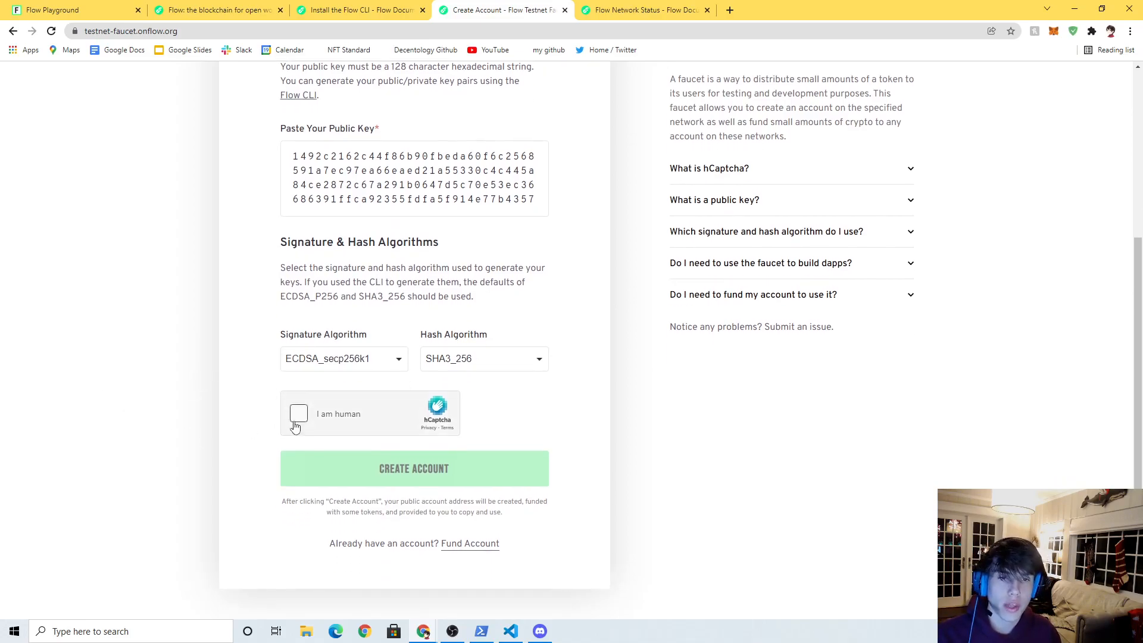
left_click(299, 413)
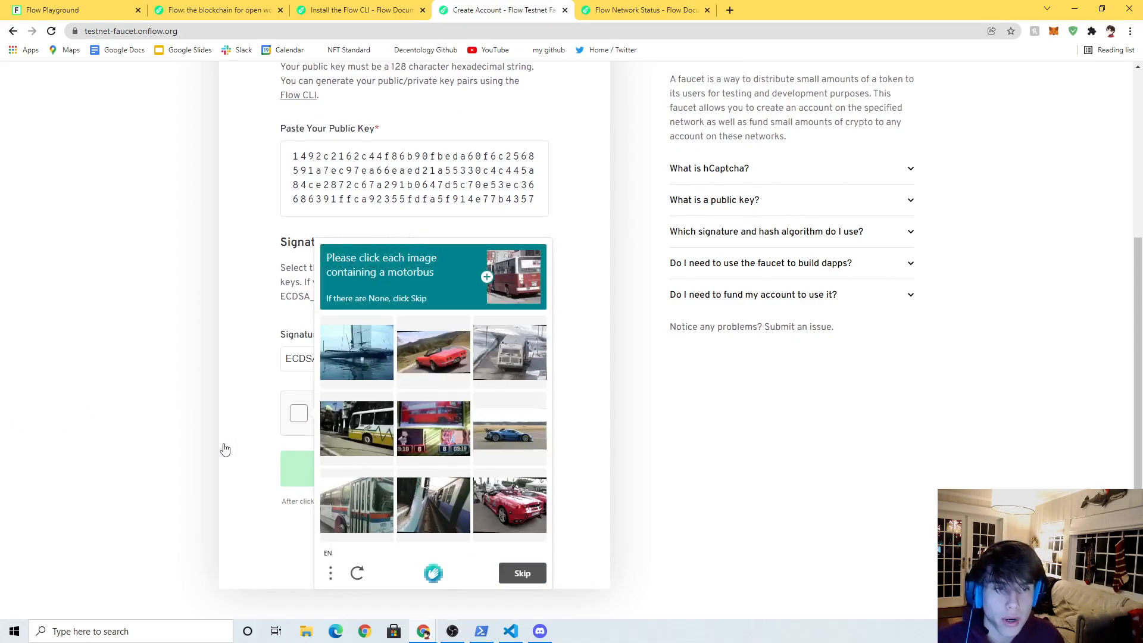
left_click(510, 353)
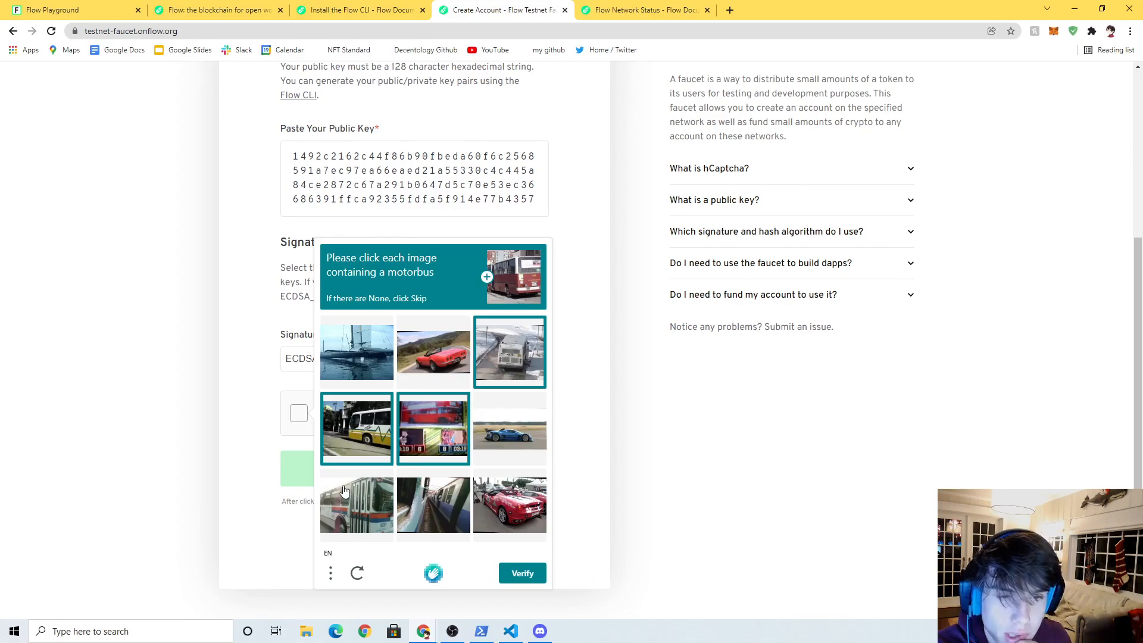
left_click(356, 505)
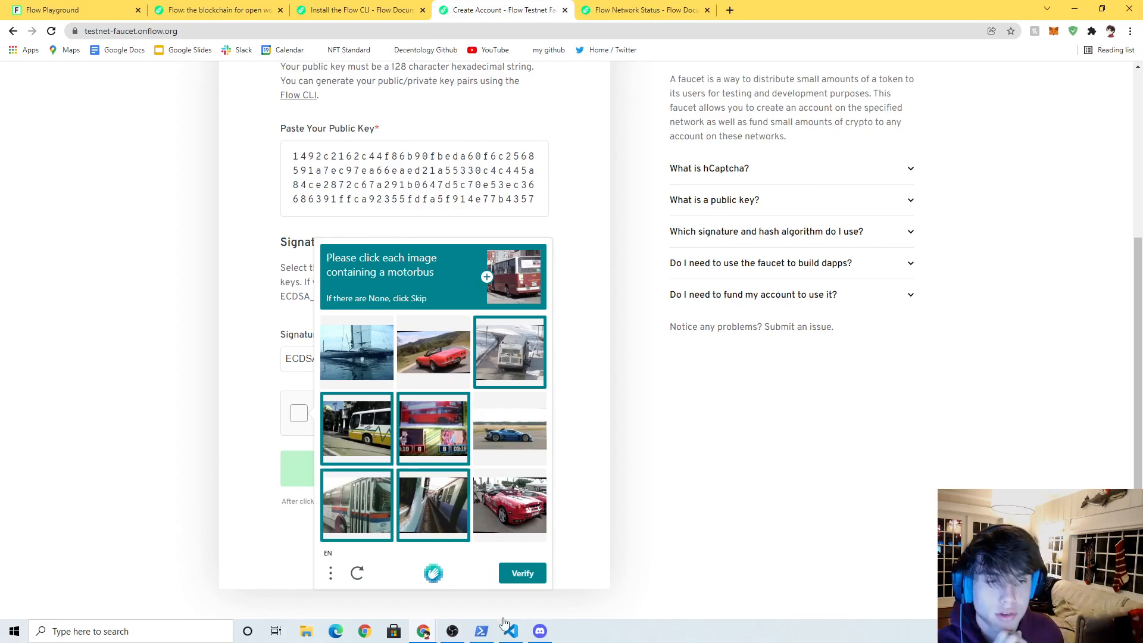
left_click(522, 572)
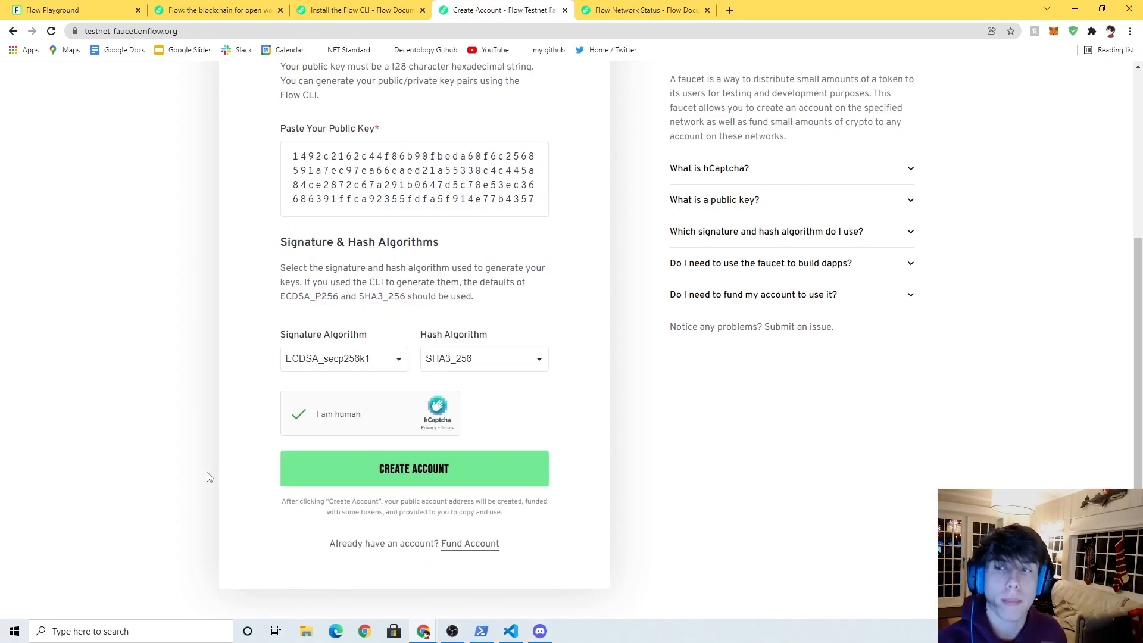
left_click(413, 468)
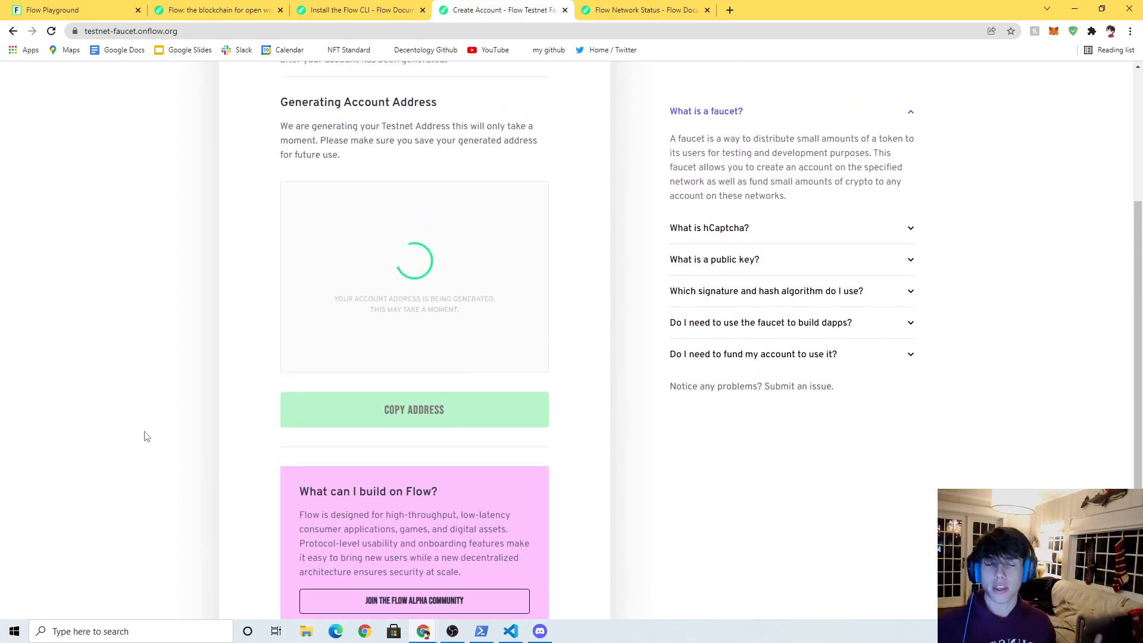
mouse_move(153, 332)
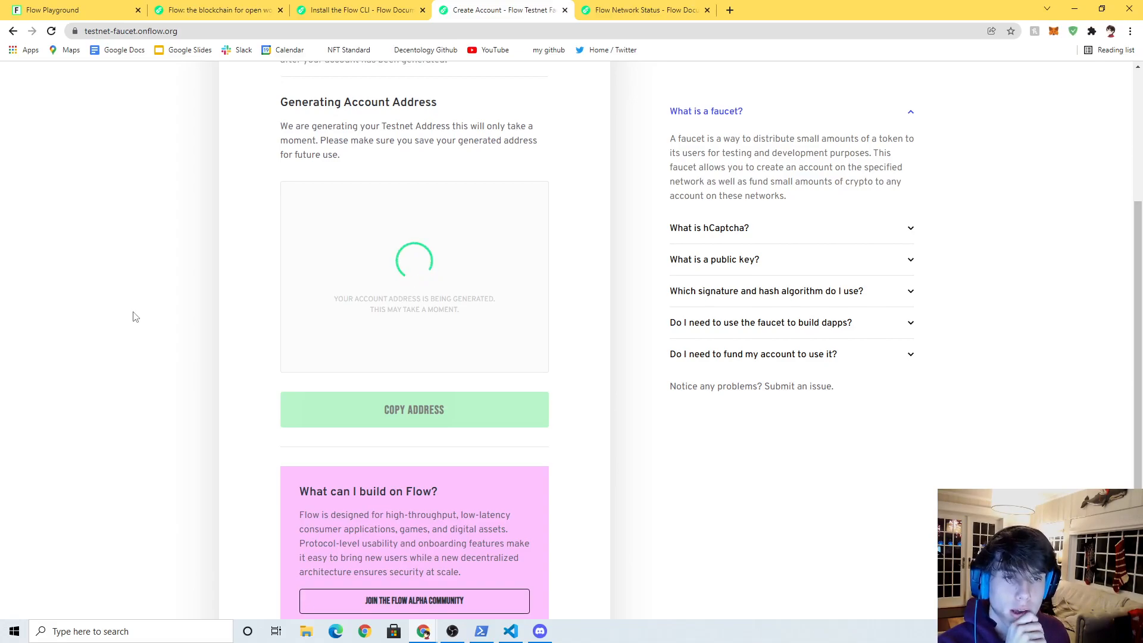
mouse_move(347, 348)
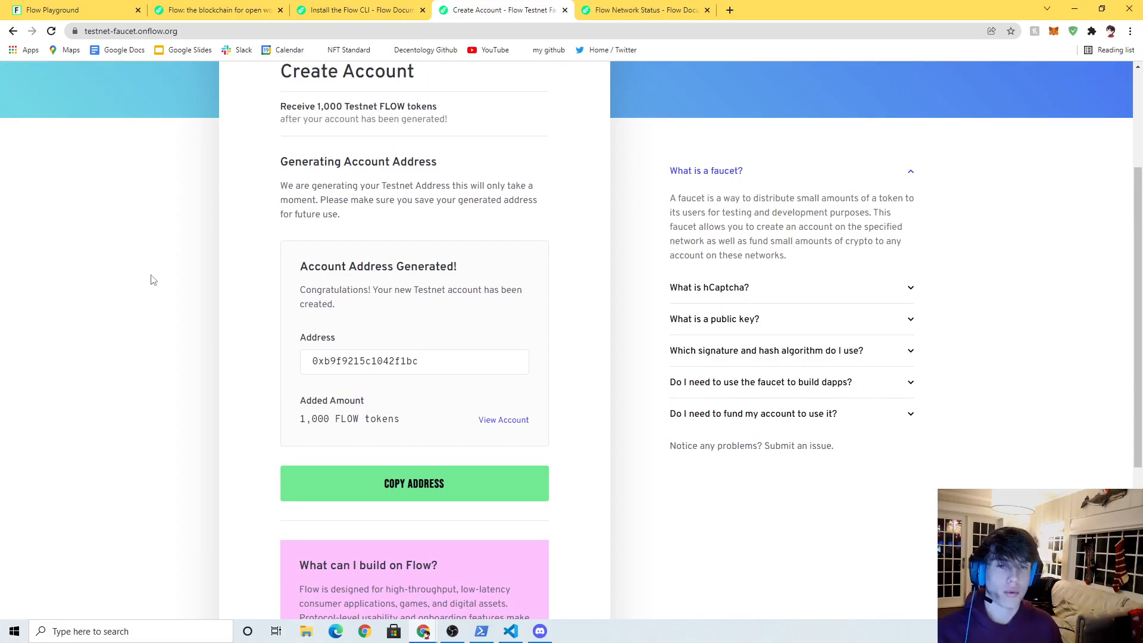
mouse_move(62, 379)
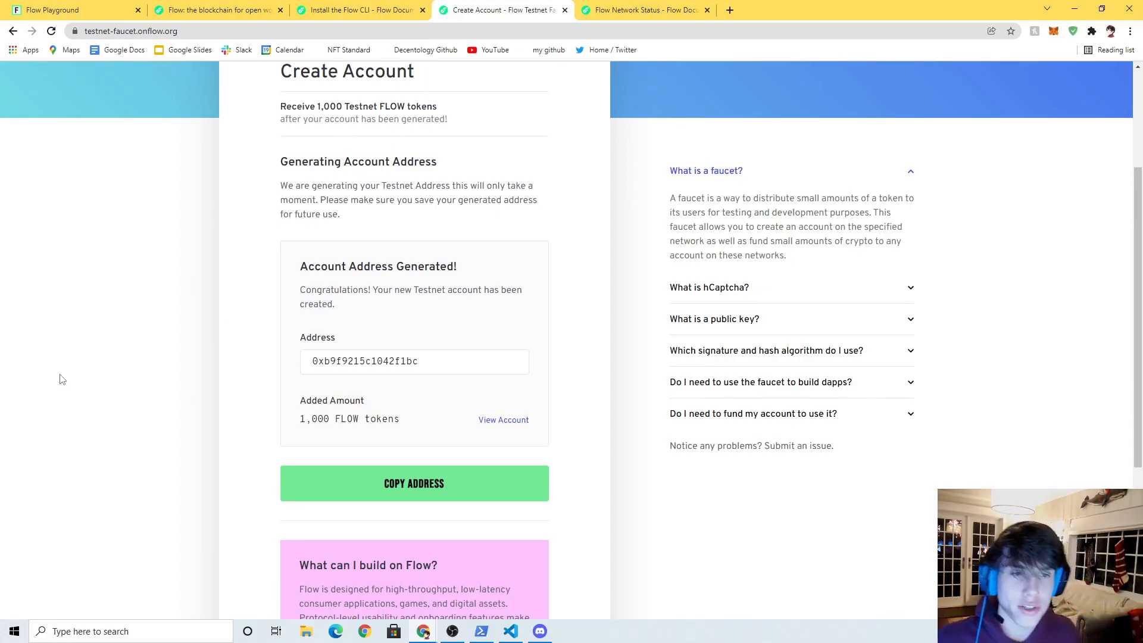
mouse_move(379, 384)
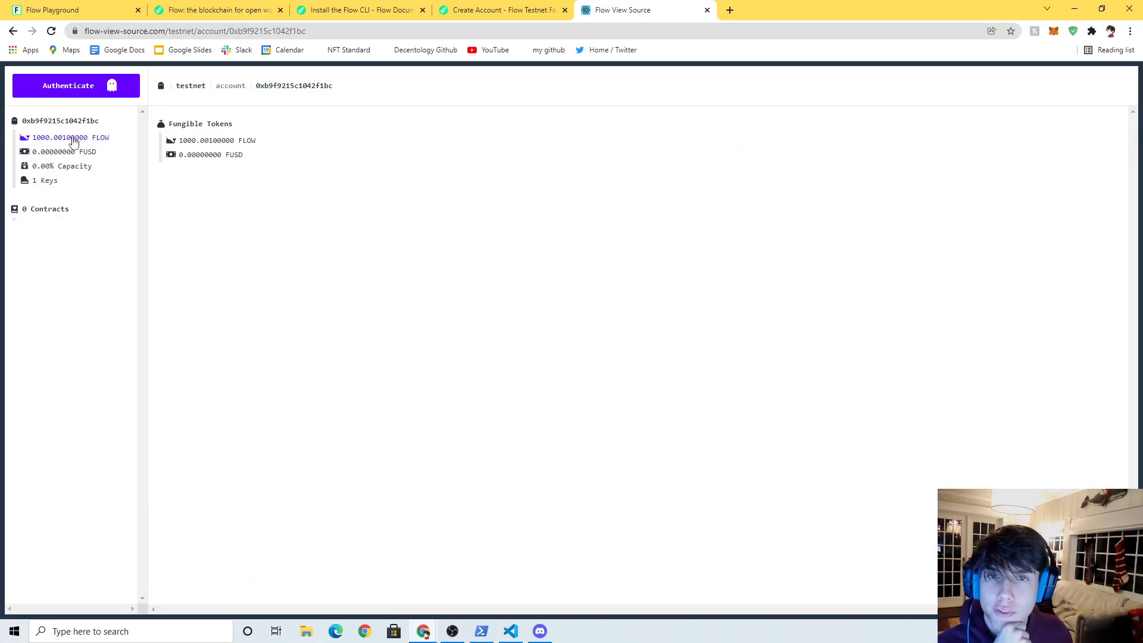
mouse_move(141, 336)
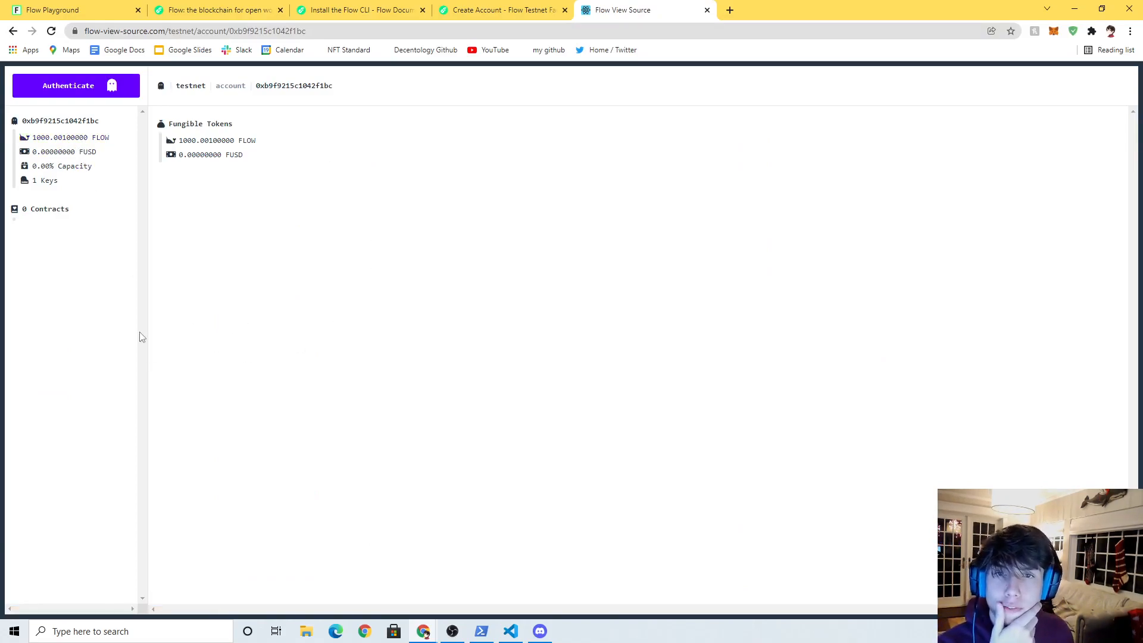
- Show the account's single key: ECDSA_secp256k1, SHA3_256, weight 1000/1000
left_click(46, 180)
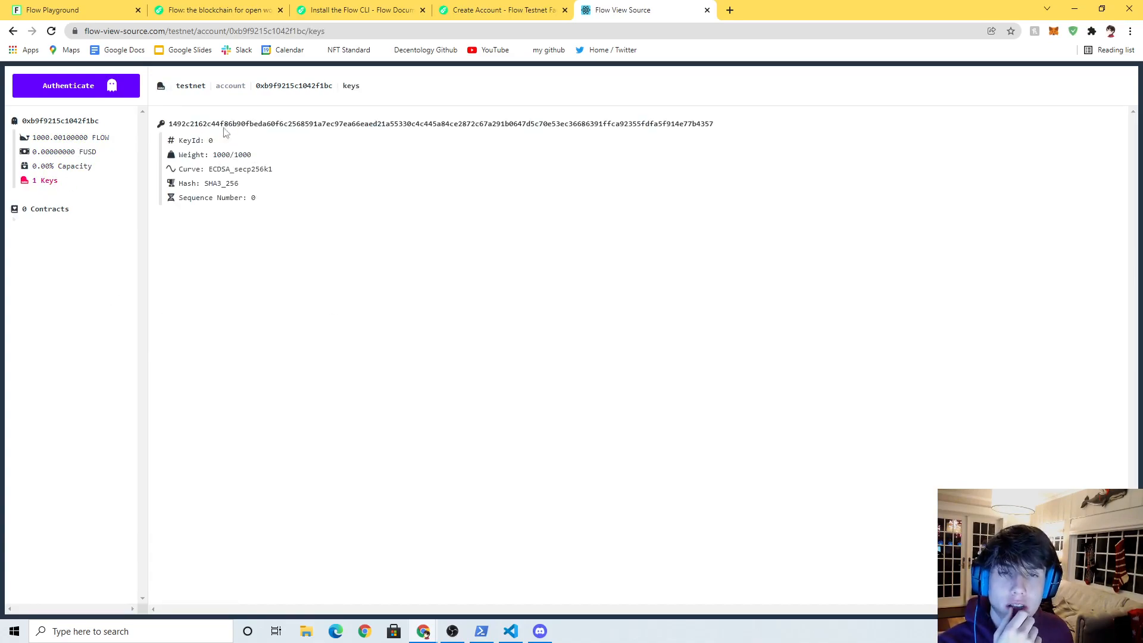
mouse_move(437, 500)
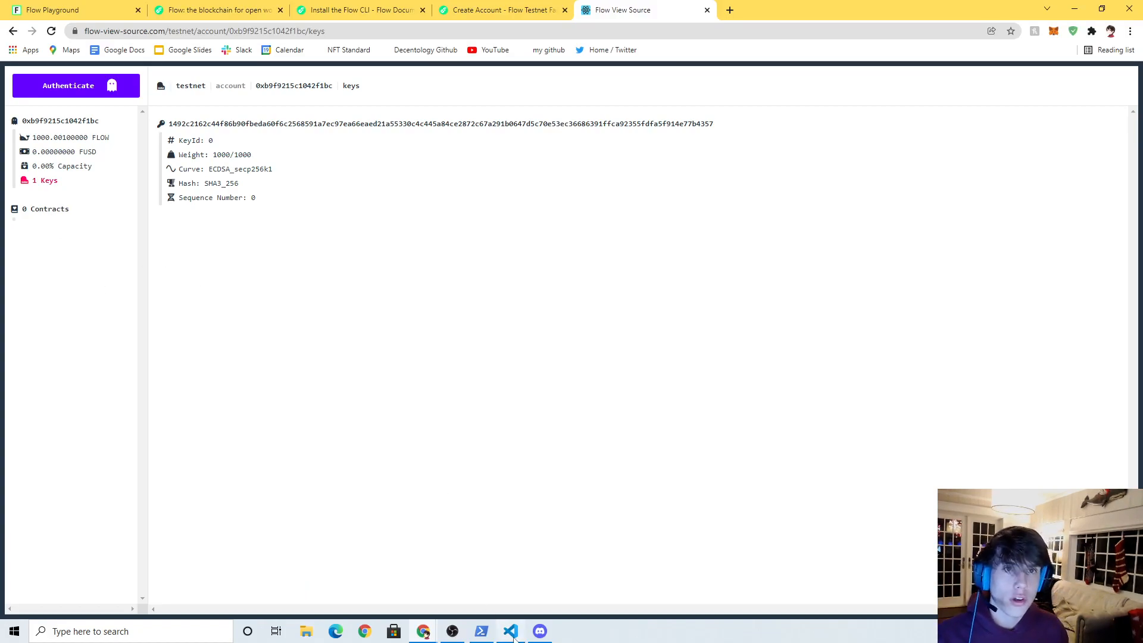
- Reload the Flow Playground, confirming Leave, to restore the default HelloWorld contract
left_click(69, 9)
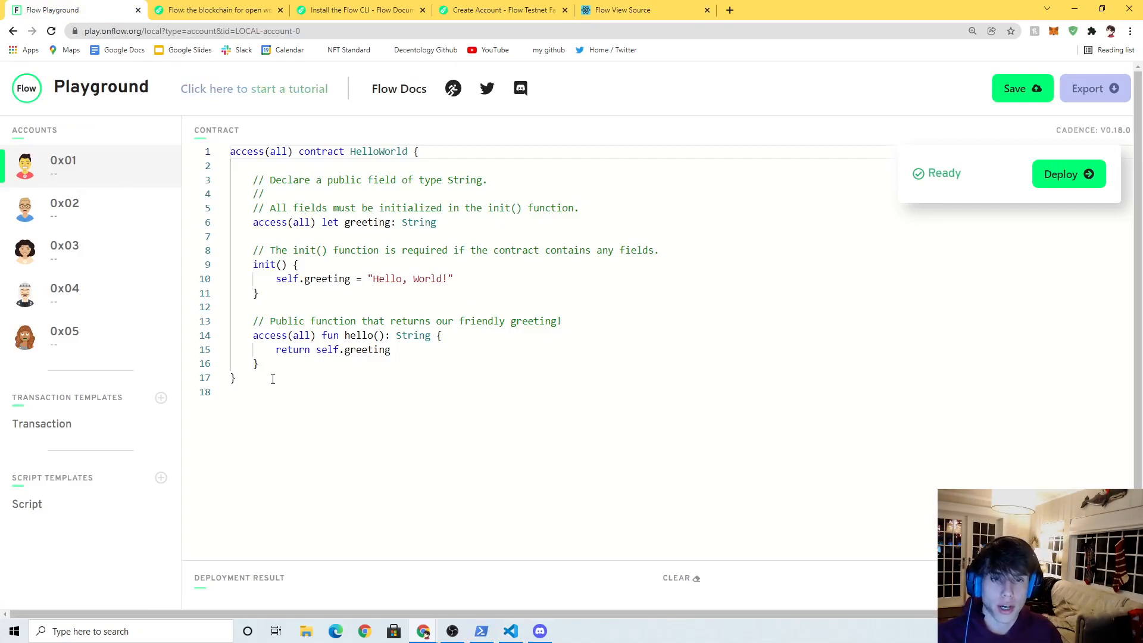
key("ctrl+a")
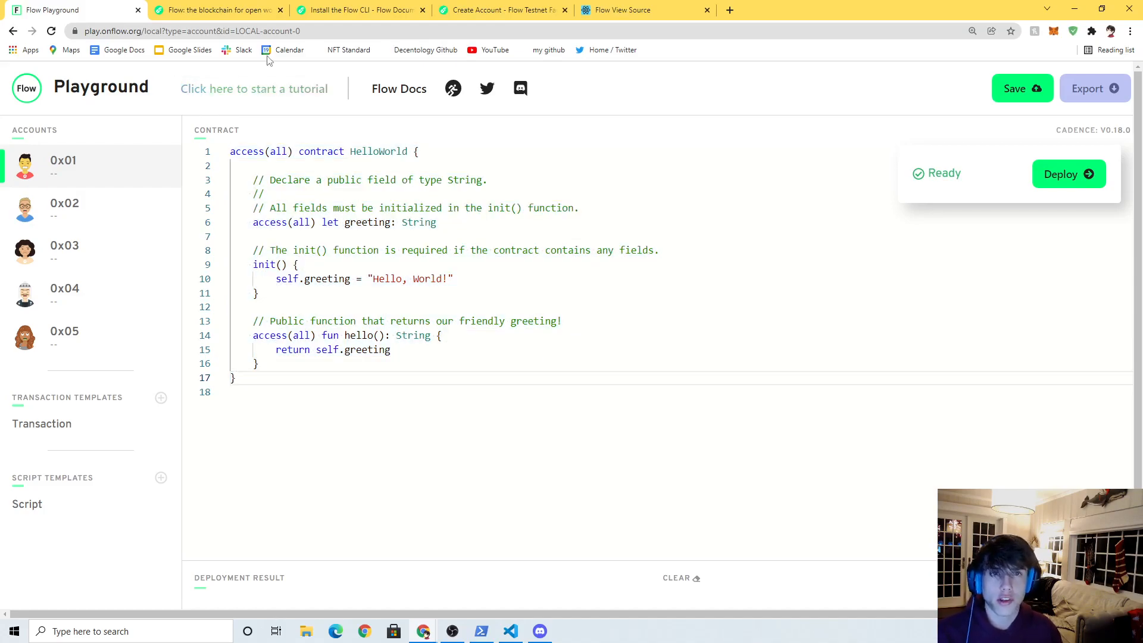
left_click(218, 30)
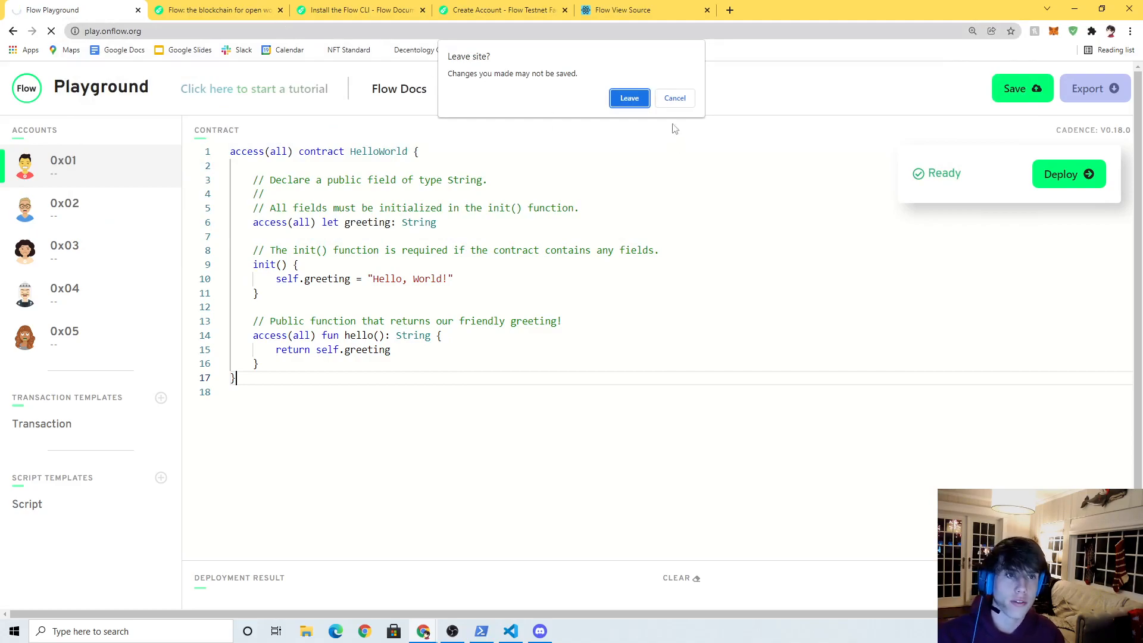
left_click(629, 98)
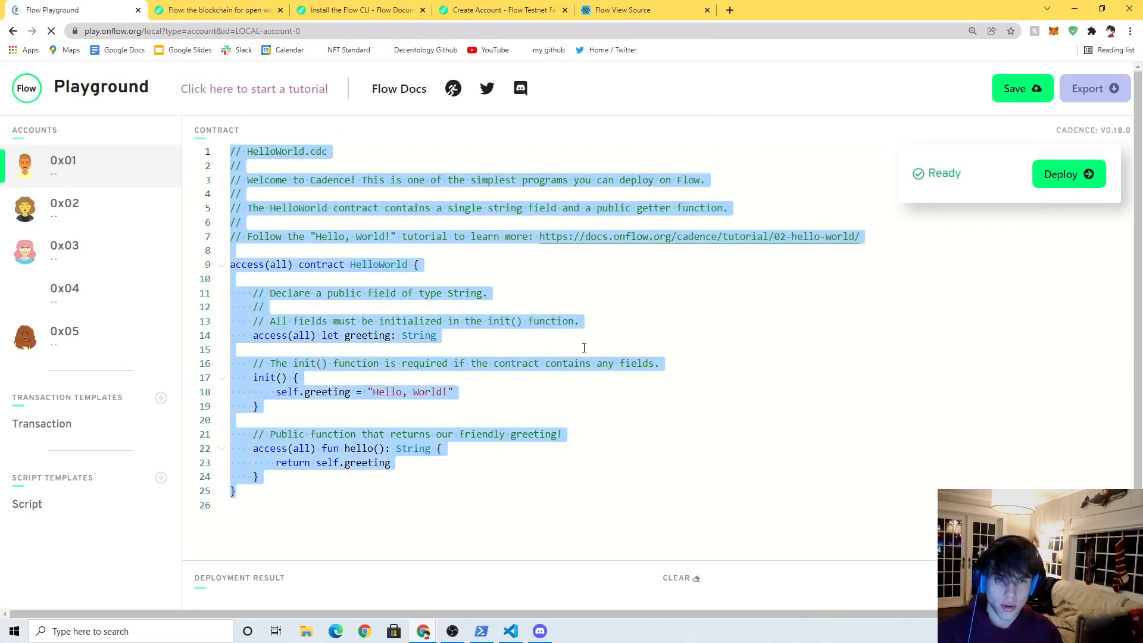
- Create a contracts folder containing HelloWorld.cdc with the pasted contract source
left_click(509, 631)
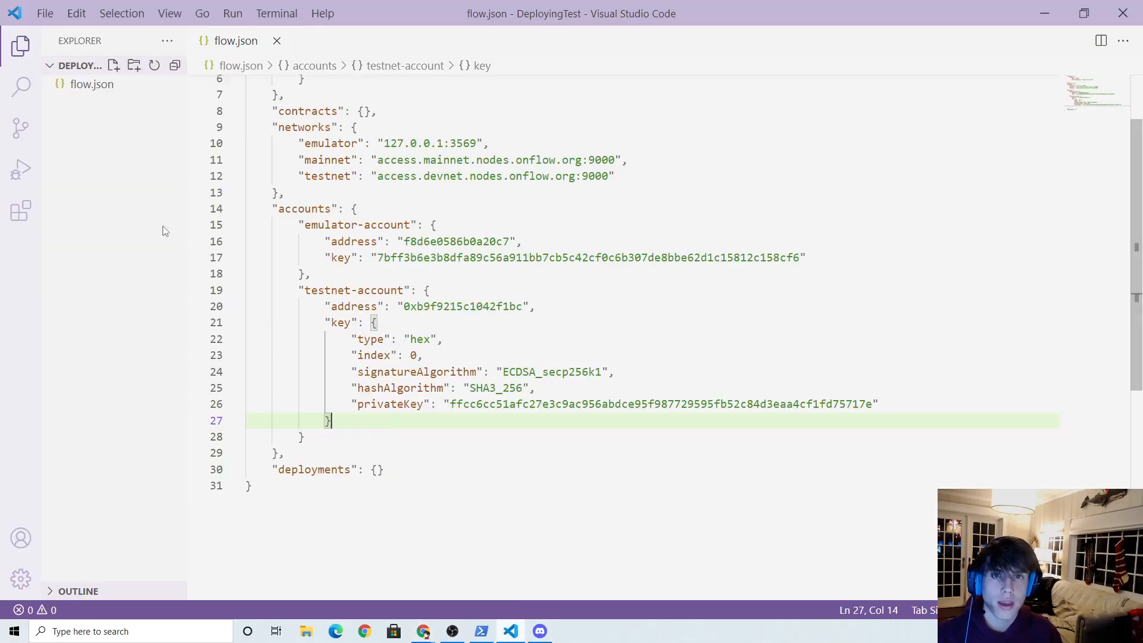
type("con")
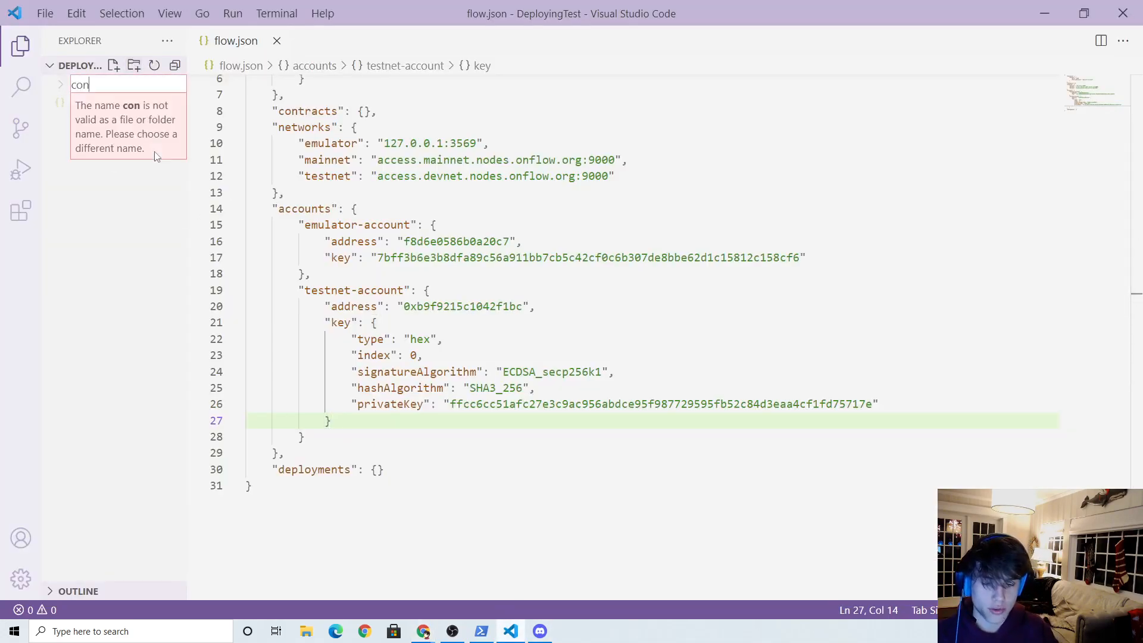
type("tr")
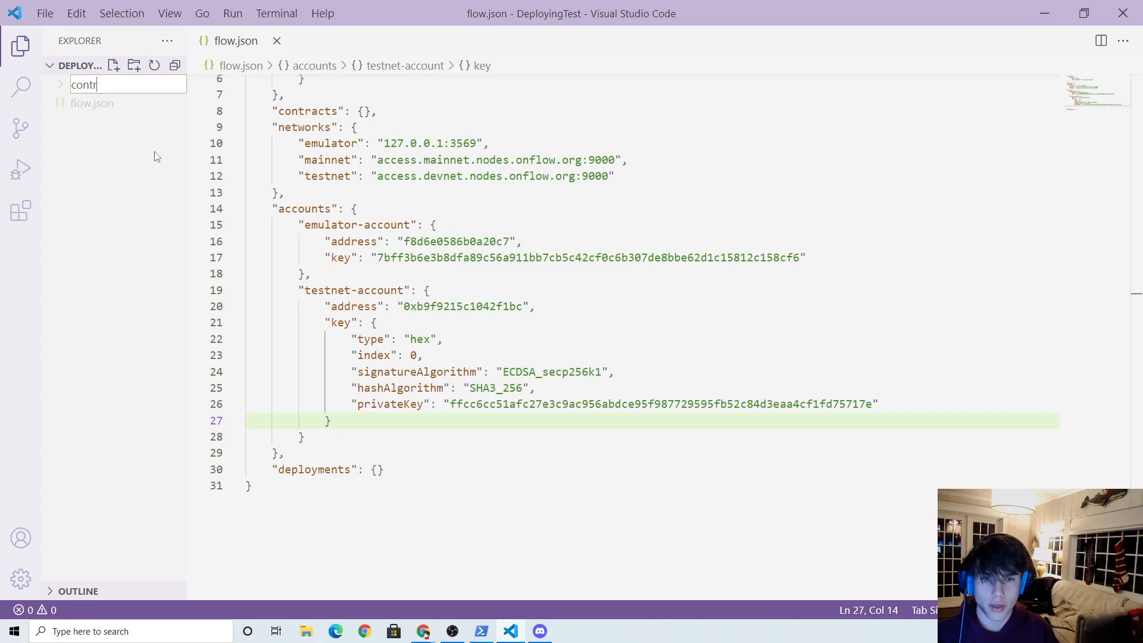
key("Enter")
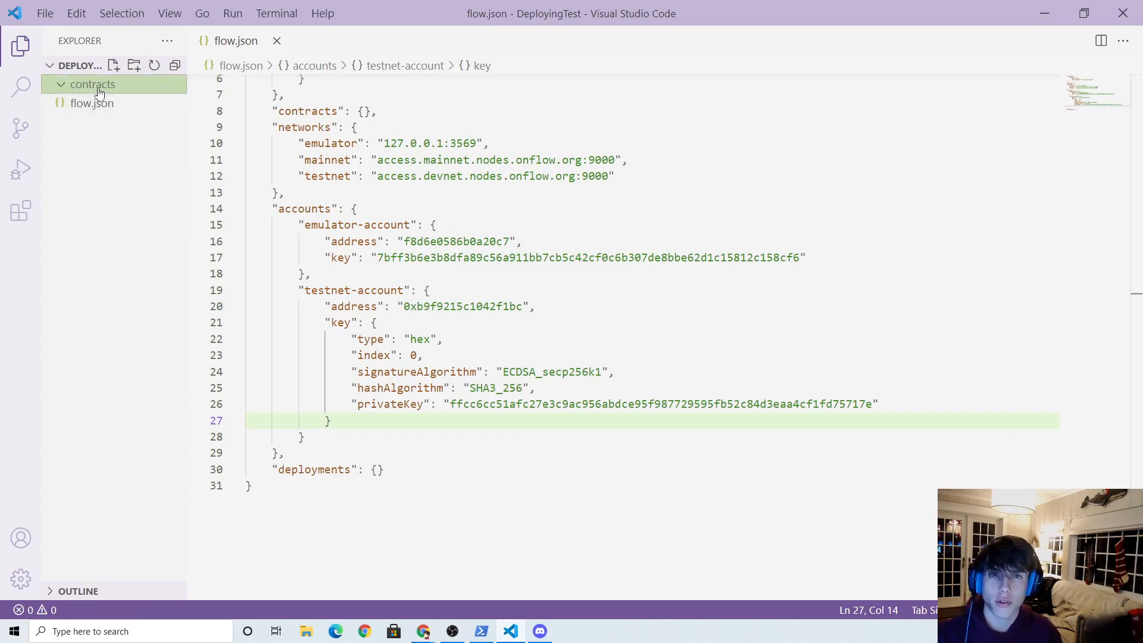
type("H")
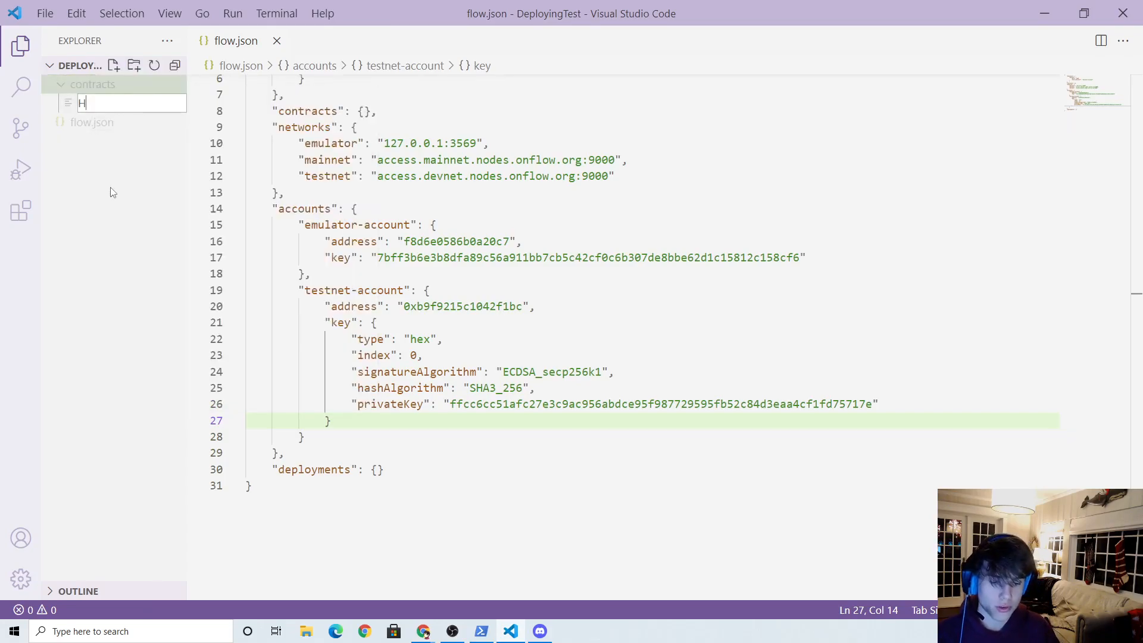
type("HelloWorld,")
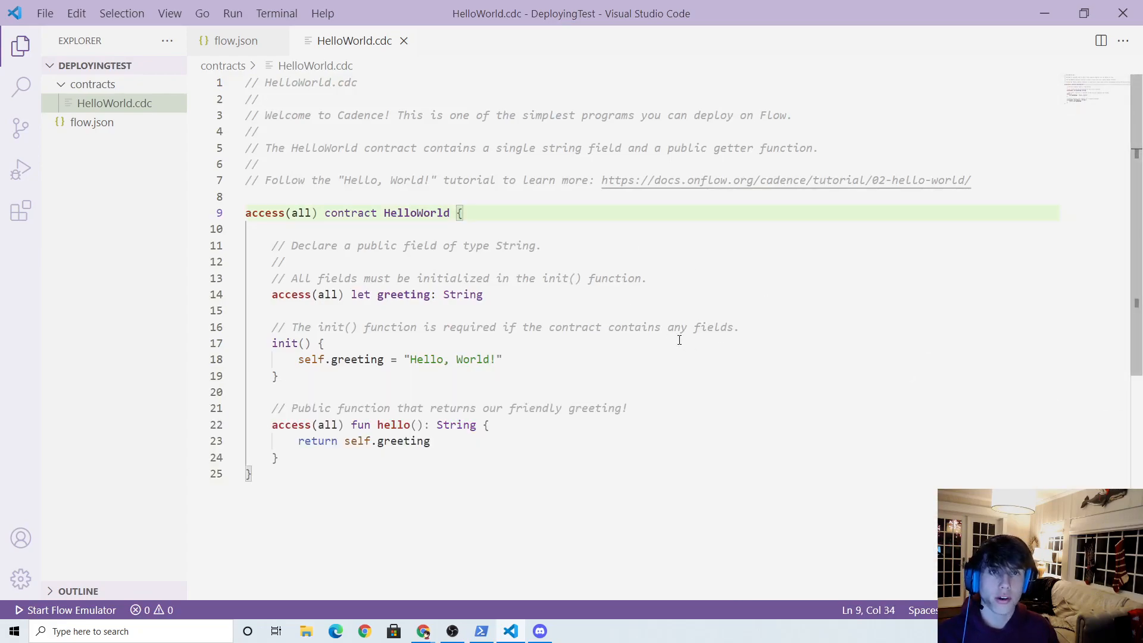
mouse_move(237, 41)
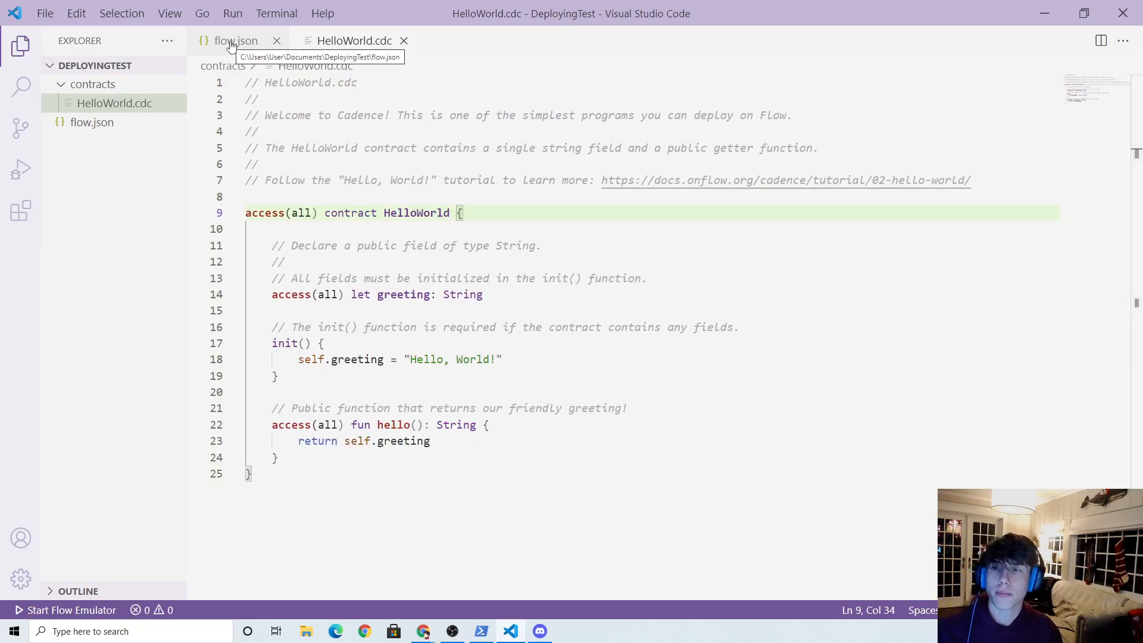
- Add "HelloWorld": "./contracts/HelloWorld.cdc" to the contracts section of flow.json
left_click(358, 197)
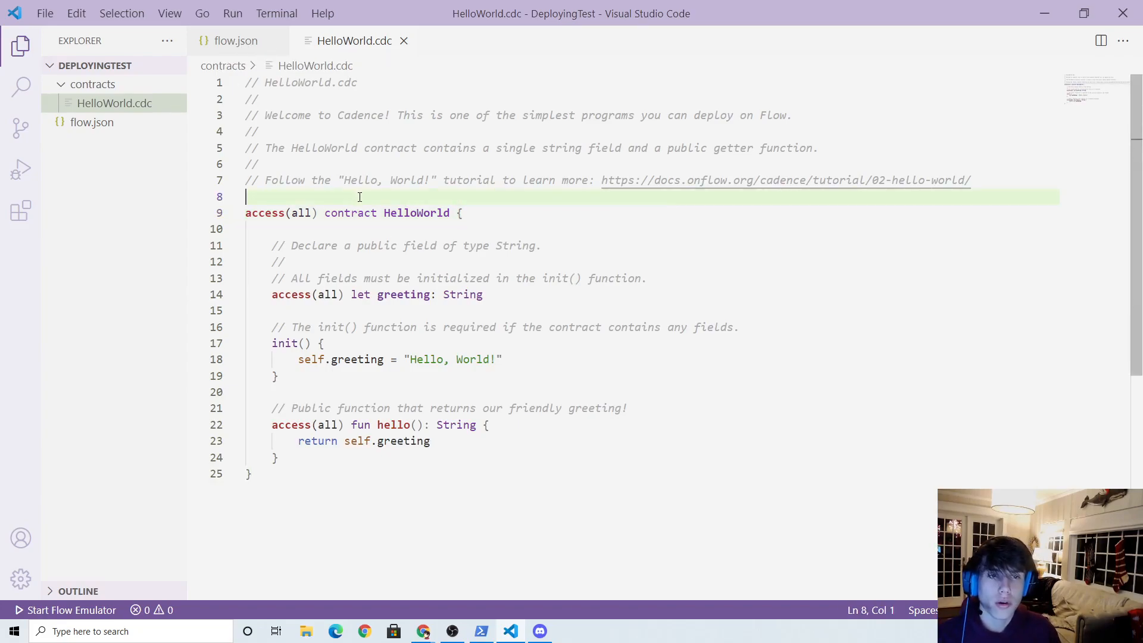
left_click(236, 40)
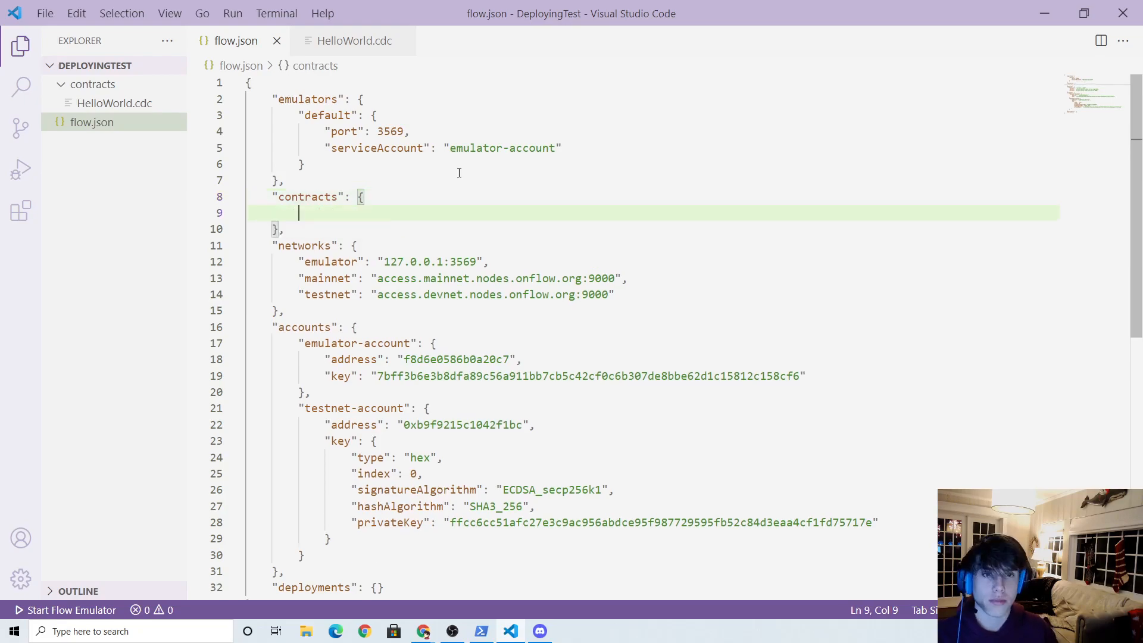
mouse_move(448, 207)
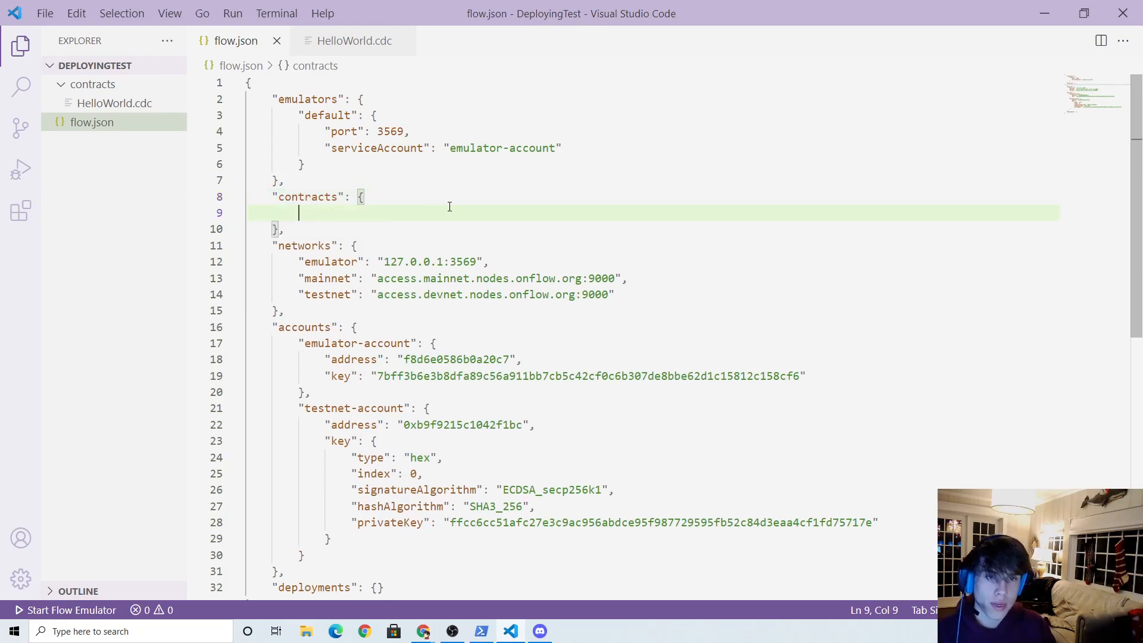
type("\"Hello\"")
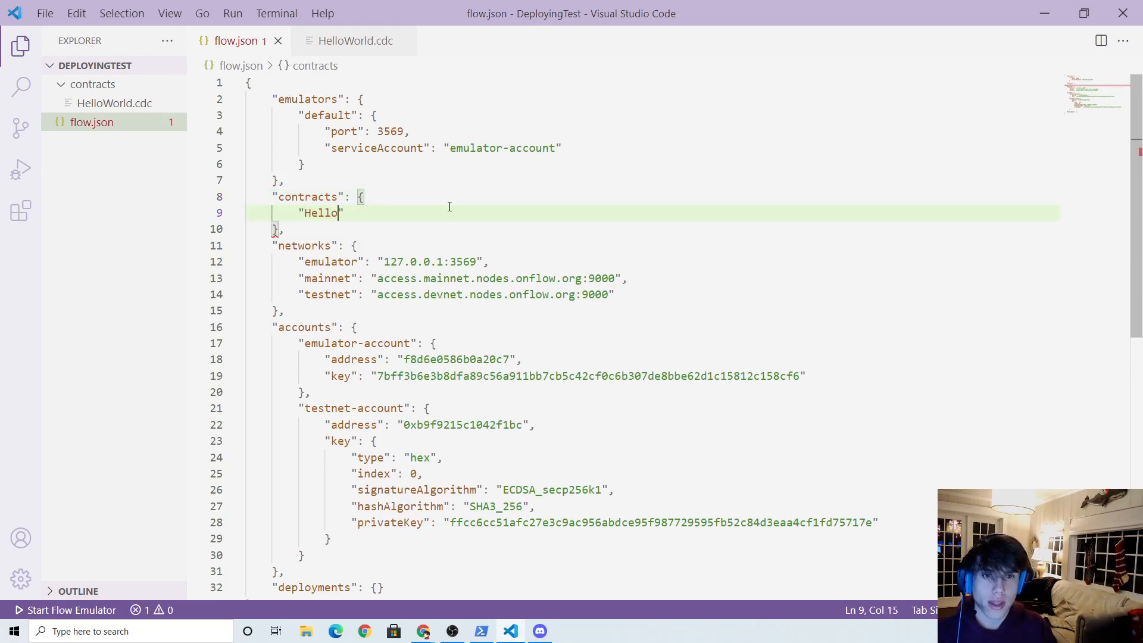
type("World")
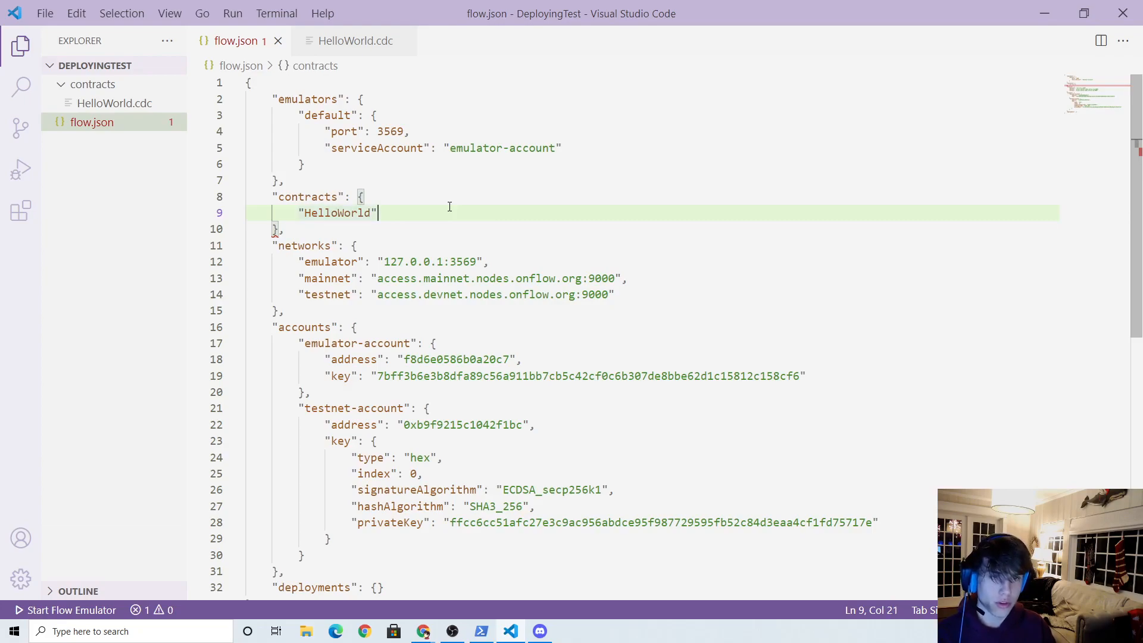
left_click(356, 40)
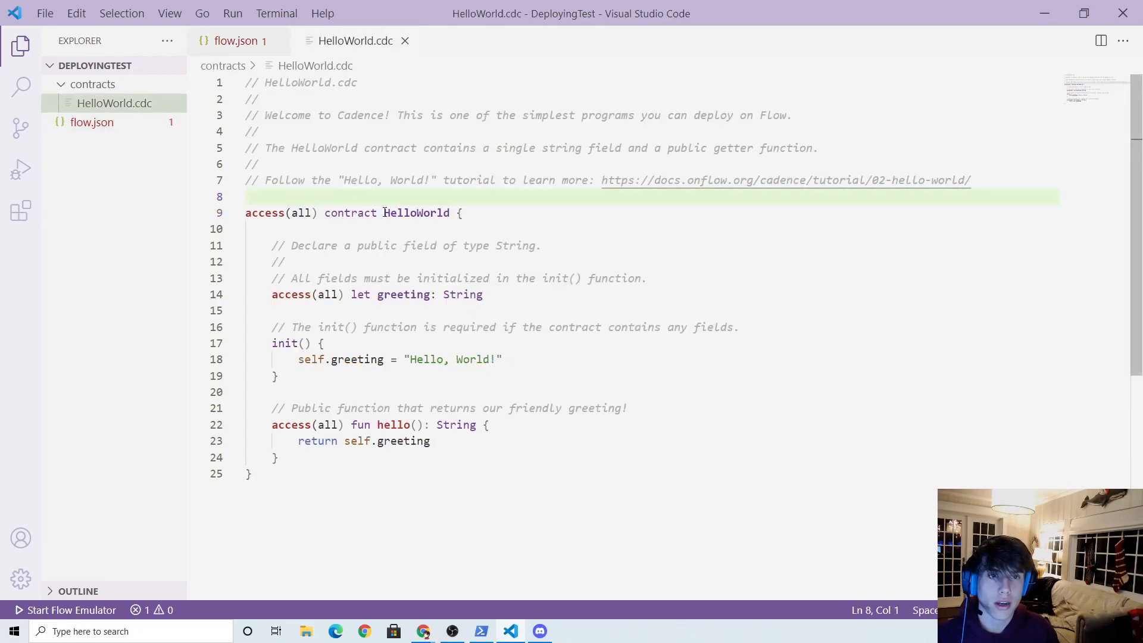
left_click(235, 40)
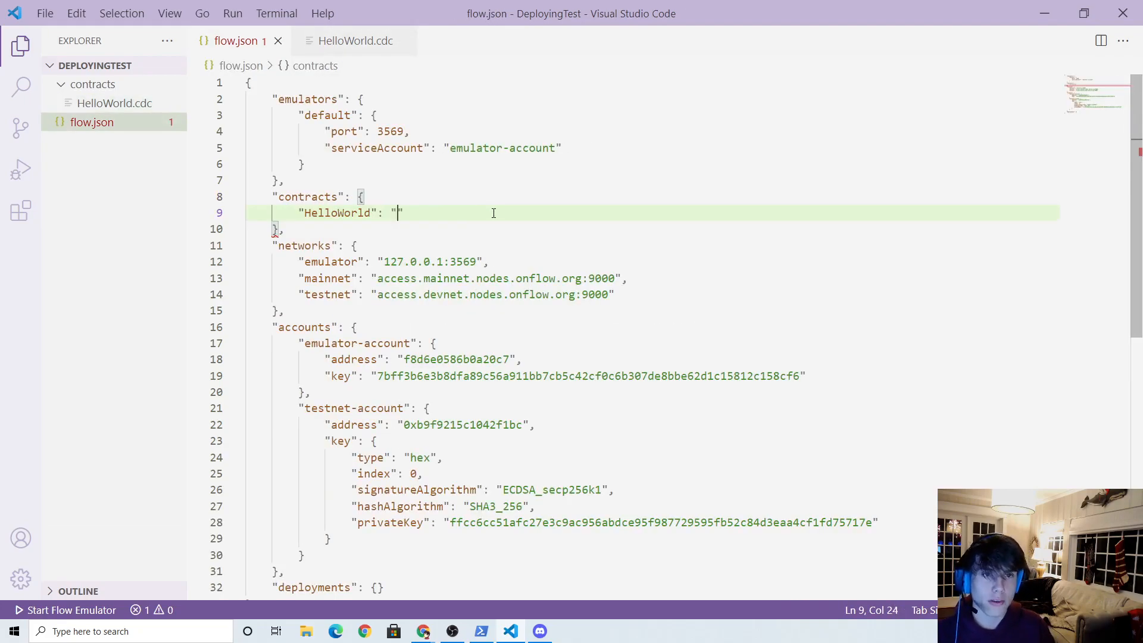
type(".")
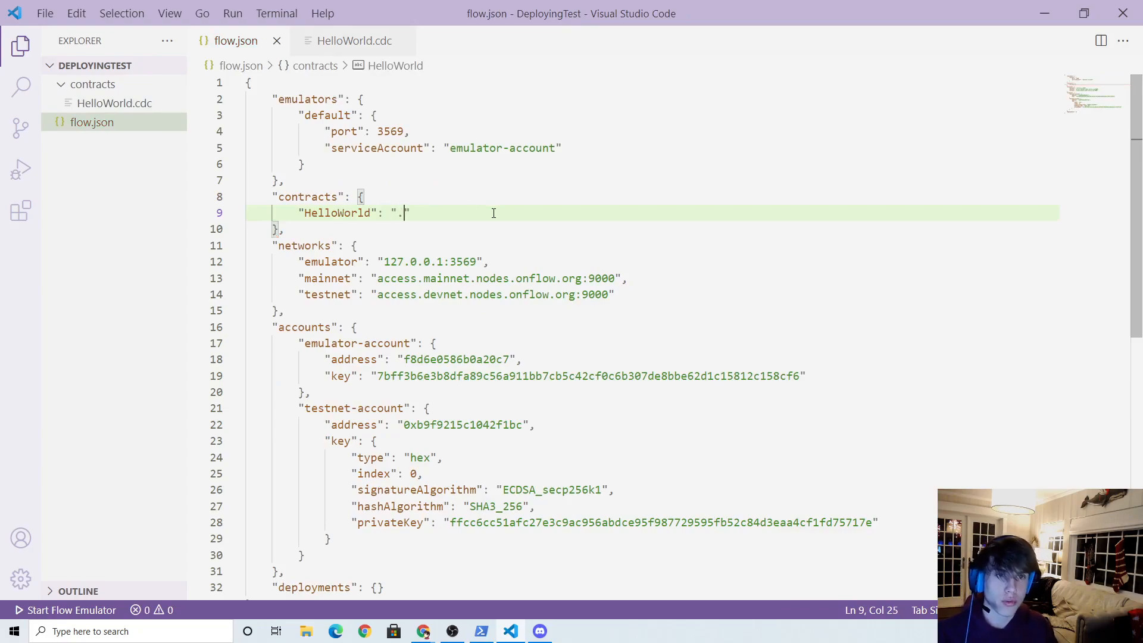
type("/contr")
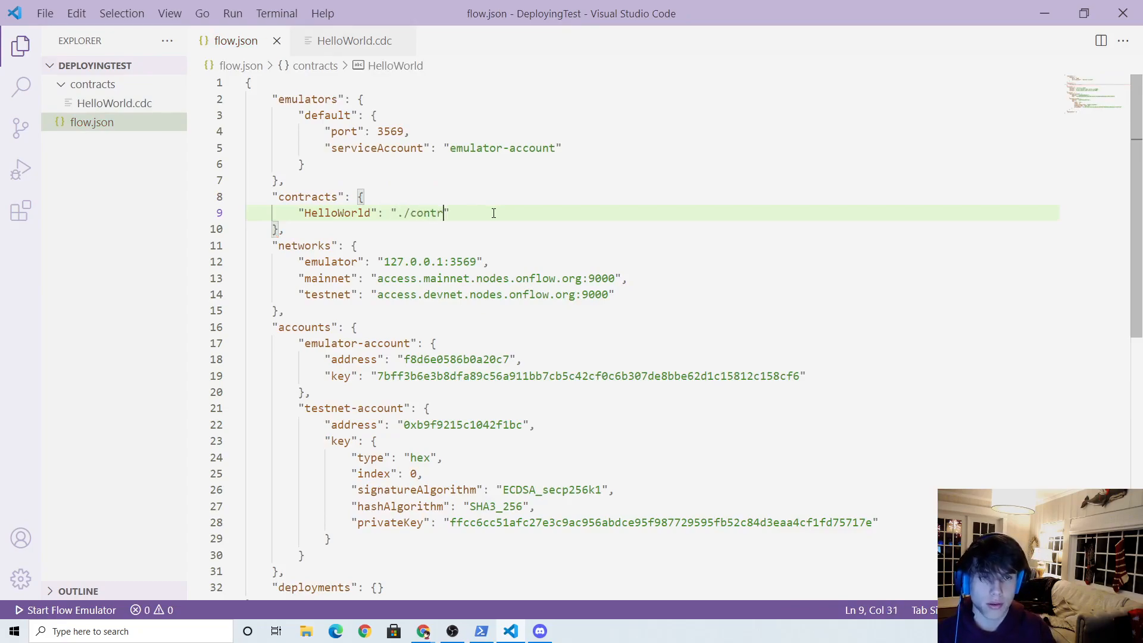
type("acts/")
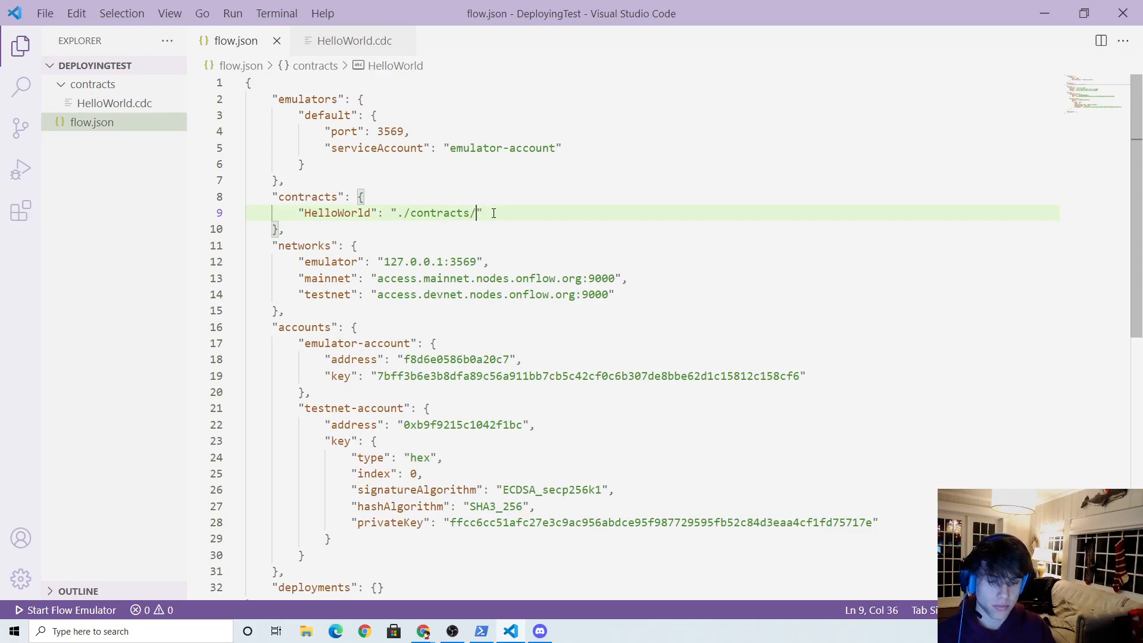
type("HelloWorld.cdc")
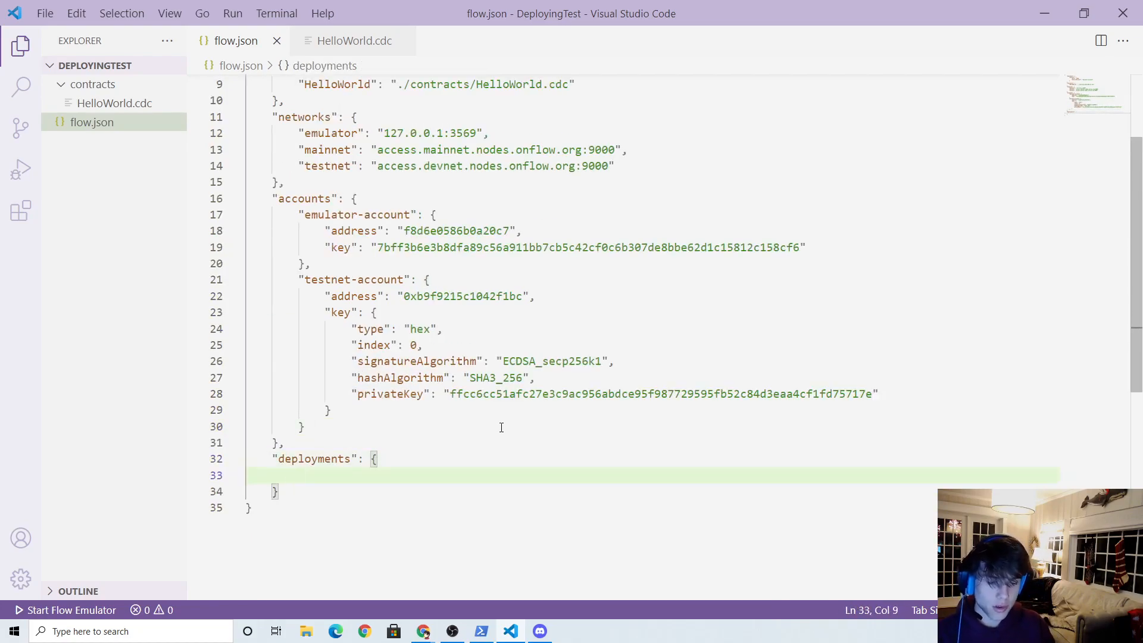
- Add a testnet deployment entry for testnet-account listing "HelloWorld" in flow.json
type("\"testnet\"")
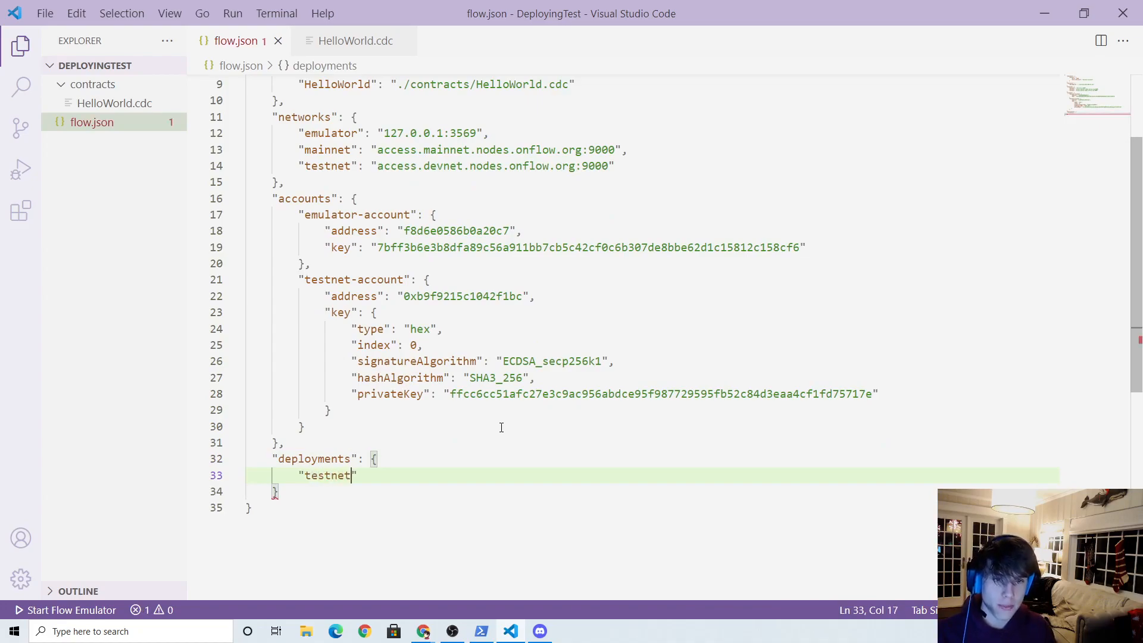
type(": {")
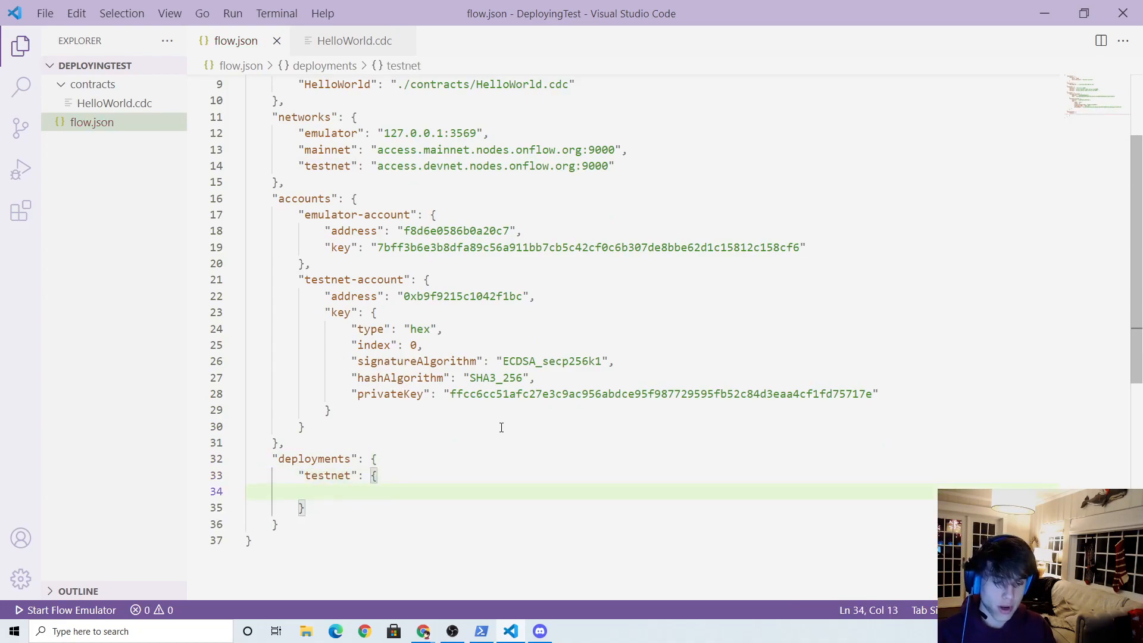
type("\"test\"")
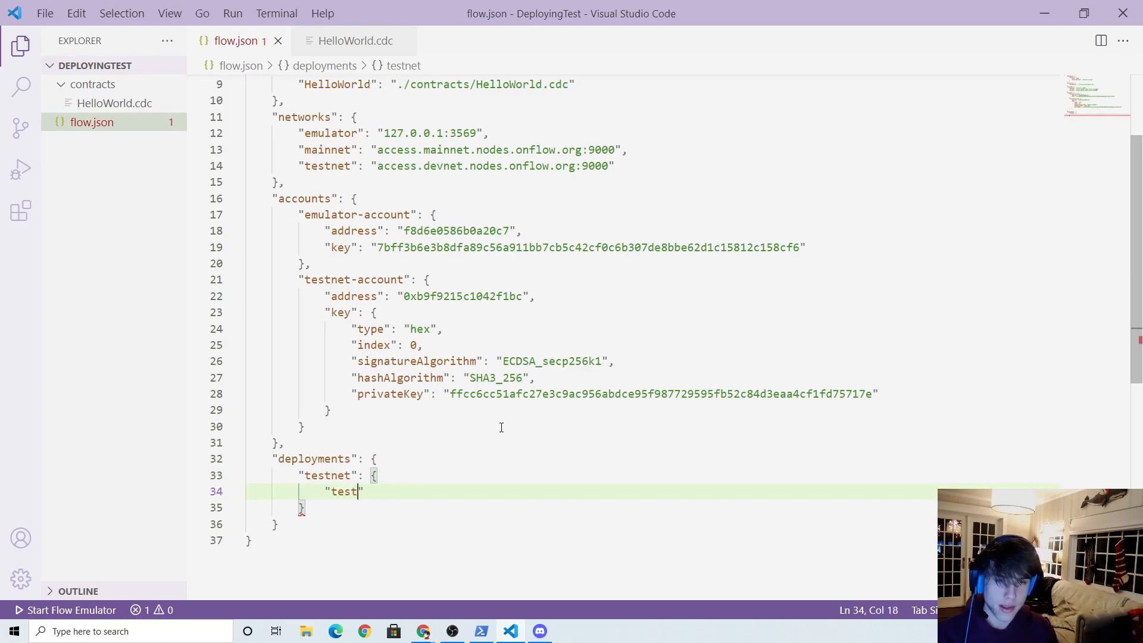
type("net-account")
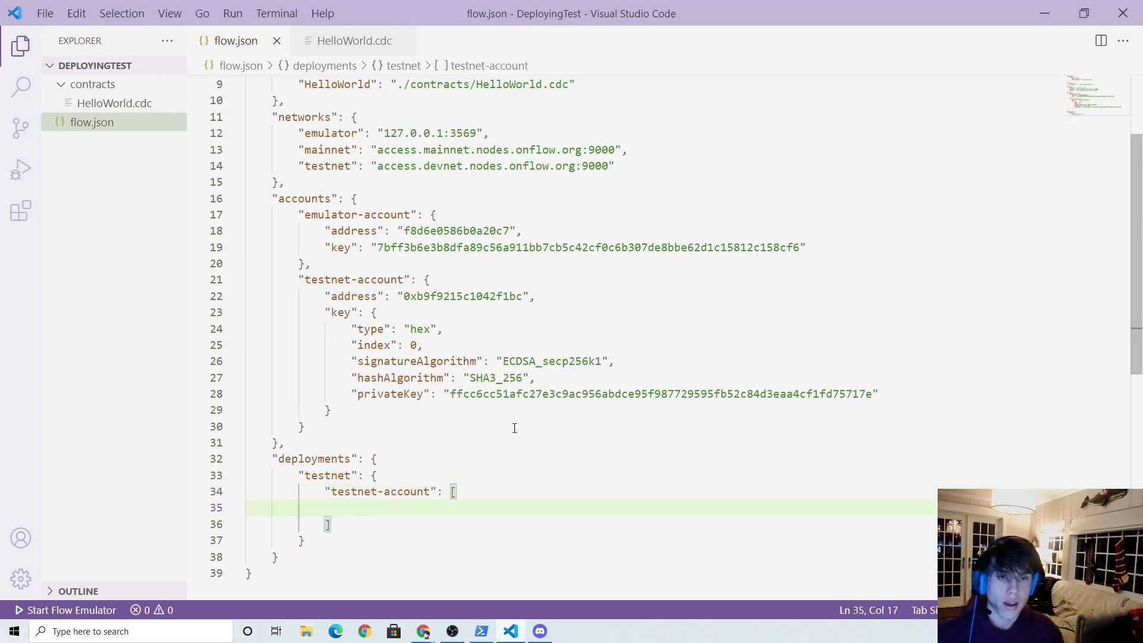
scroll("down", 3)
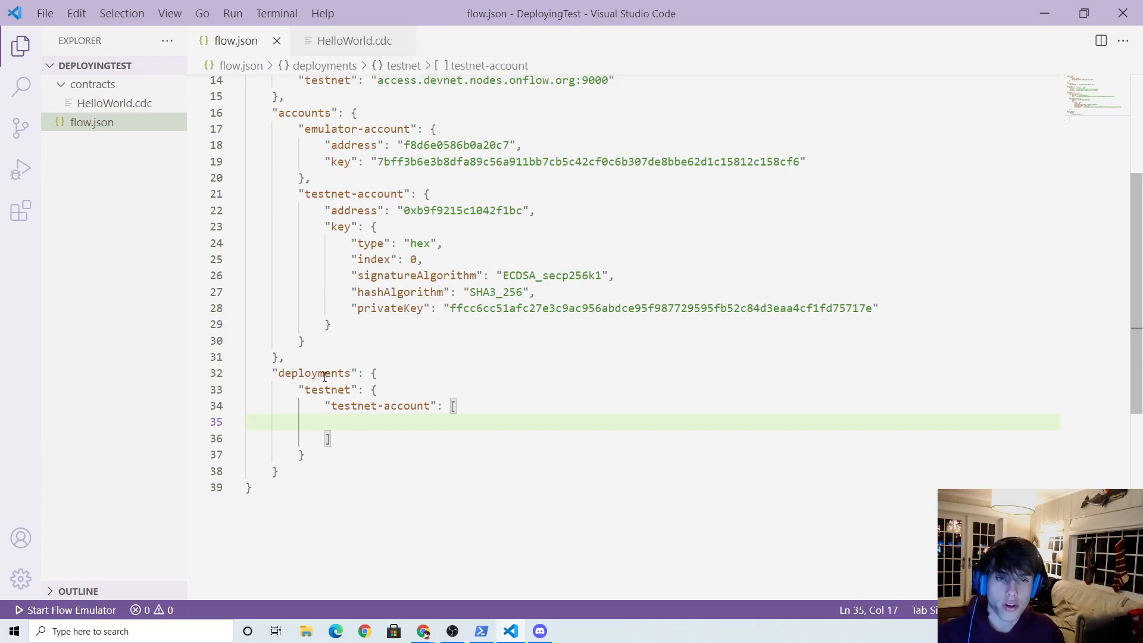
double_click(327, 389)
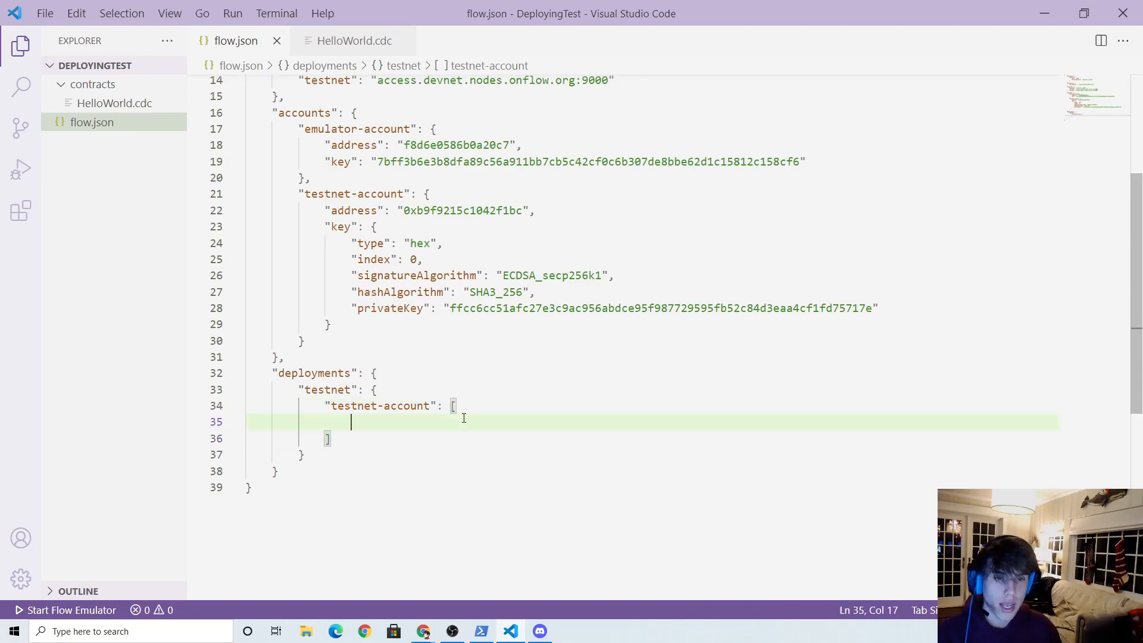
type("\"")
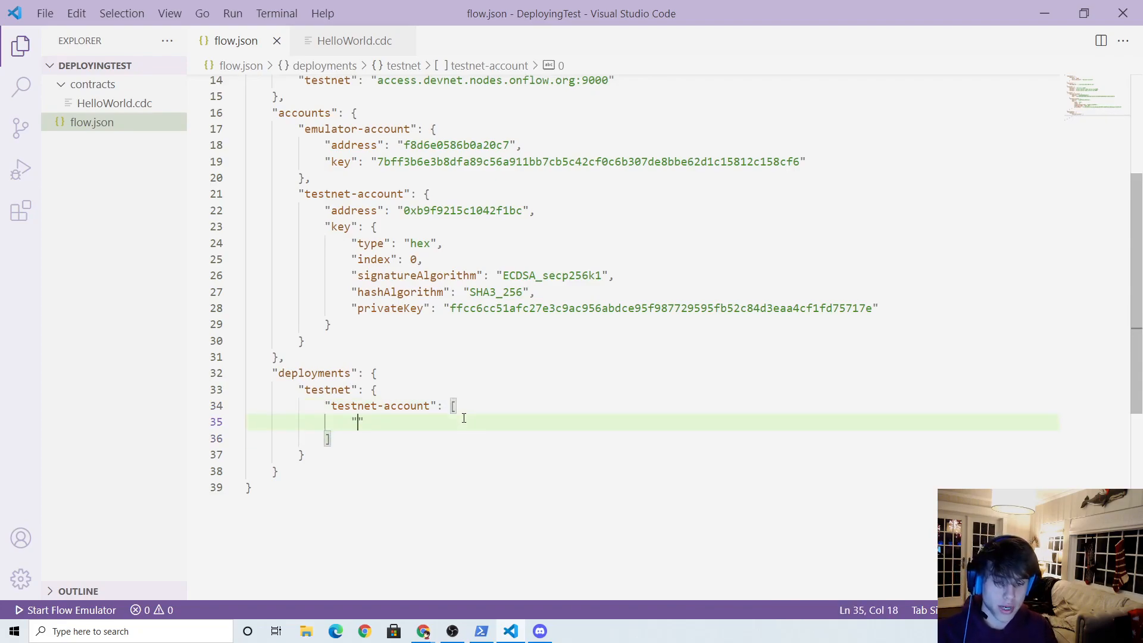
type("HelloWorld")
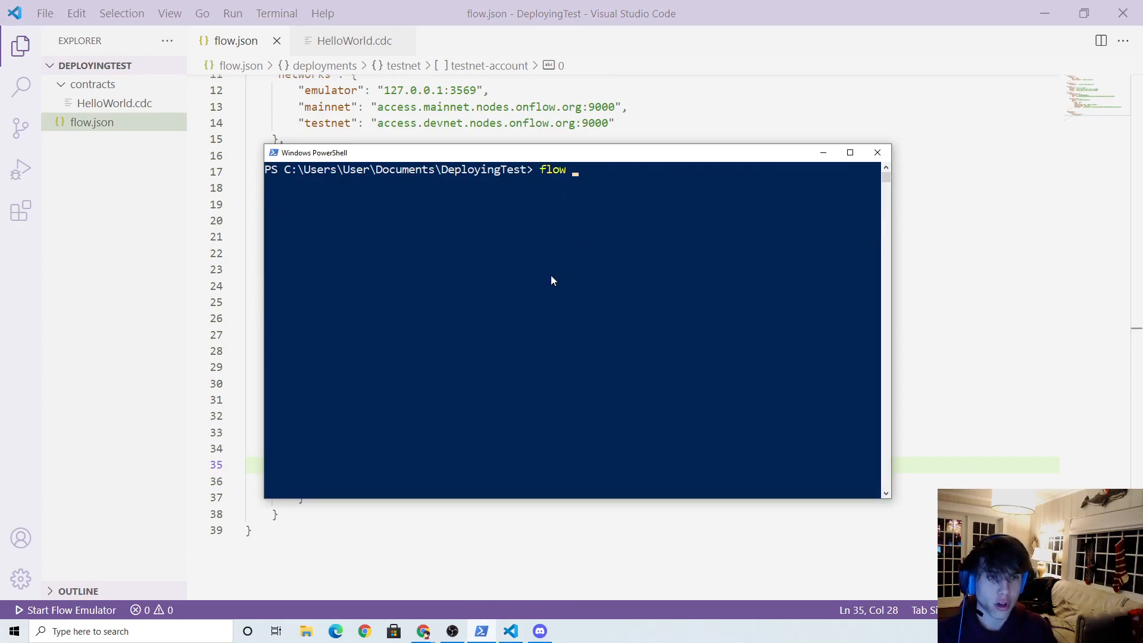
- Run flow project deploy --network testnet in PowerShell
type("project deploy")
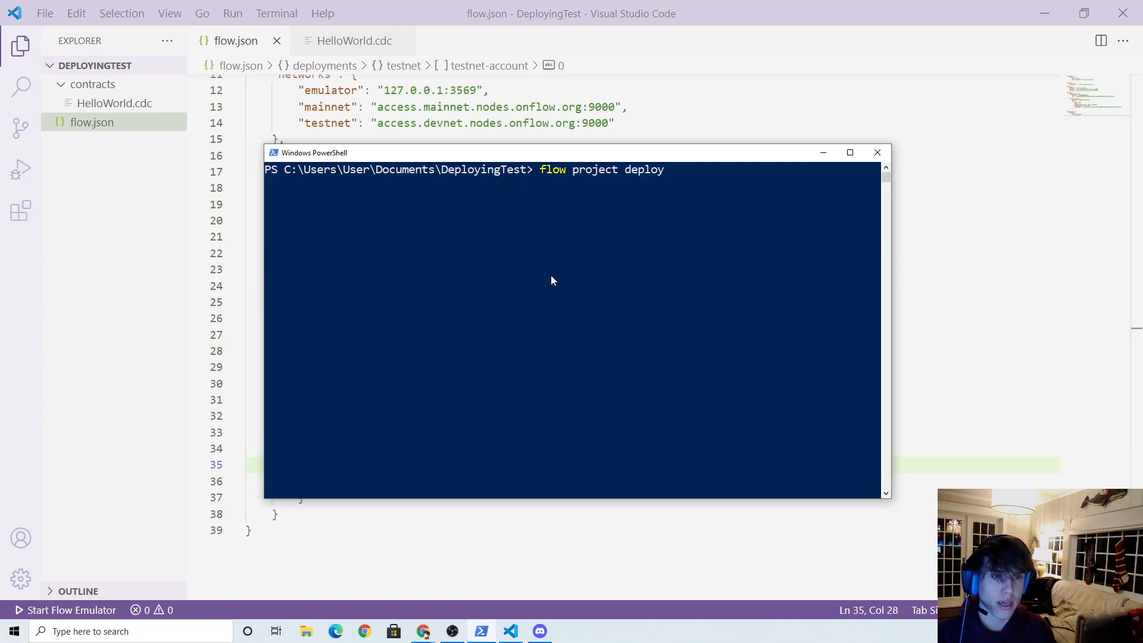
type("--network testnet")
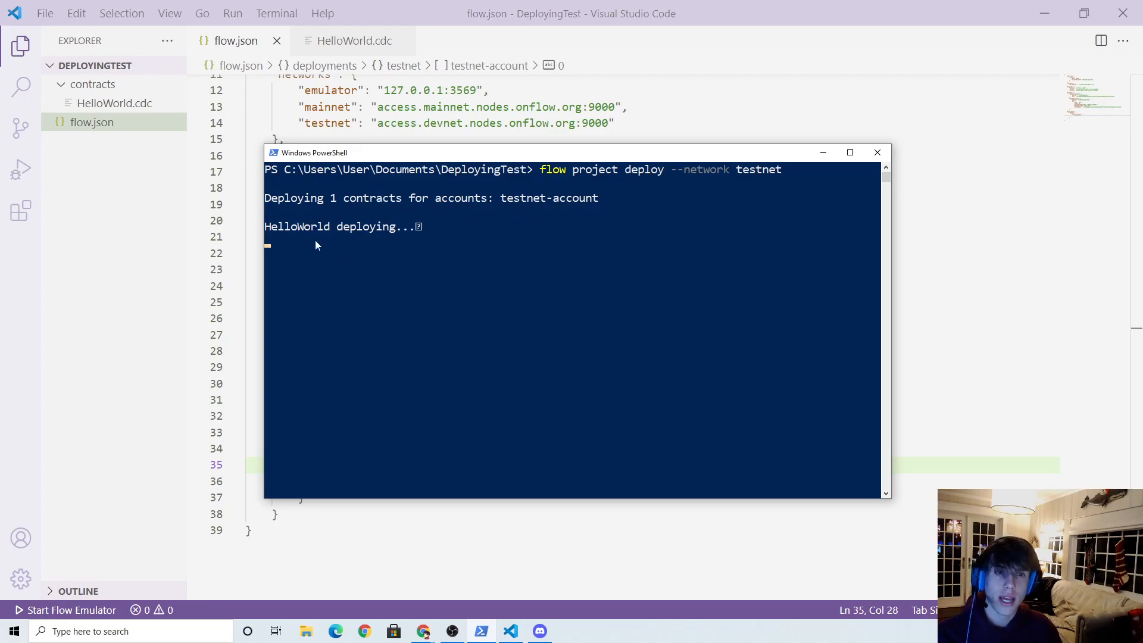
mouse_move(418, 374)
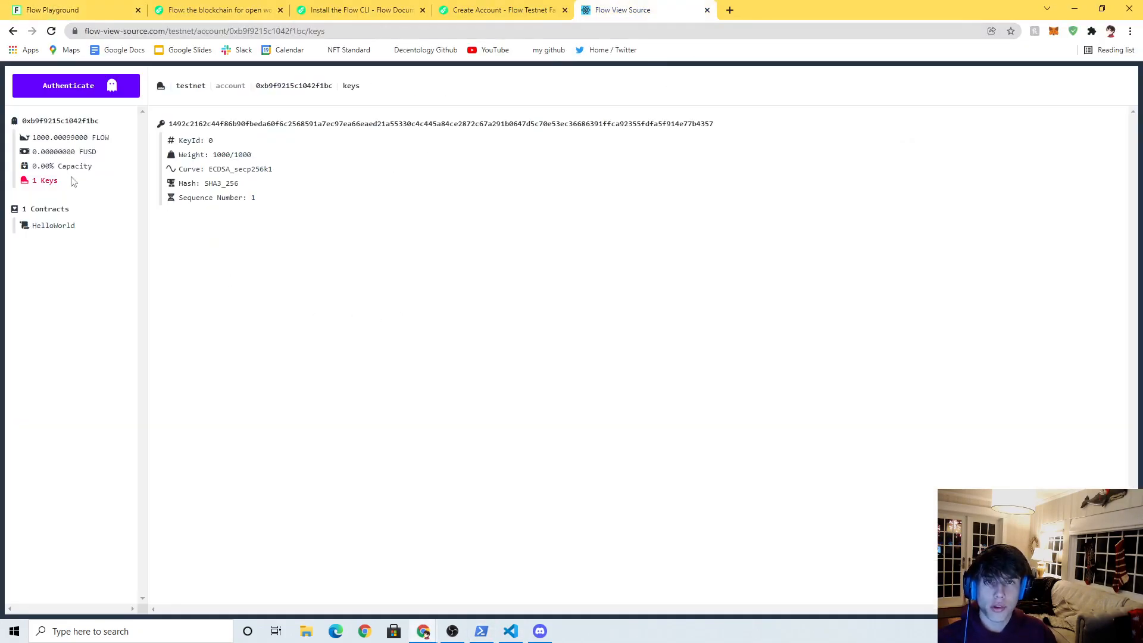
- Select HelloWorld under Contracts in the Flow View Source sidebar to show its code
left_click(53, 225)
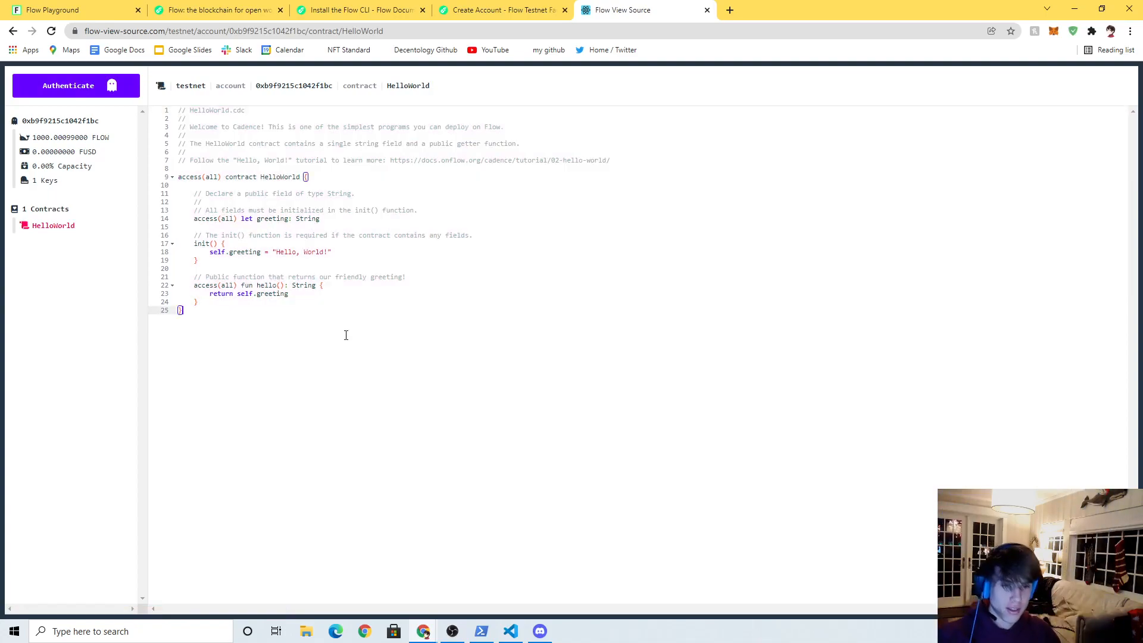
mouse_move(510, 630)
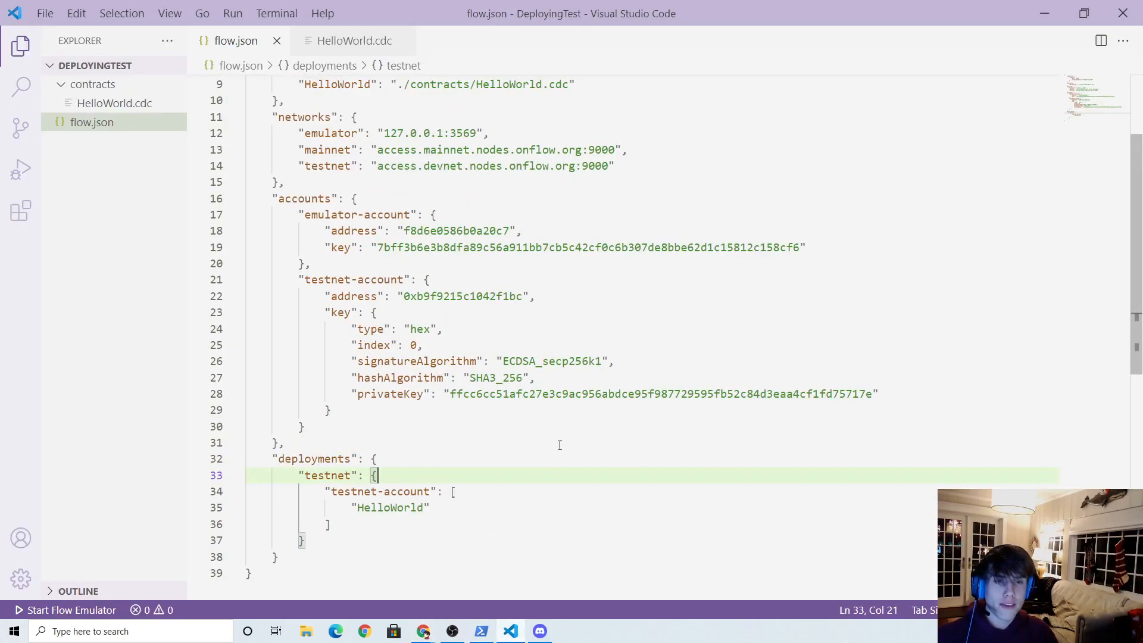
mouse_move(555, 441)
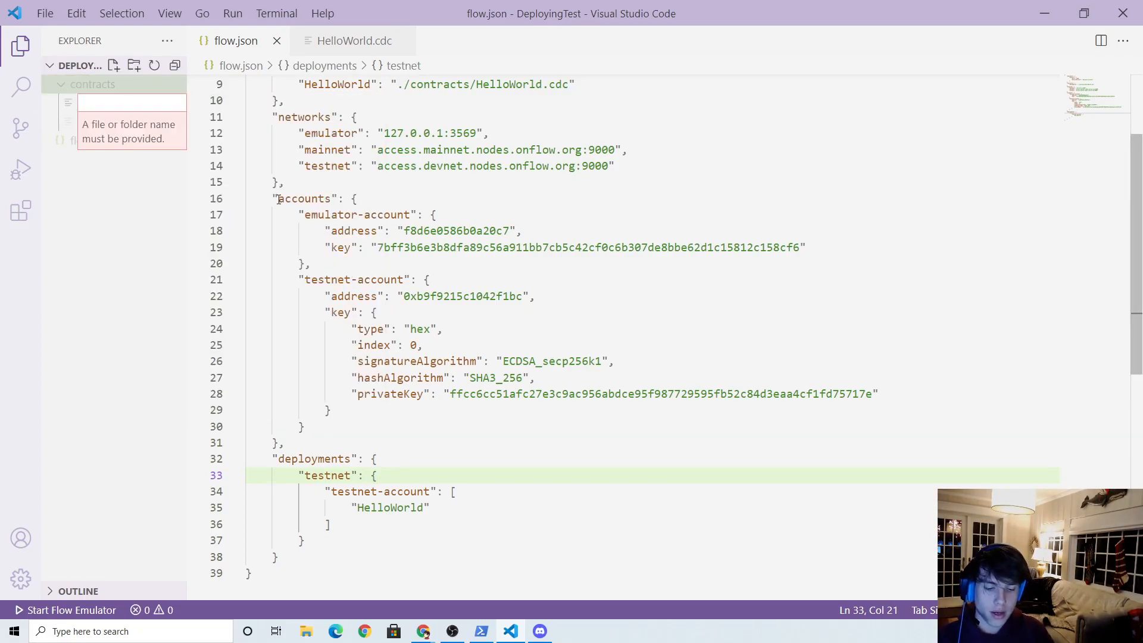
- Write NewContract.cdc with pub contract NewContract {} and import HelloWorld from "./HelloWorld.cdc"
type("NewContract")
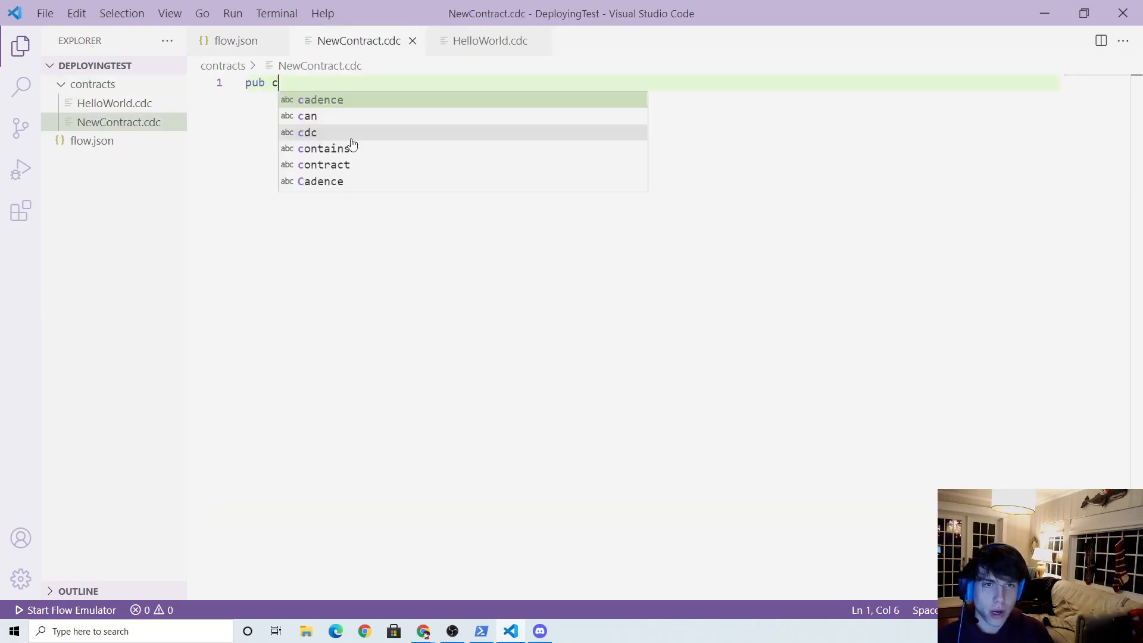
type("ontract NewC")
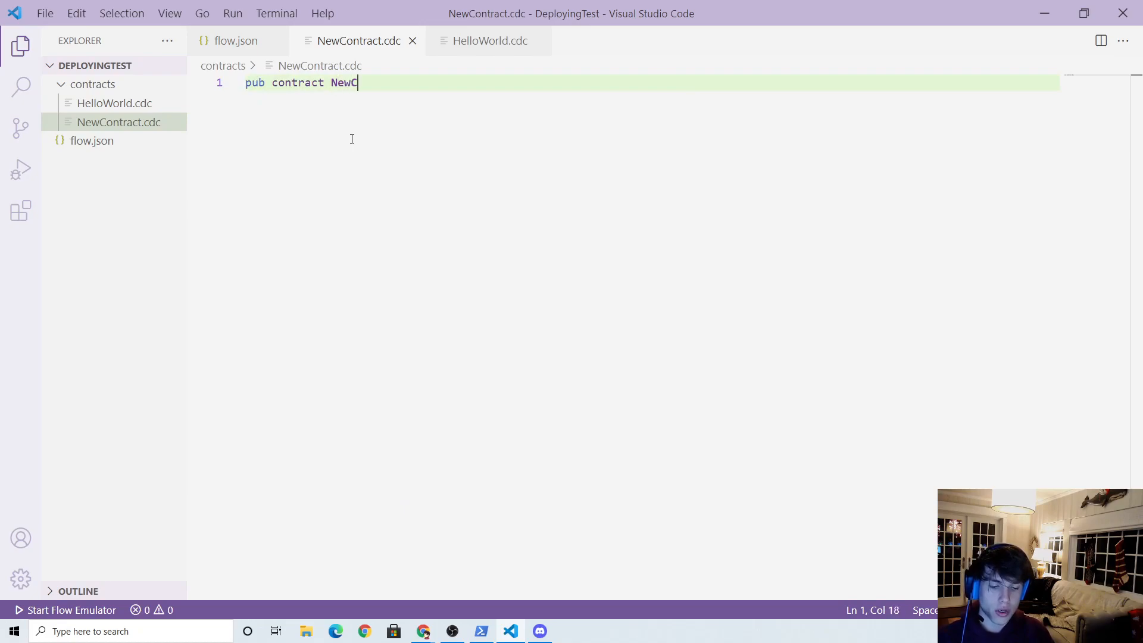
type("ontract {")
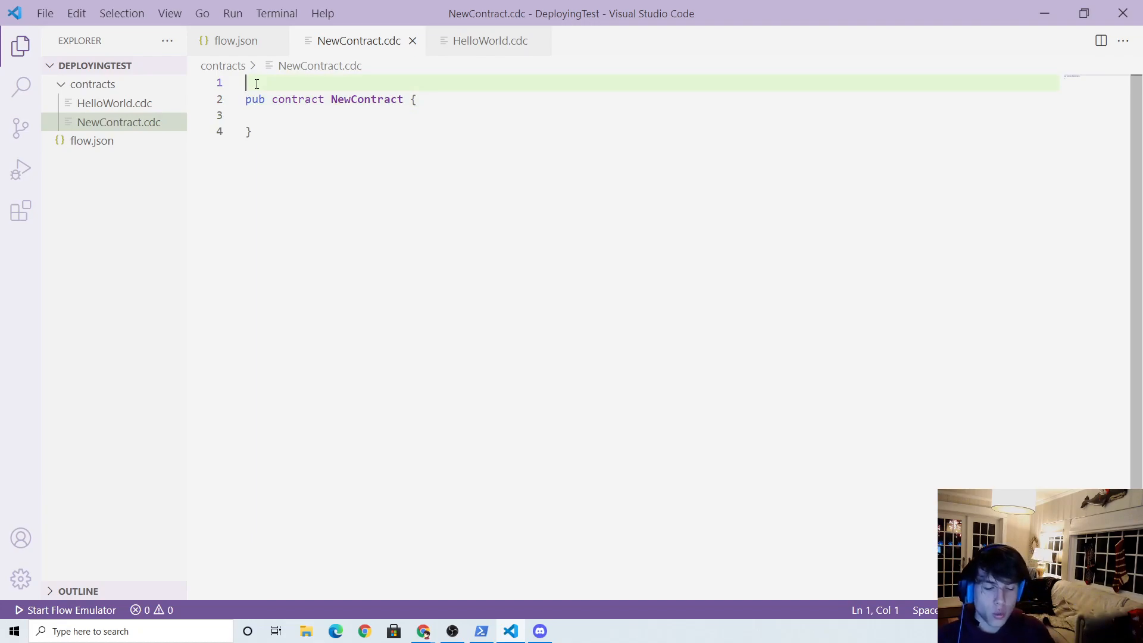
type("import HelloWorld from \"")
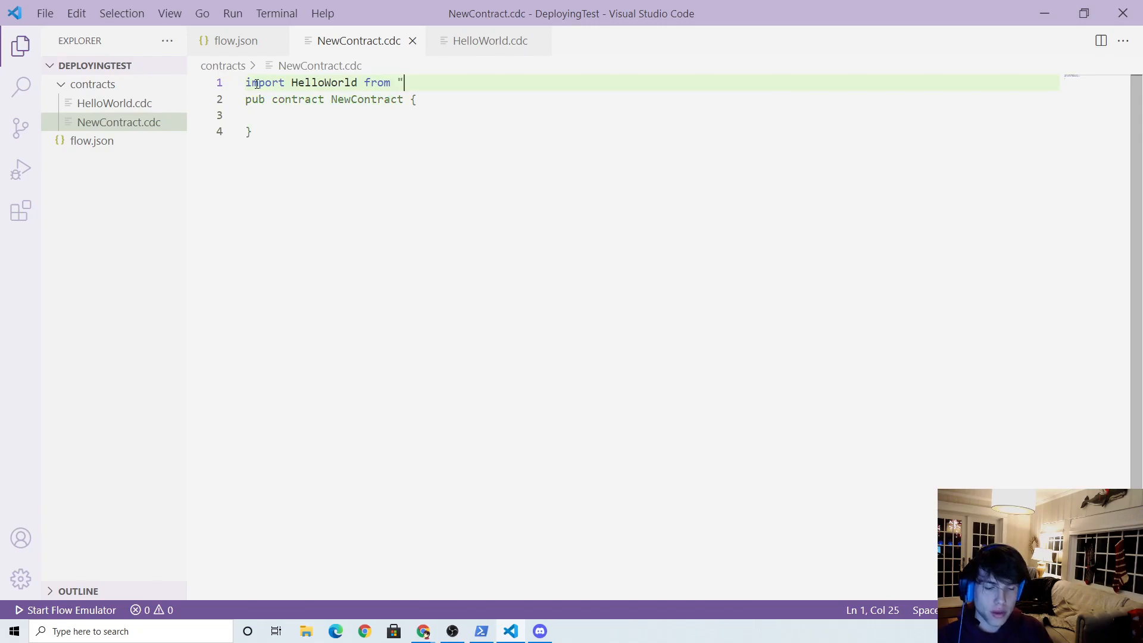
type("./HelloWorld.cdc\"")
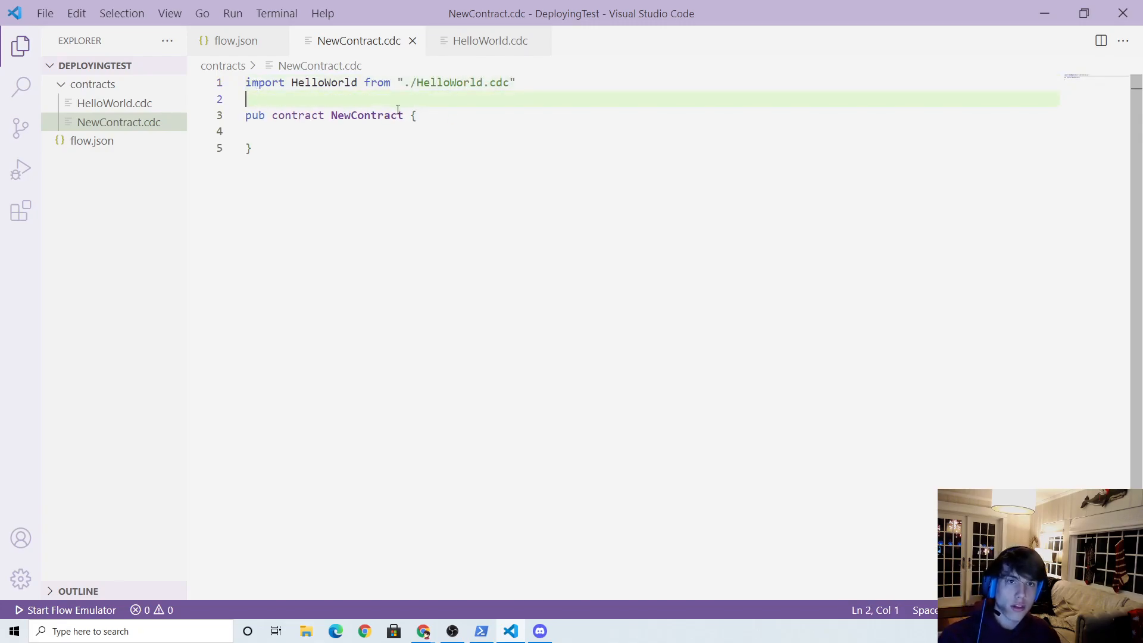
left_click(461, 115)
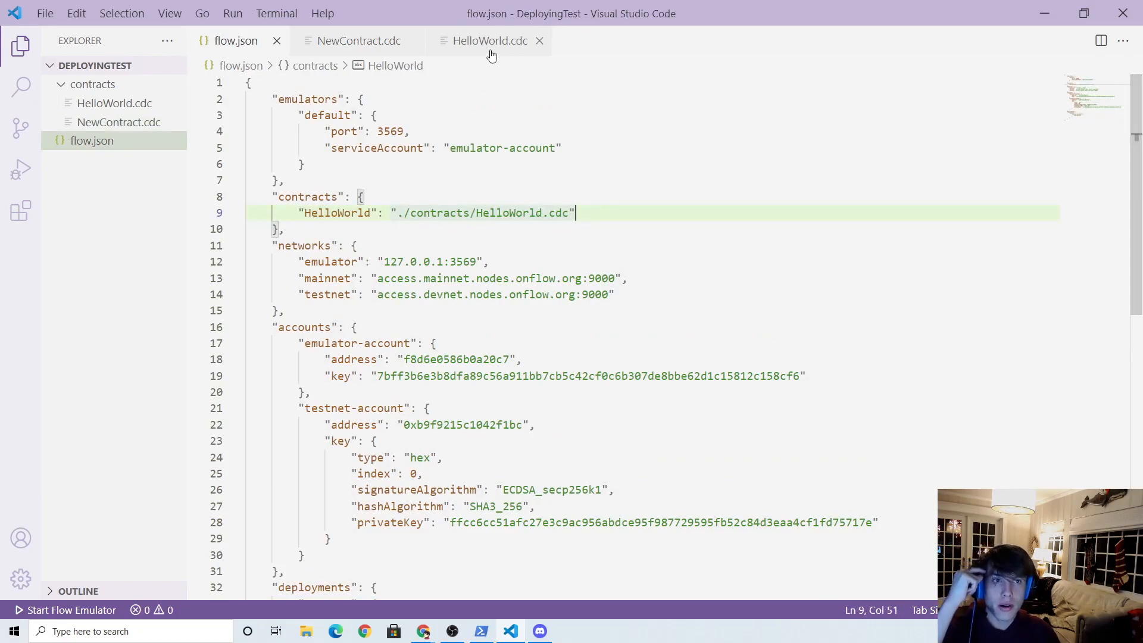
- Add a "NewContract" entry pointing to ./contracts/NewContract.cdc under contracts in flow.json
left_click(358, 40)
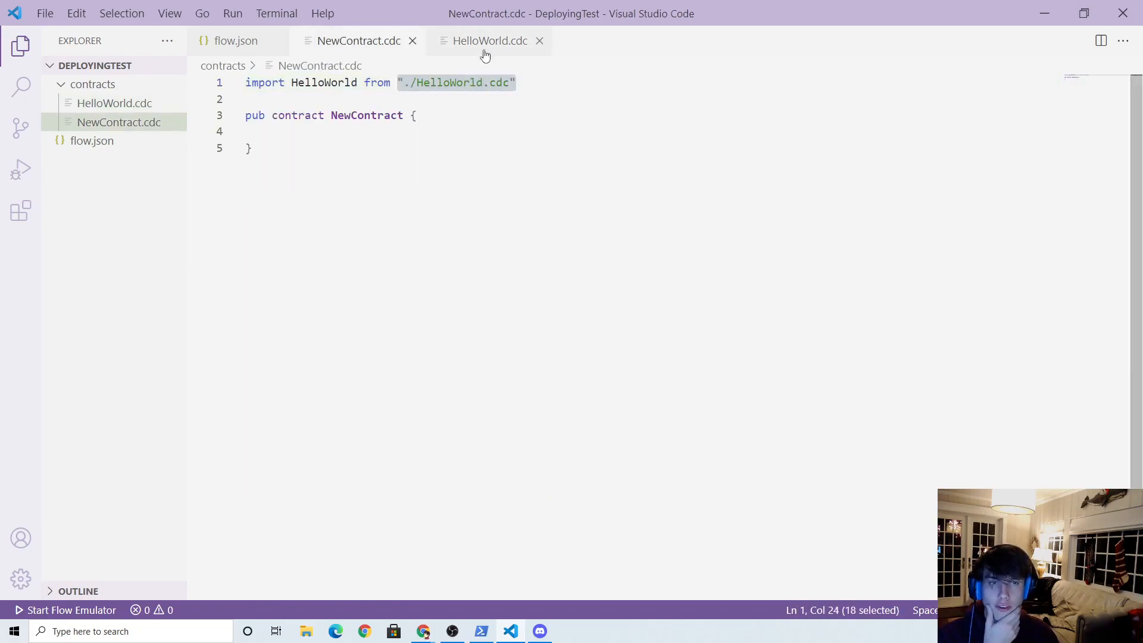
left_click(237, 40)
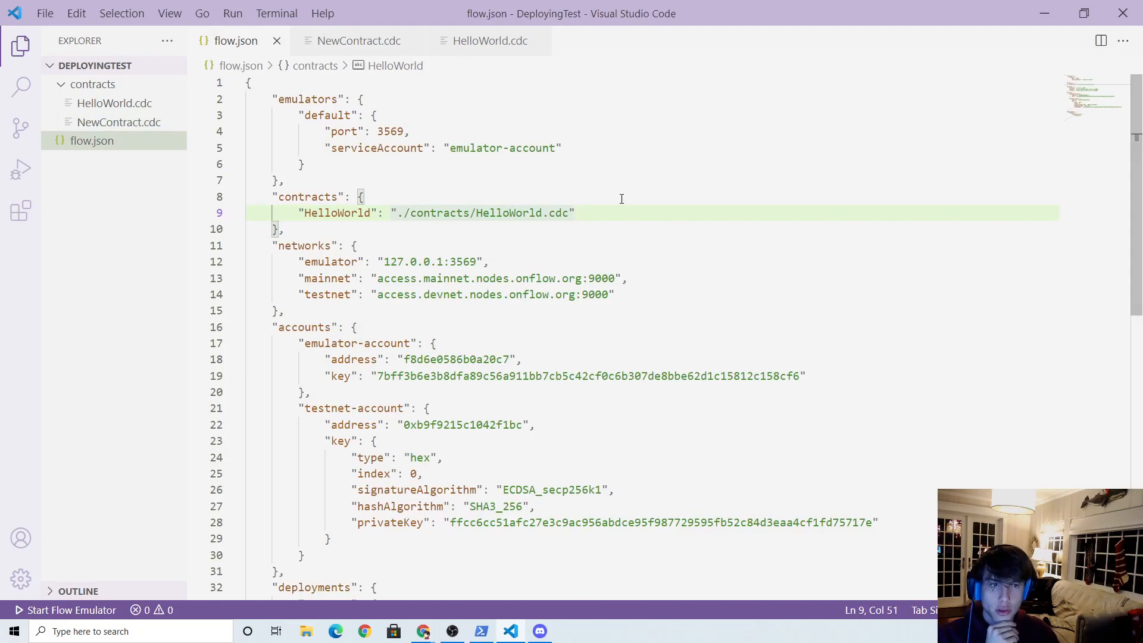
type("\"N")
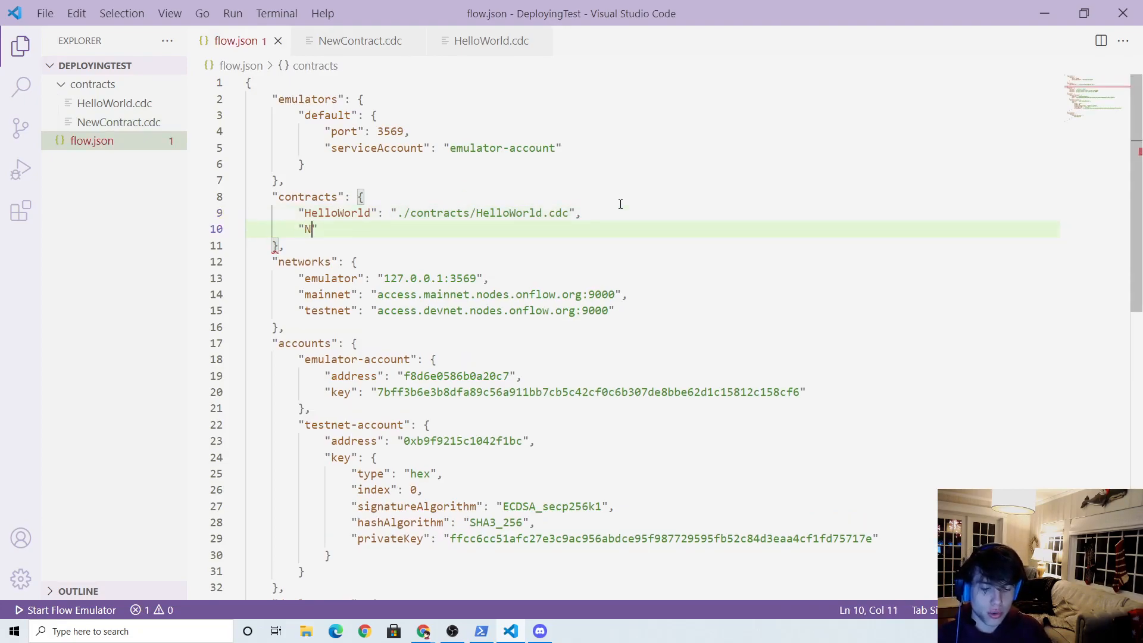
type("ewContract")
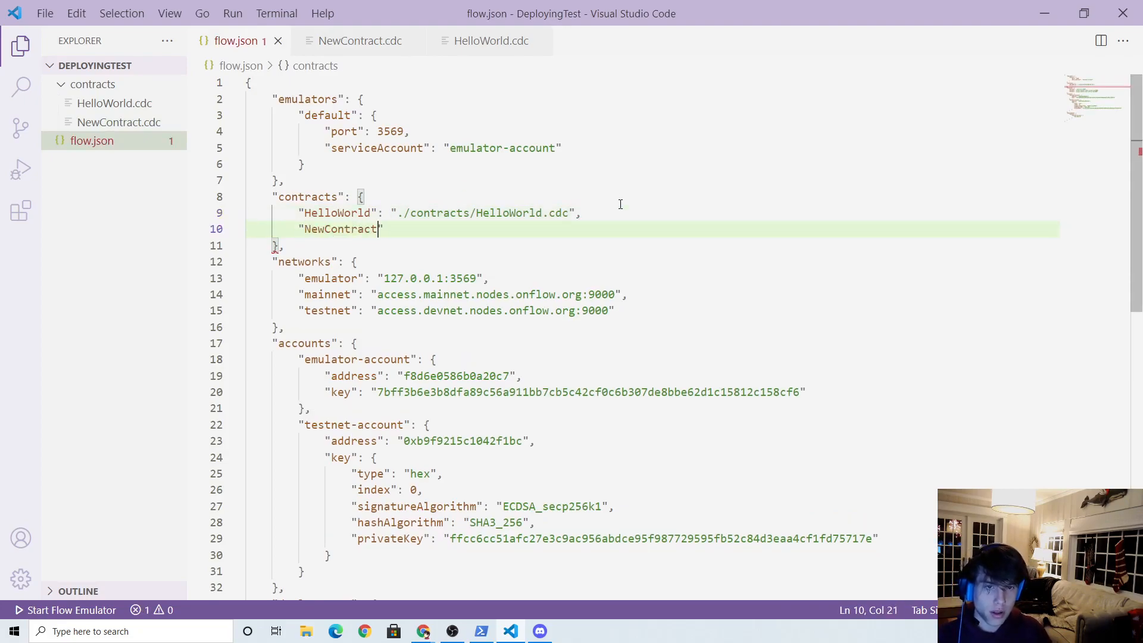
type("\": \"./contr")
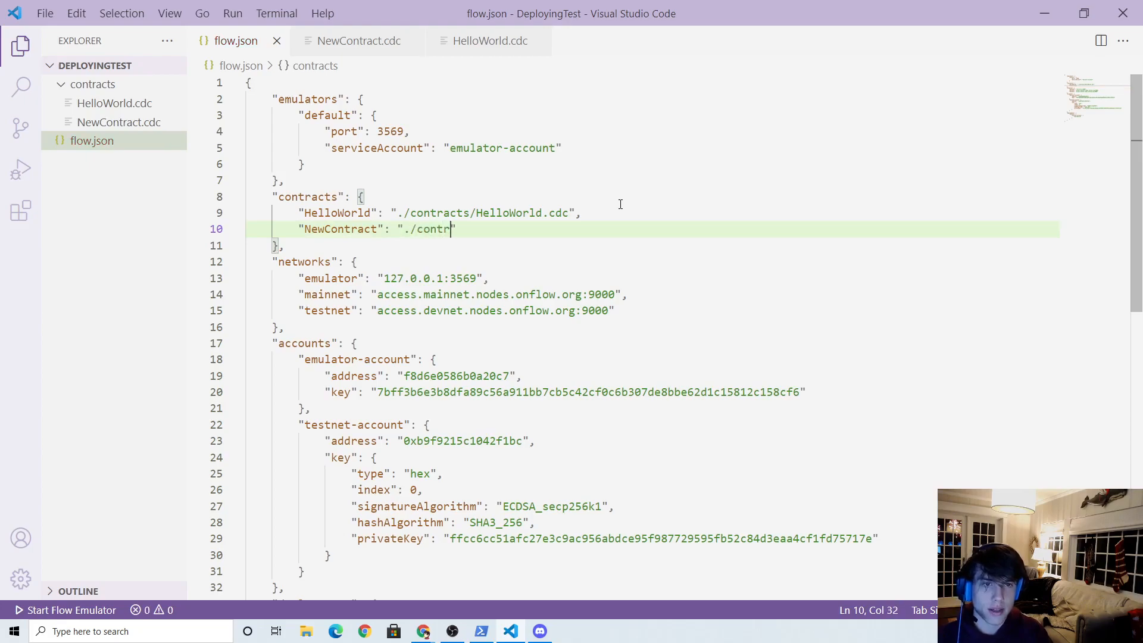
type("acts/Ne")
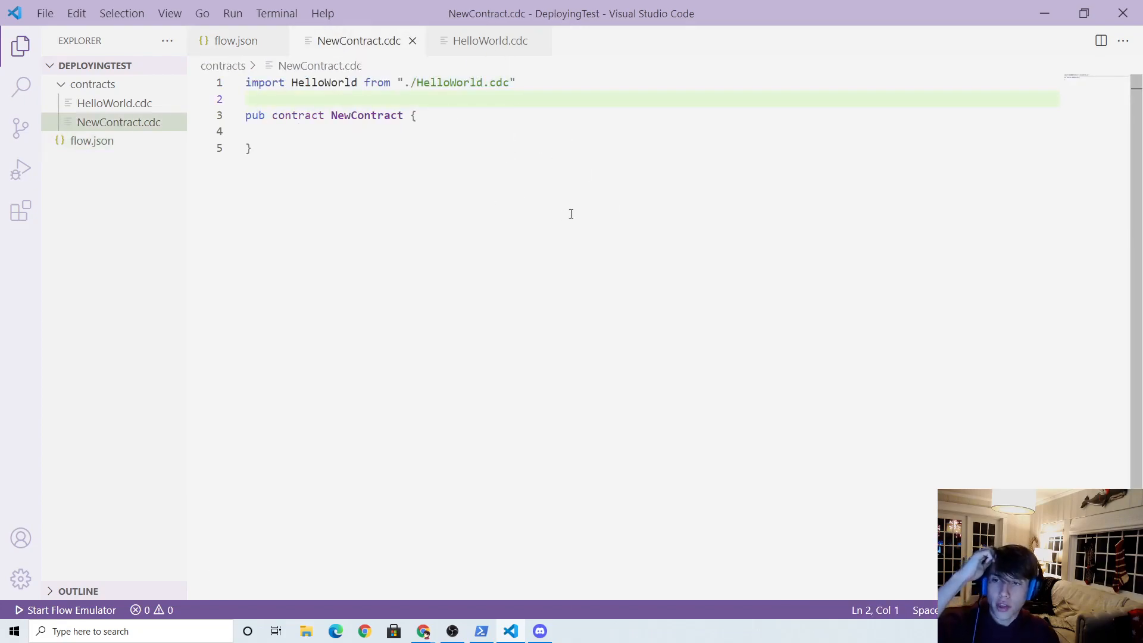
left_click(489, 40)
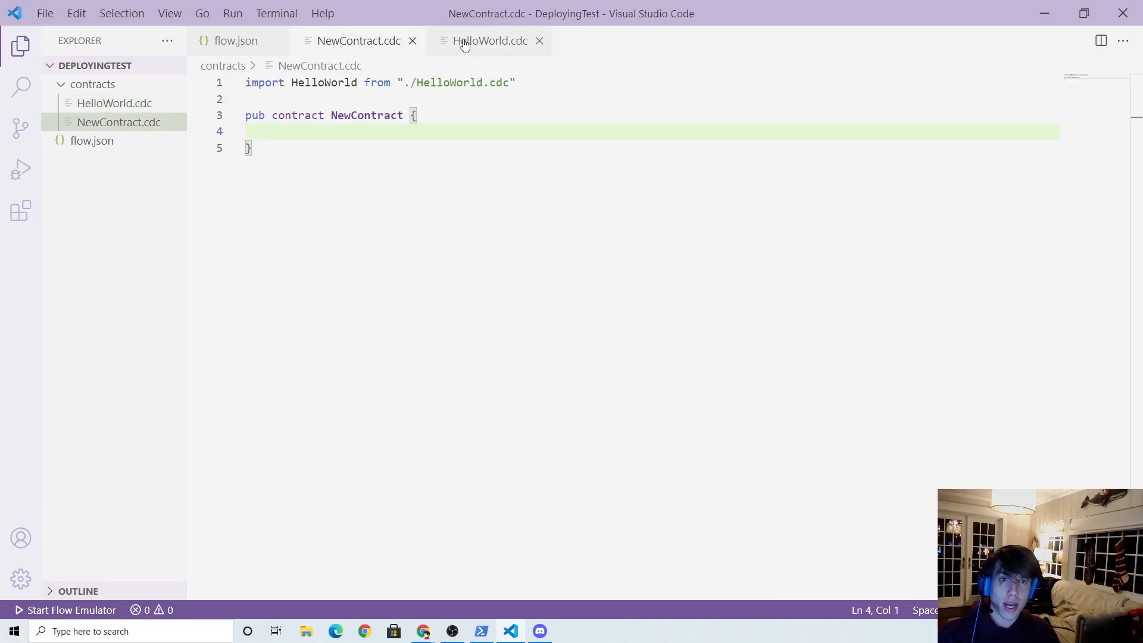
- Append "NewContract" after "HelloWorld" in the testnet-account deployment list
left_click(235, 40)
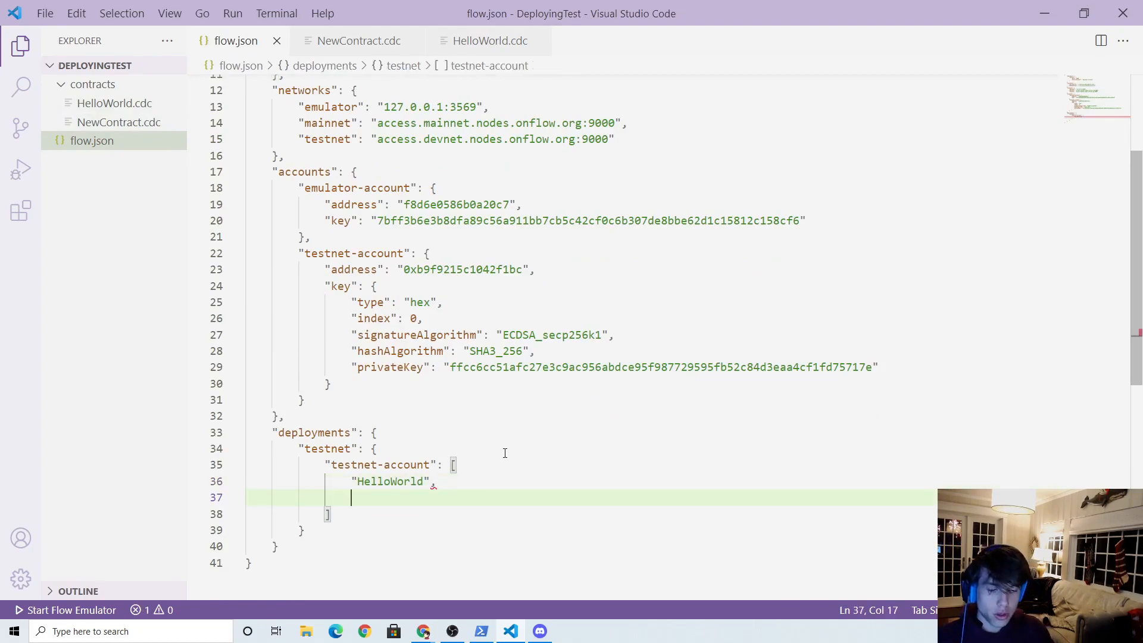
type("\"NewContra")
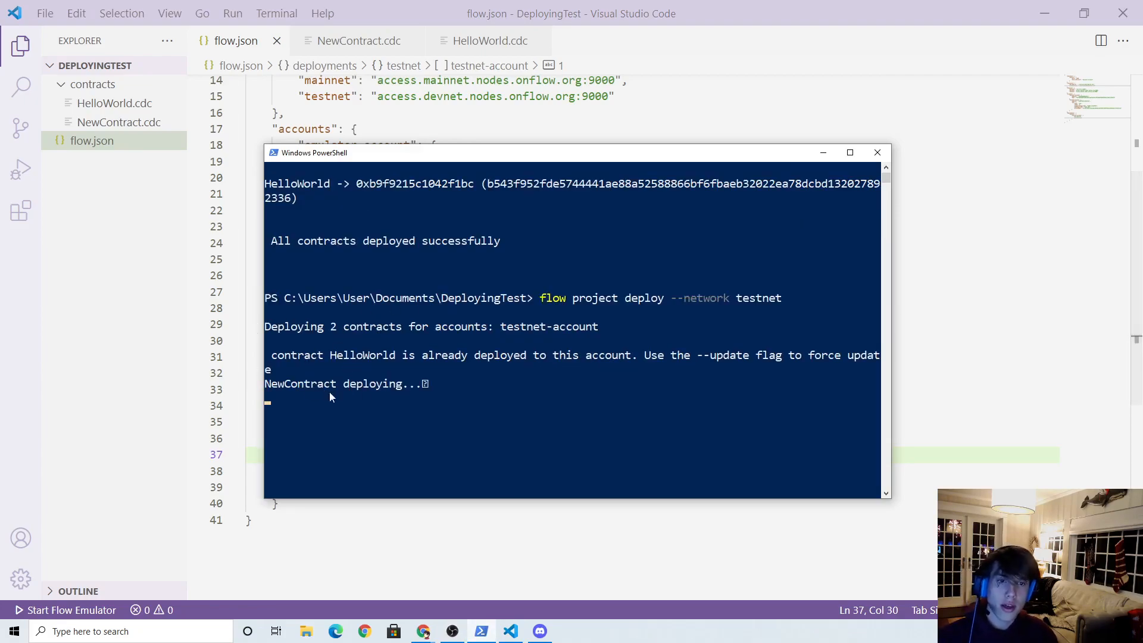
mouse_move(682, 369)
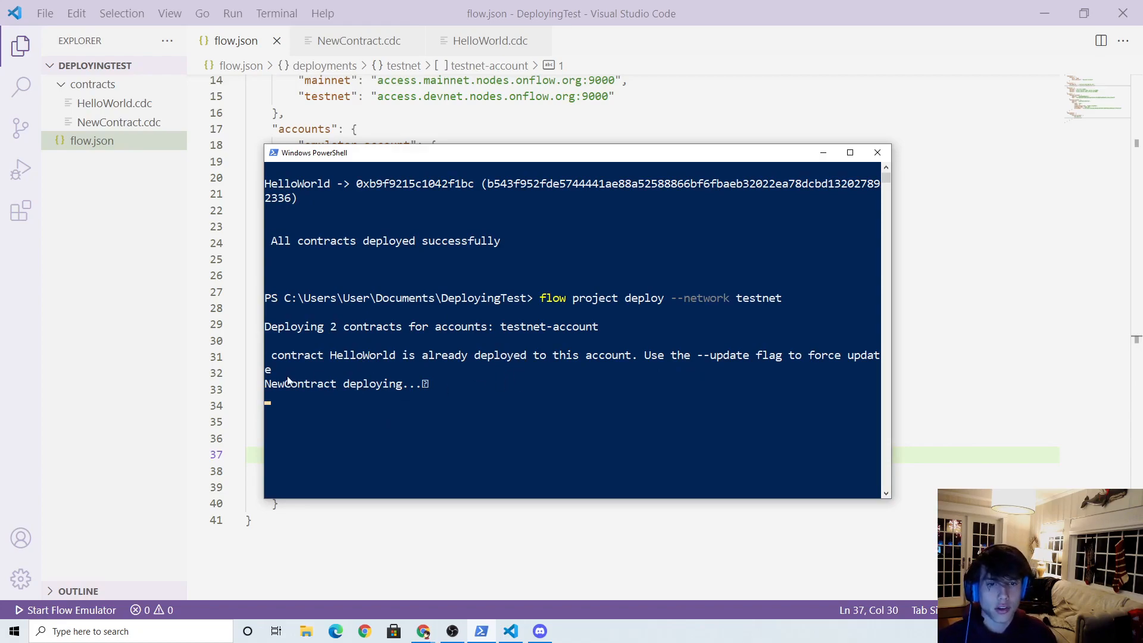
mouse_move(405, 371)
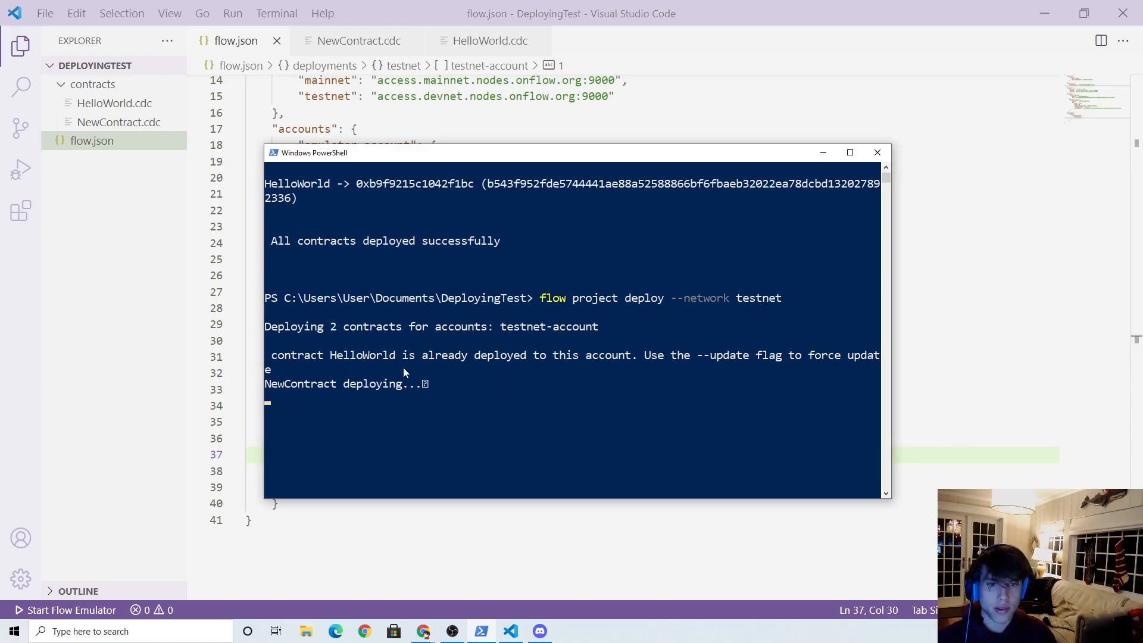
mouse_move(461, 423)
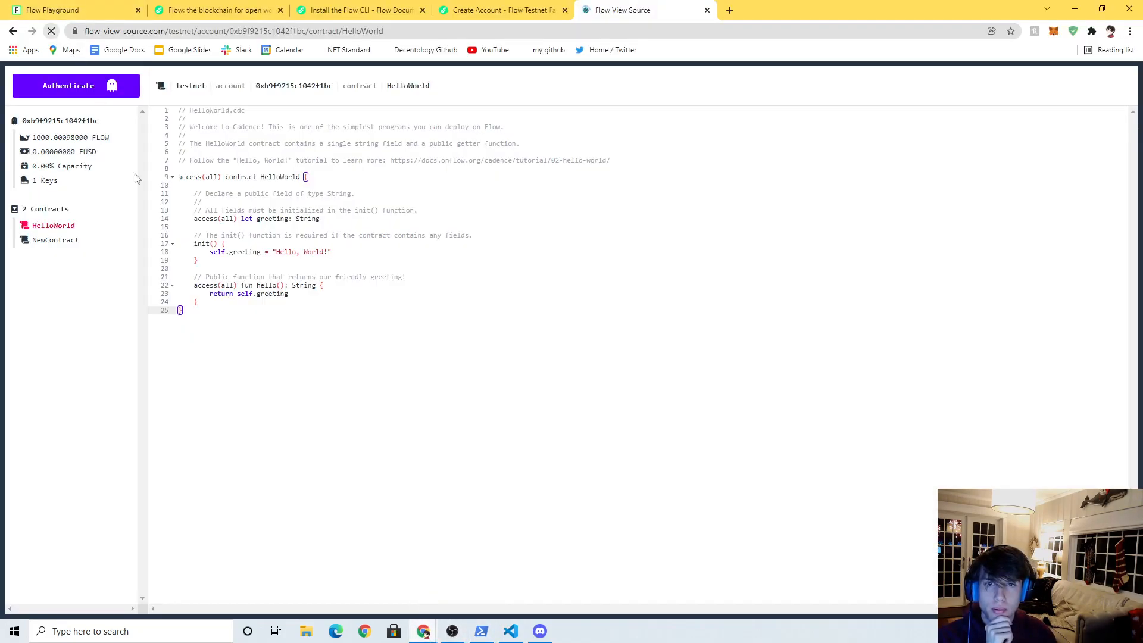
- Select NewContract on Flow View Source to view its deployed code importing HelloWorld
left_click(56, 240)
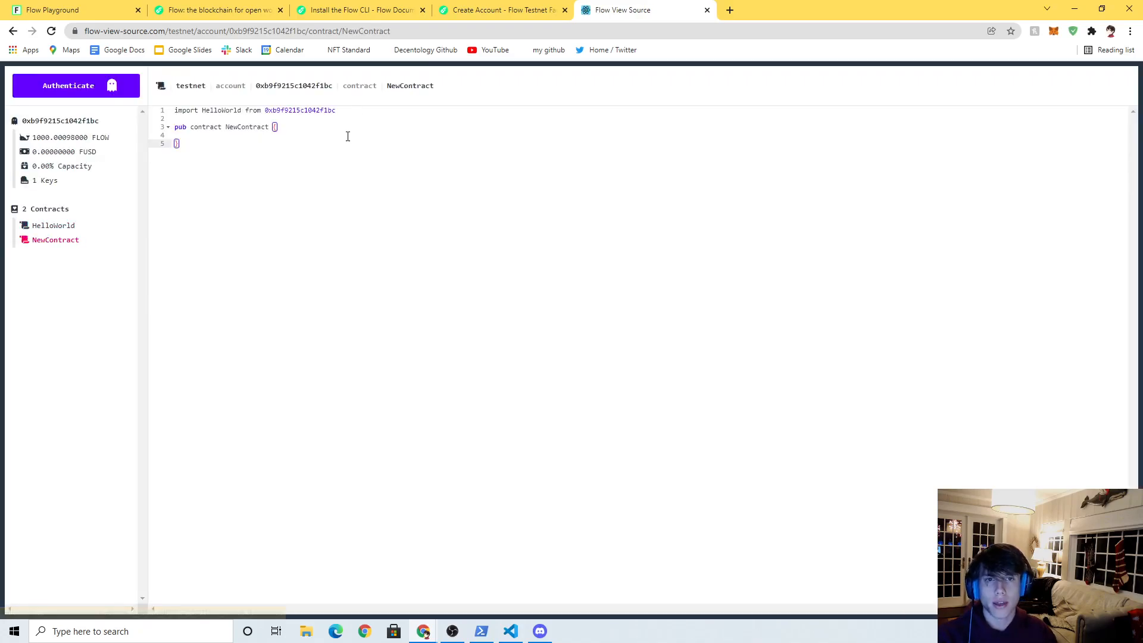